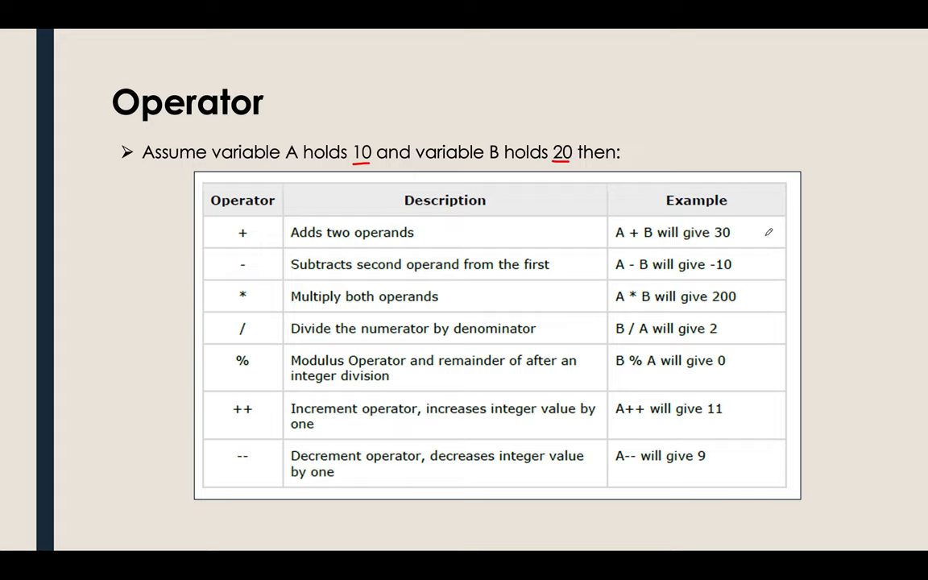
pyautogui.moveTo(411, 560)
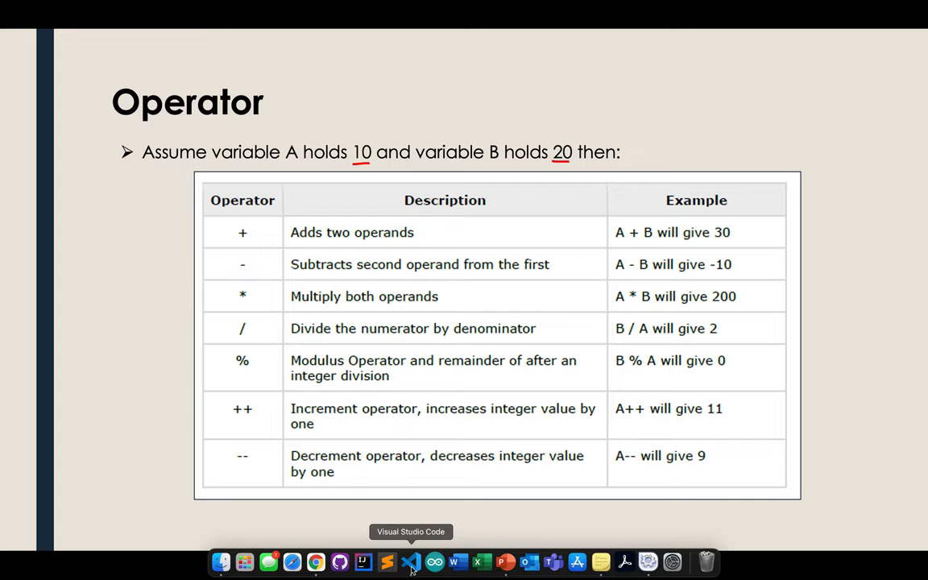
# - Start a new untitled file reusing doubles.php's html/body/php skeleton with the old lines removed
pyautogui.click(410, 561)
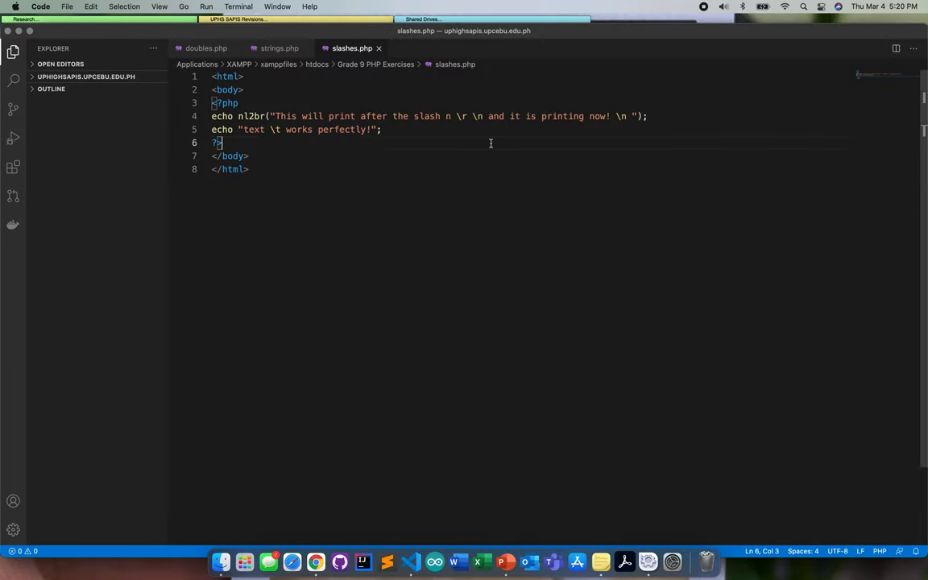
pyautogui.press('cmd+n')
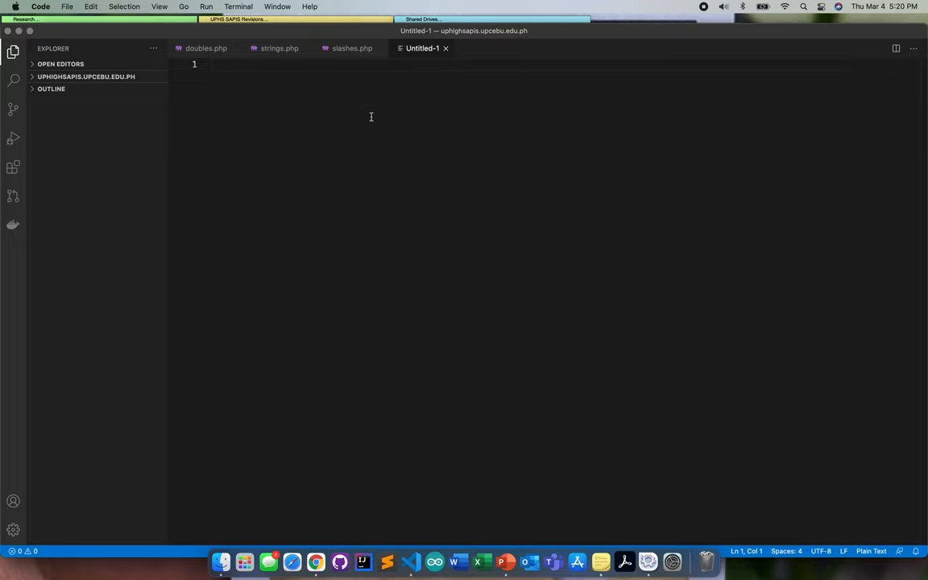
pyautogui.click(206, 49)
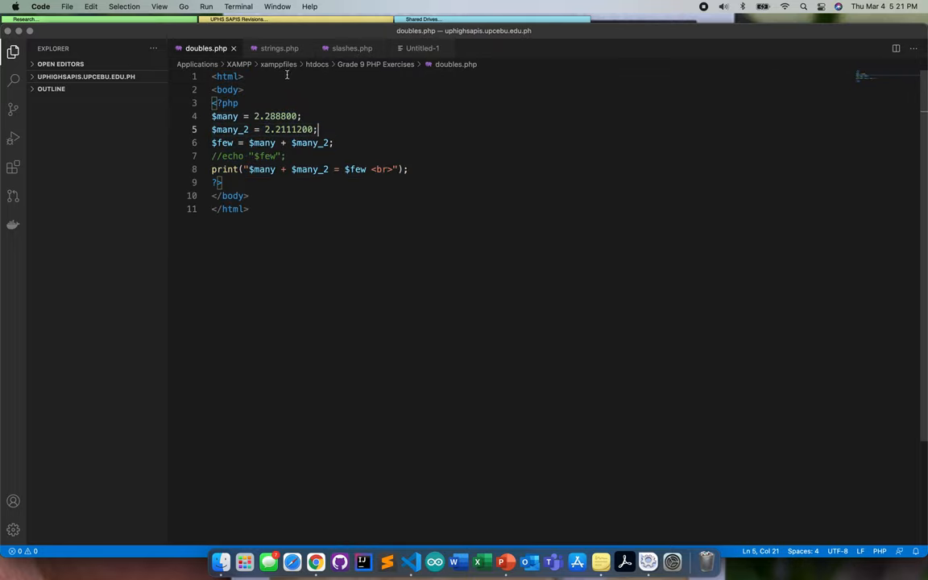
pyautogui.press('cmd+a')
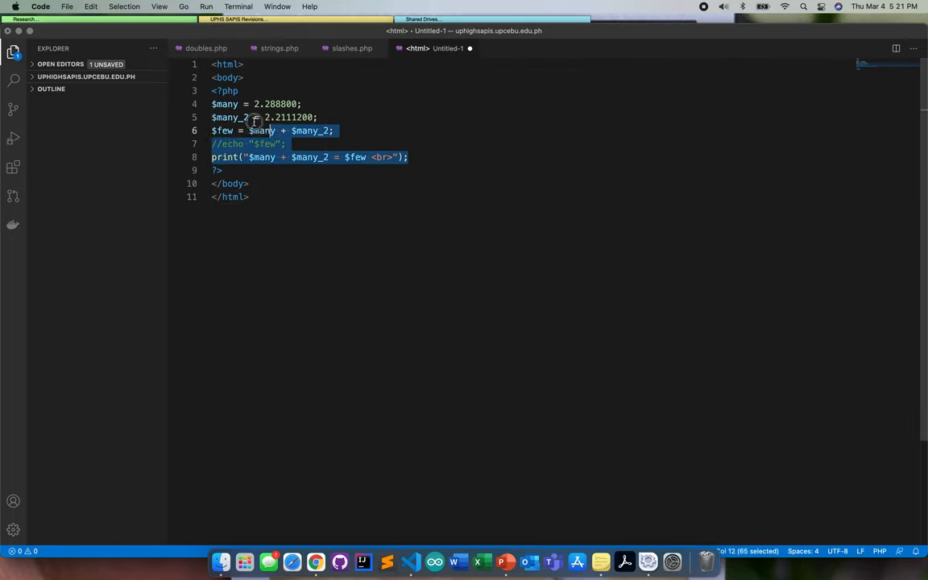
pyautogui.press('Delete')
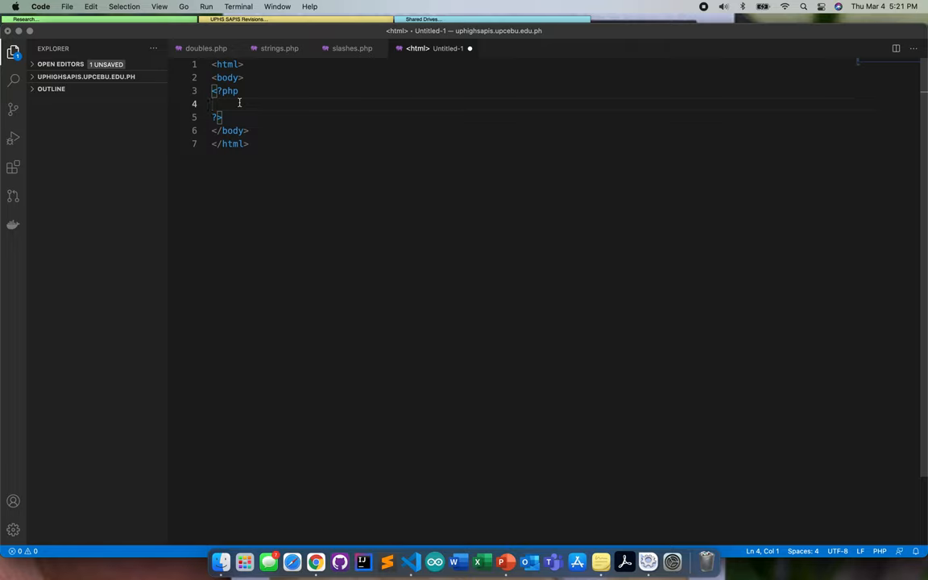
# - Assign $num1 = 10 and $num2 = 20 inside the PHP block
pyautogui.write('$')
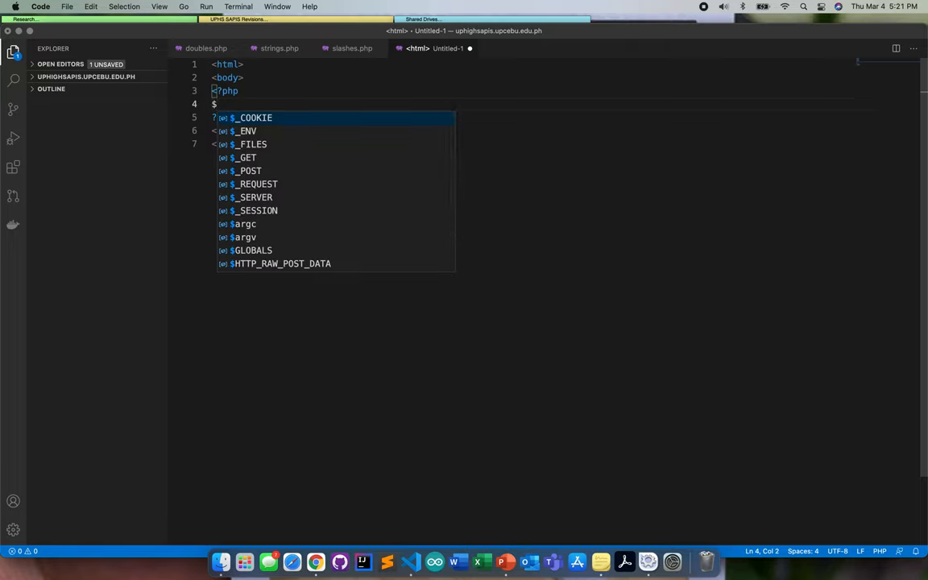
pyautogui.write('num1 =')
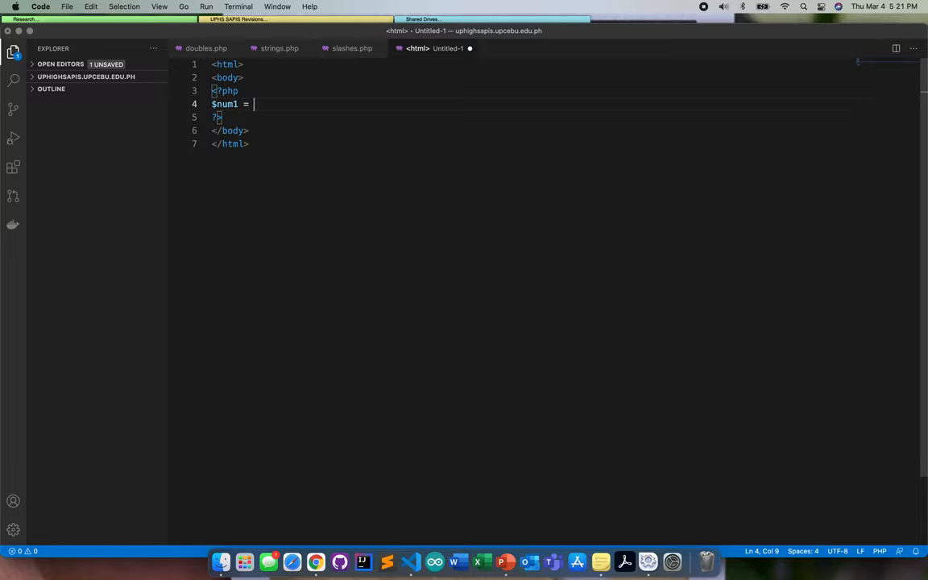
pyautogui.moveTo(235, 110)
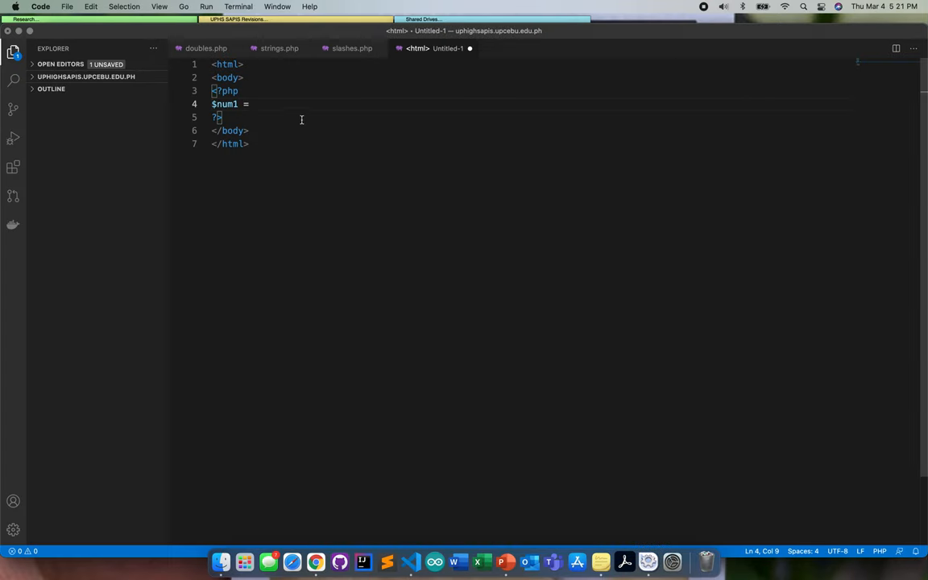
pyautogui.write('10;')
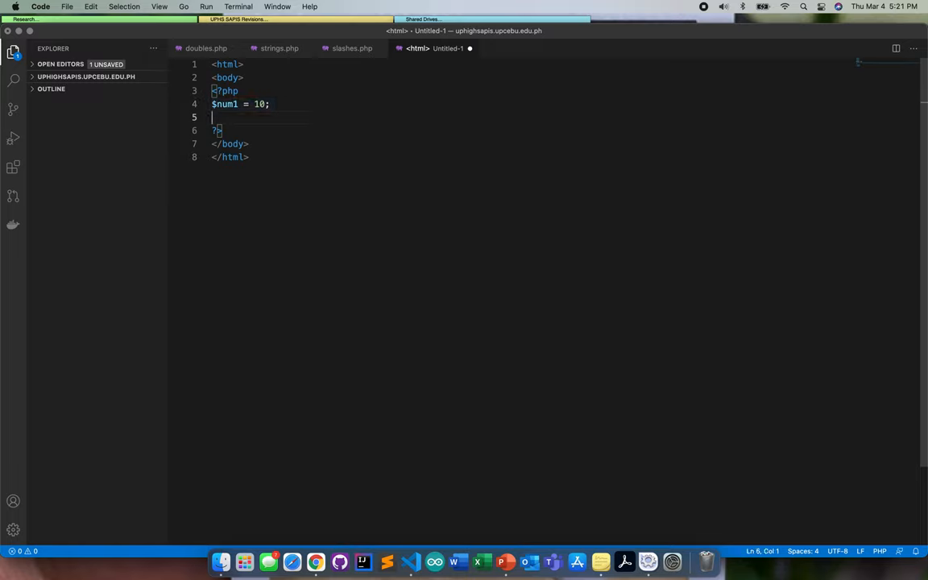
pyautogui.write('$num1 = 20;')
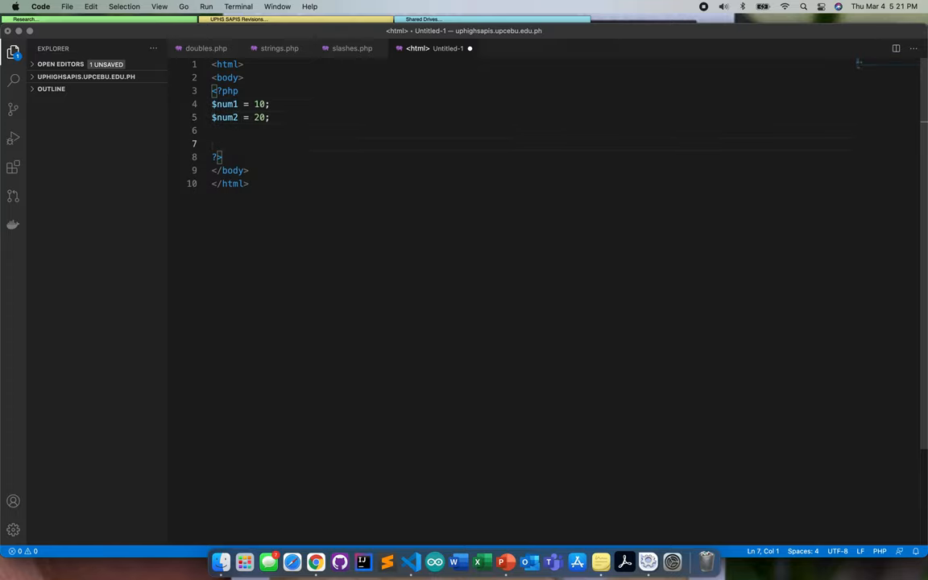
# - Store $num1 + $num2 in $result
pyautogui.write('$resul')
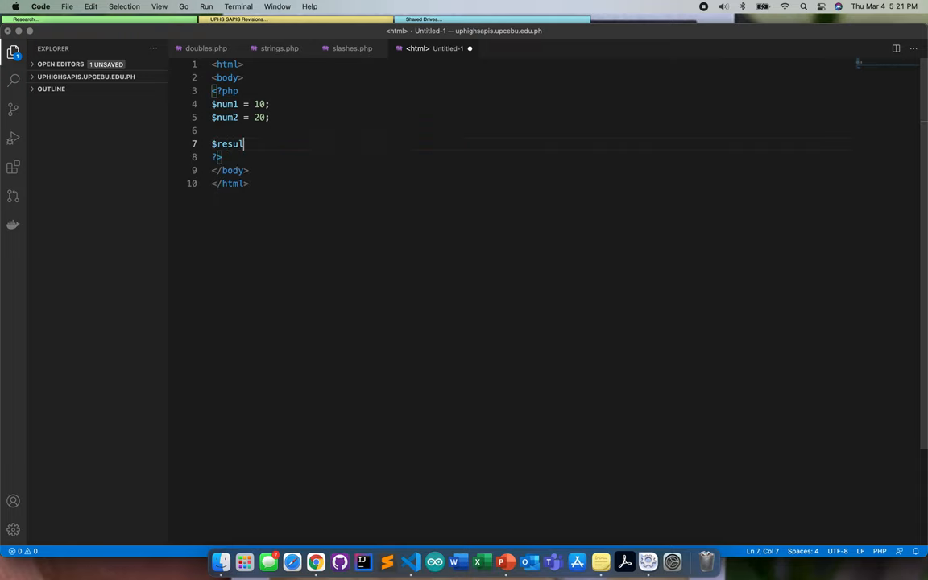
pyautogui.write('t =')
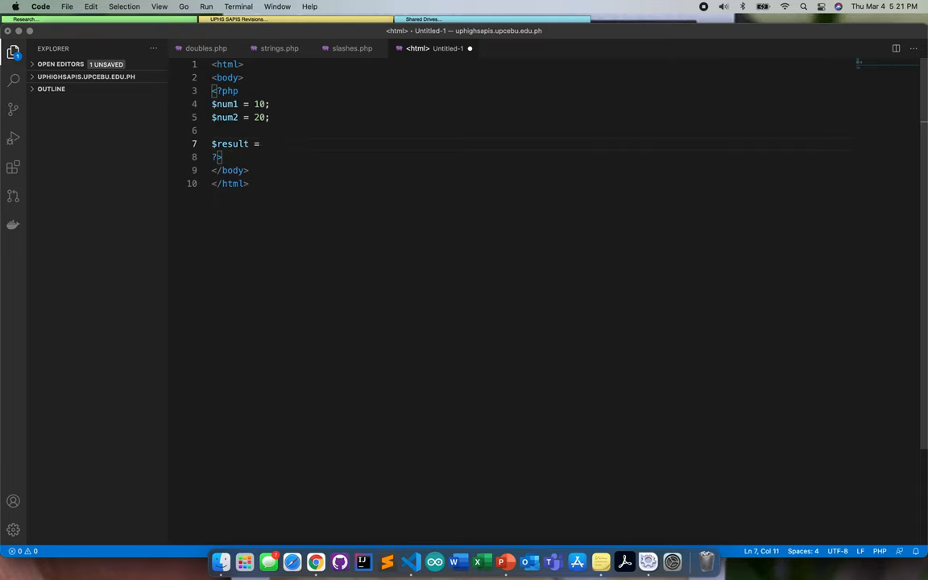
pyautogui.write('$')
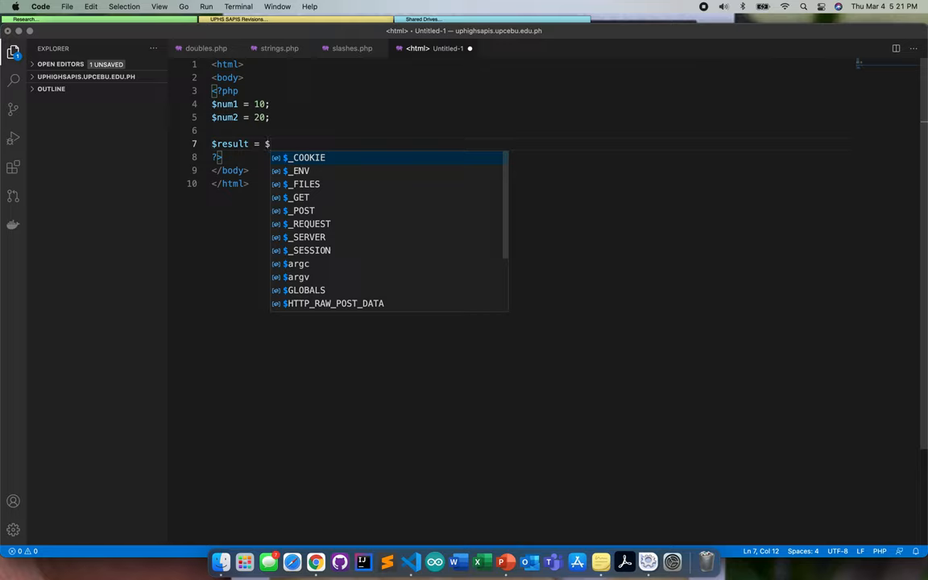
pyautogui.write('num1')
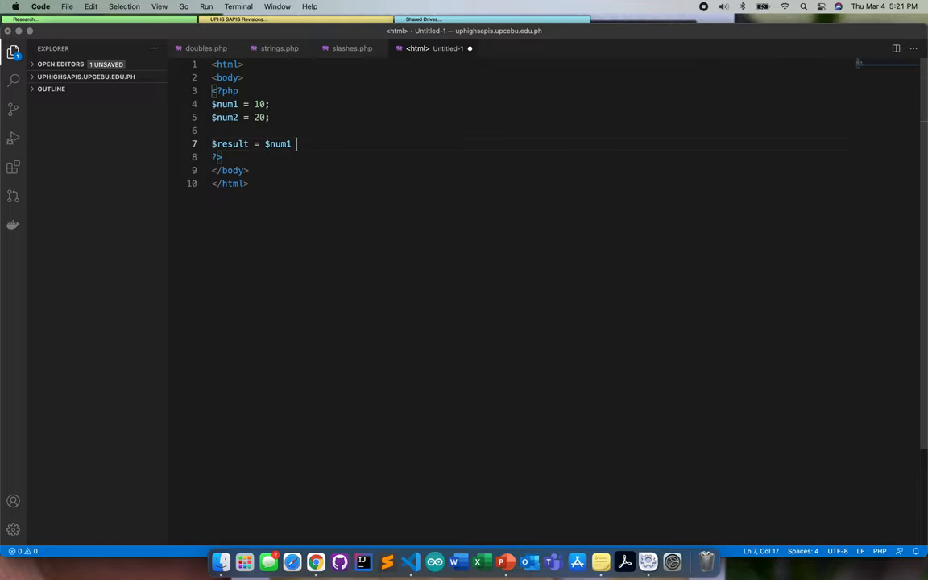
pyautogui.write('+')
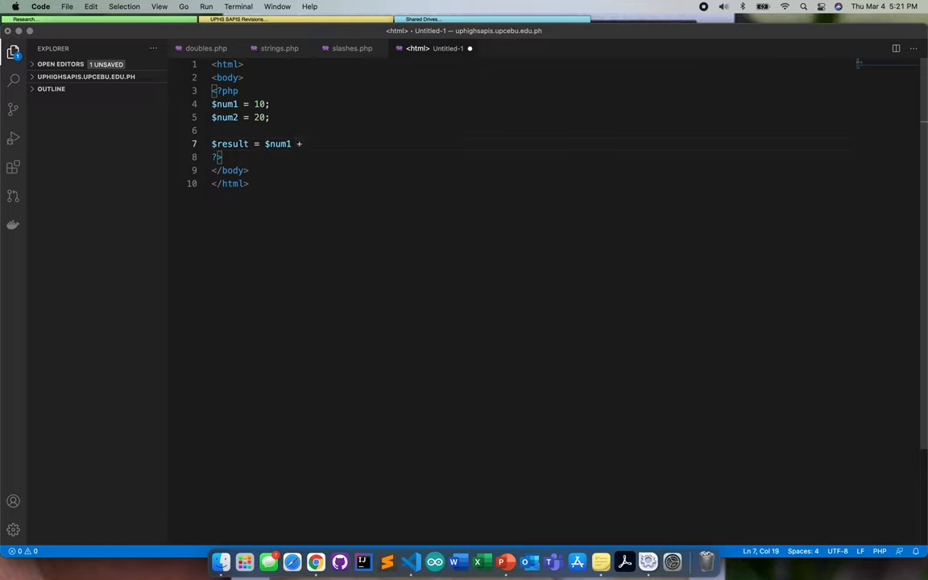
pyautogui.write('$num2;')
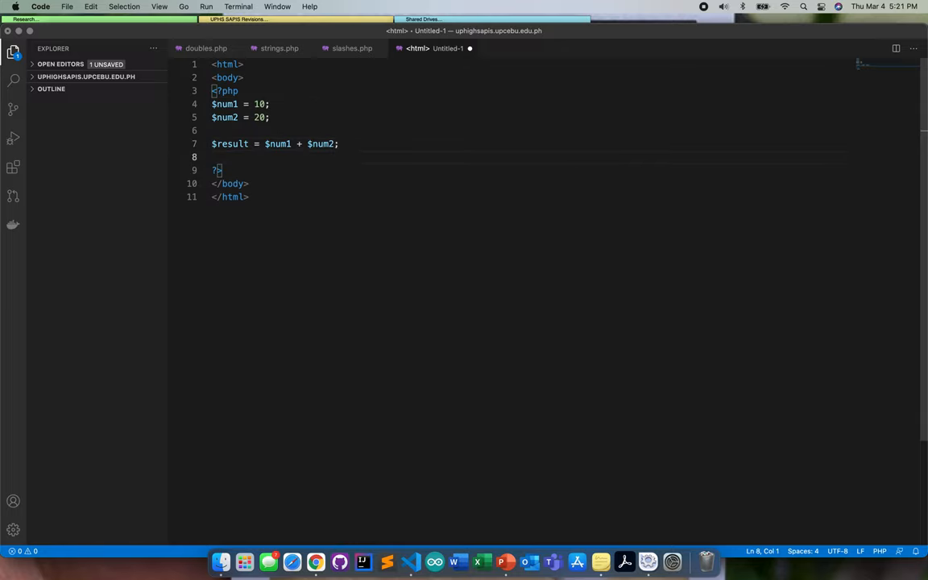
# - Echo "Sum is: $result" after the calculation
pyautogui.write('echo ()')
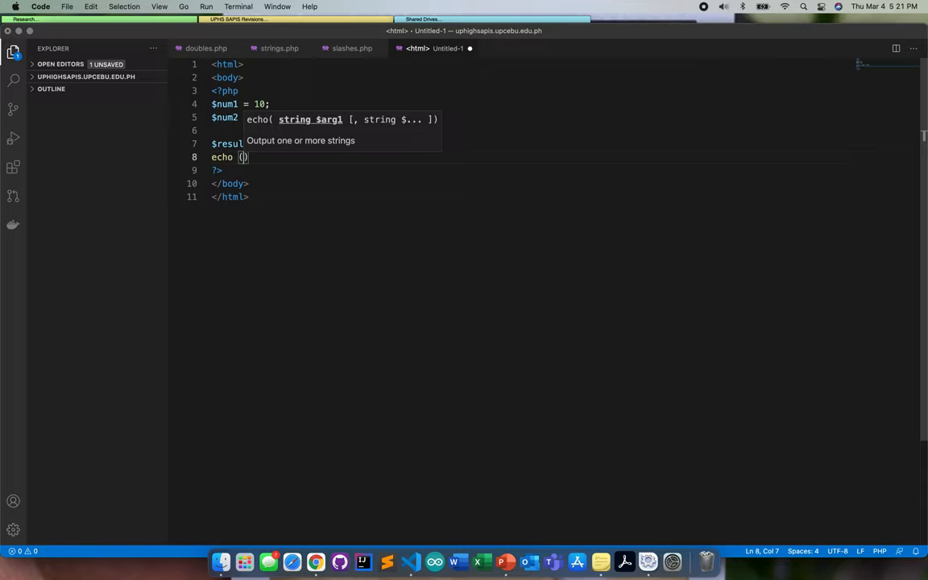
pyautogui.write('"Sum')
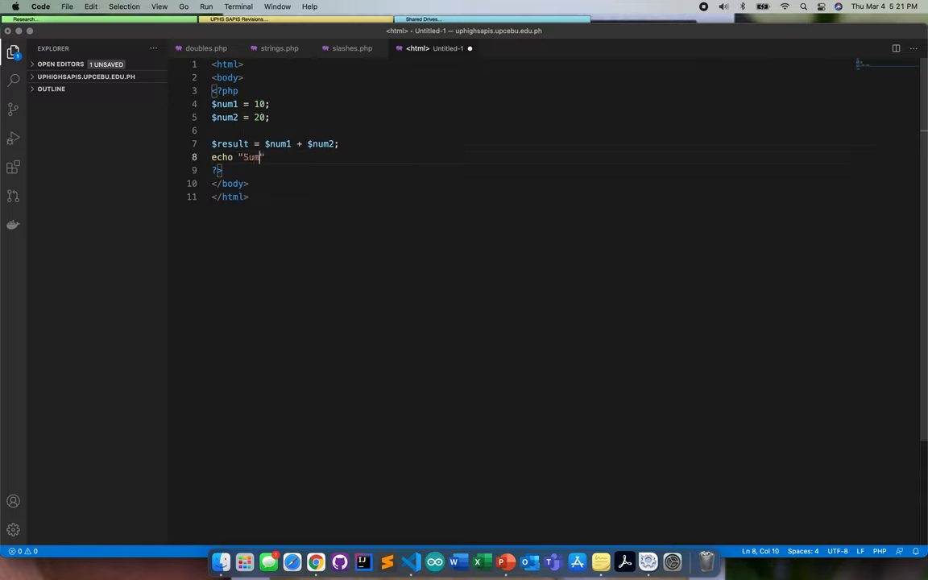
pyautogui.write('is:')
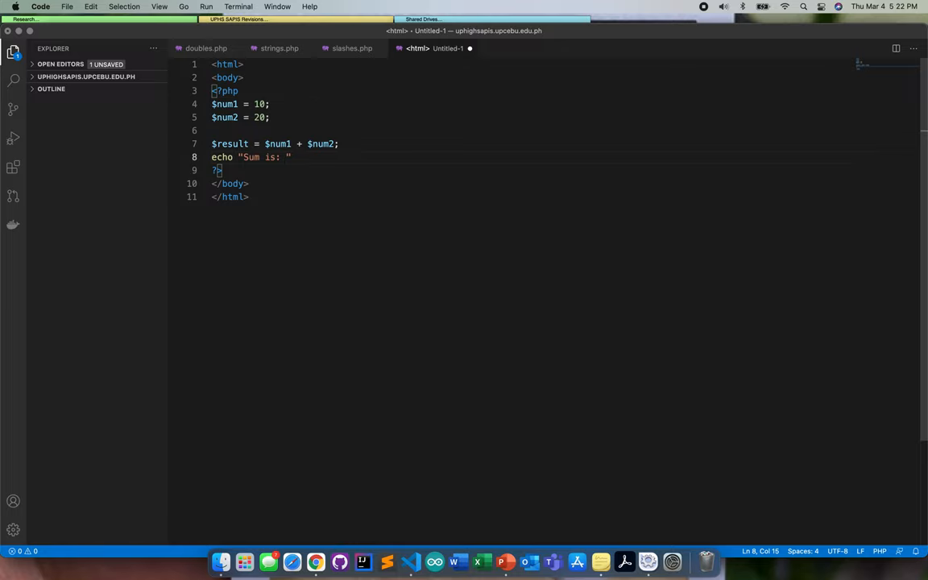
pyautogui.write('$result')
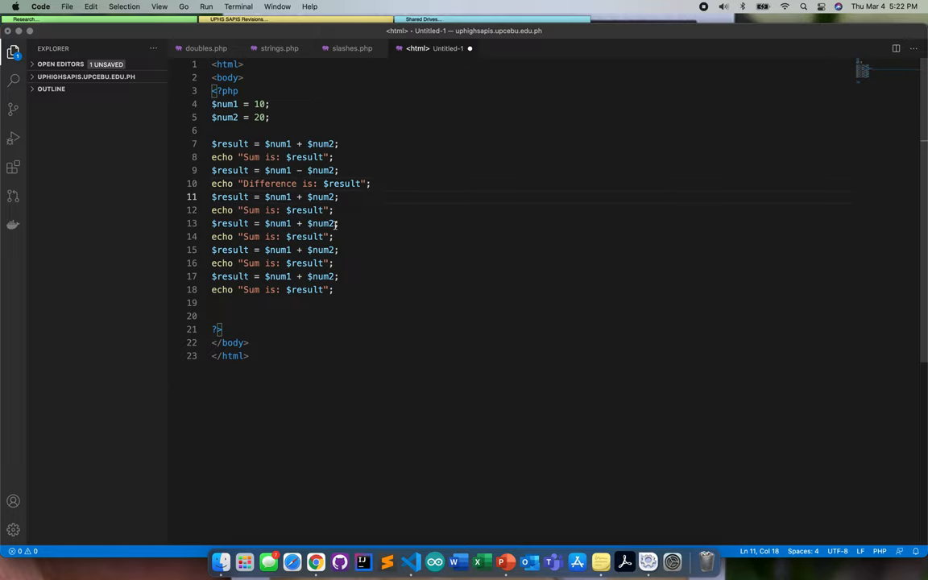
# - Add the product line with *, then change the next calculation to $num2 % $num1
pyautogui.write('*')
pyautogui.click(531, 235)
pyautogui.write('Quotien')
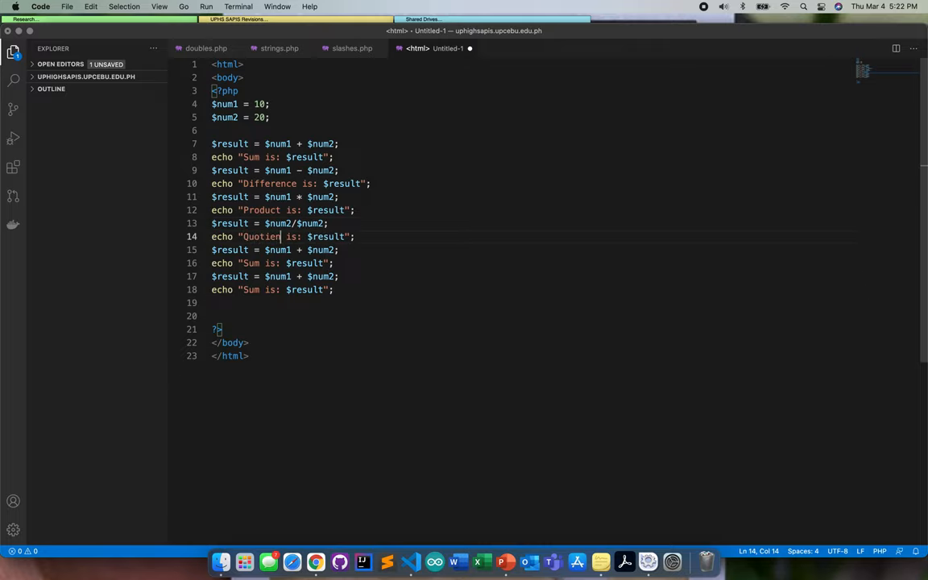
pyautogui.write('t')
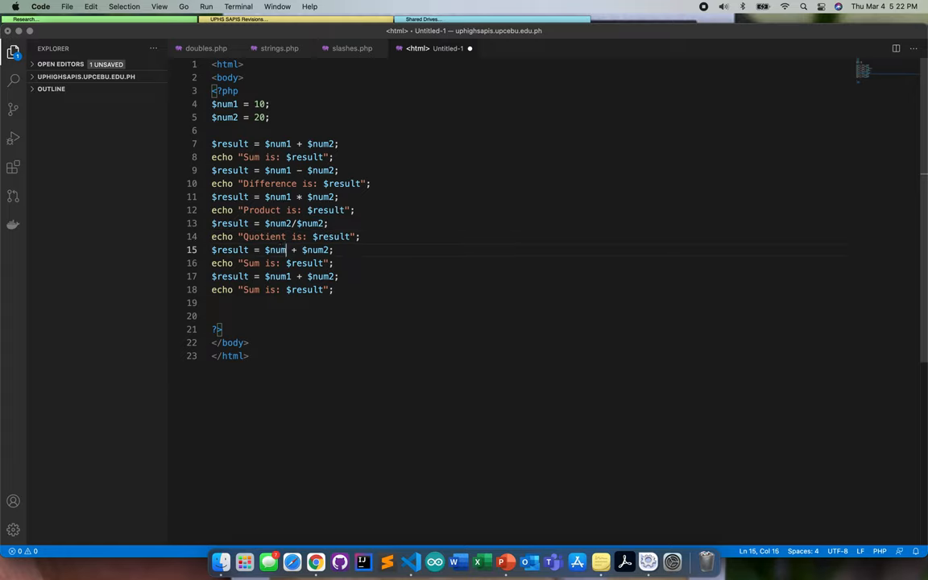
pyautogui.write('2')
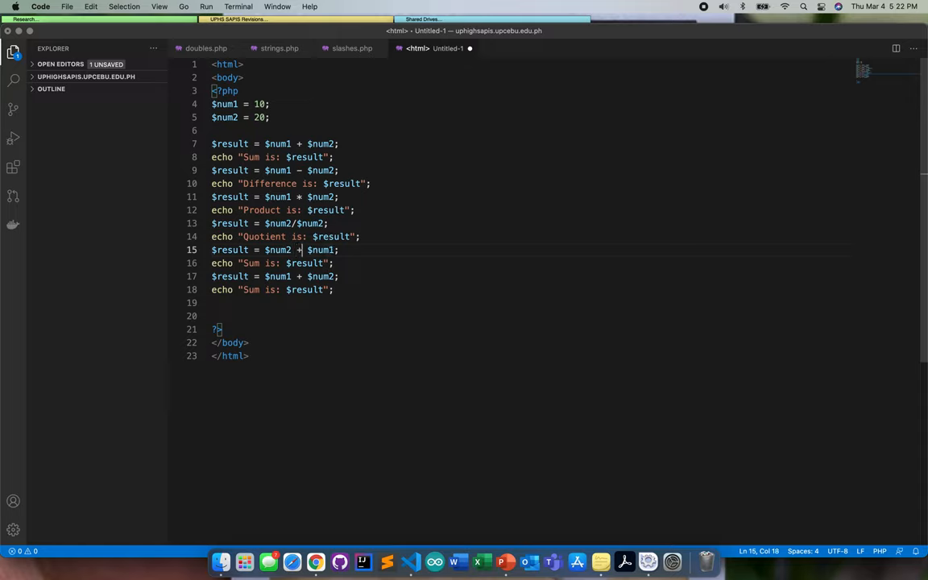
pyautogui.press('Backspace')
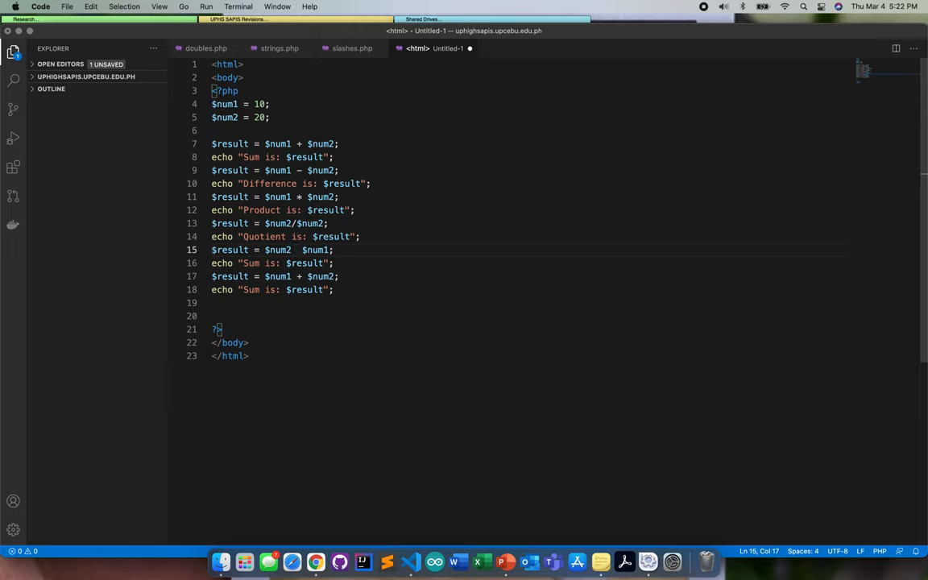
pyautogui.write('%')
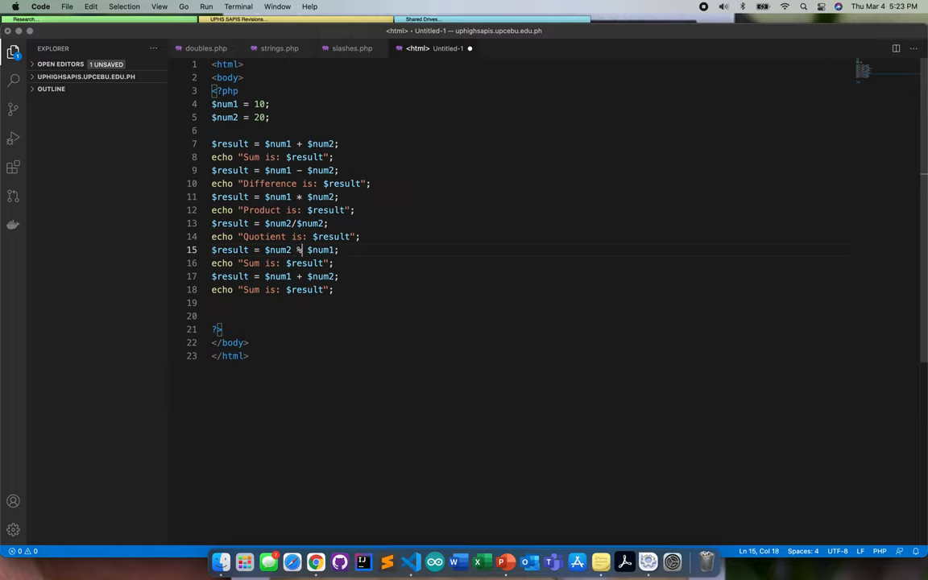
pyautogui.press('cmd+tab')
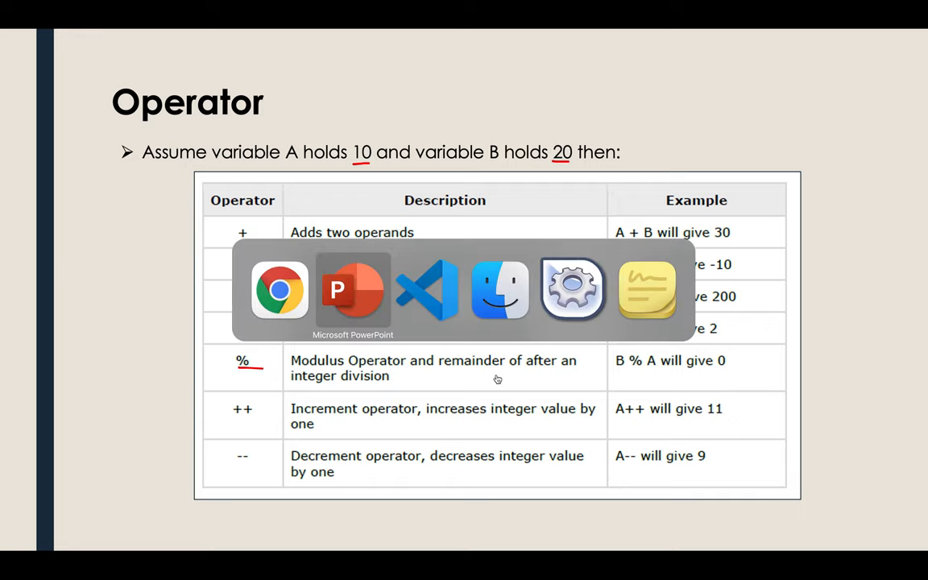
# - Bring the Operator slide with the % Modulus row to the front
pyautogui.click(427, 290)
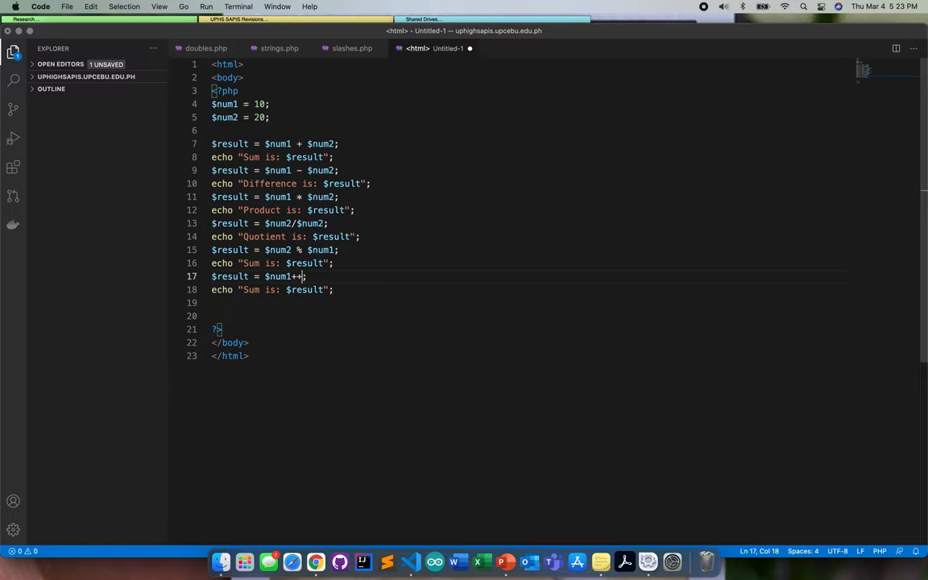
# - Relabel the echo as Increment value and add a $num1-- Decrement value result line
pyautogui.doubleClick(249, 290)
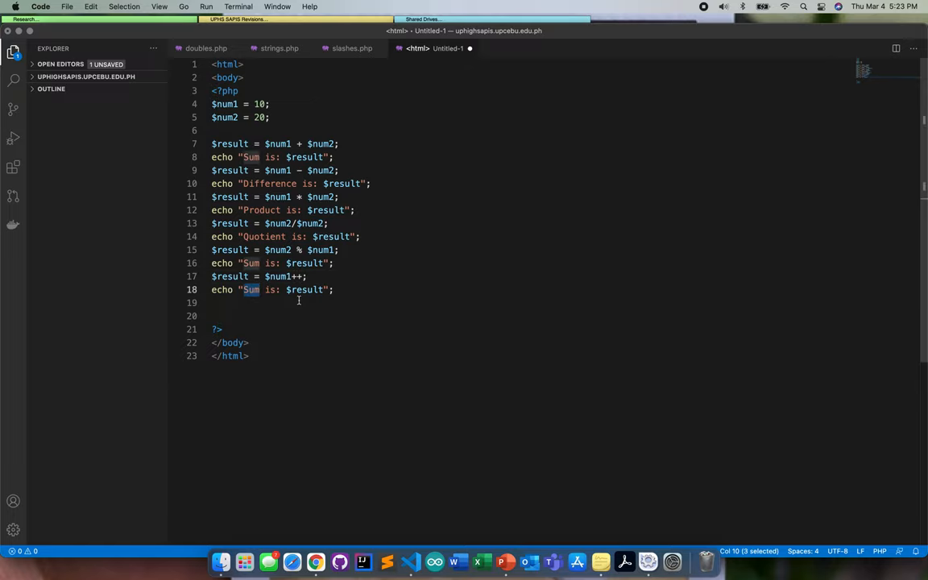
pyautogui.write('Incre')
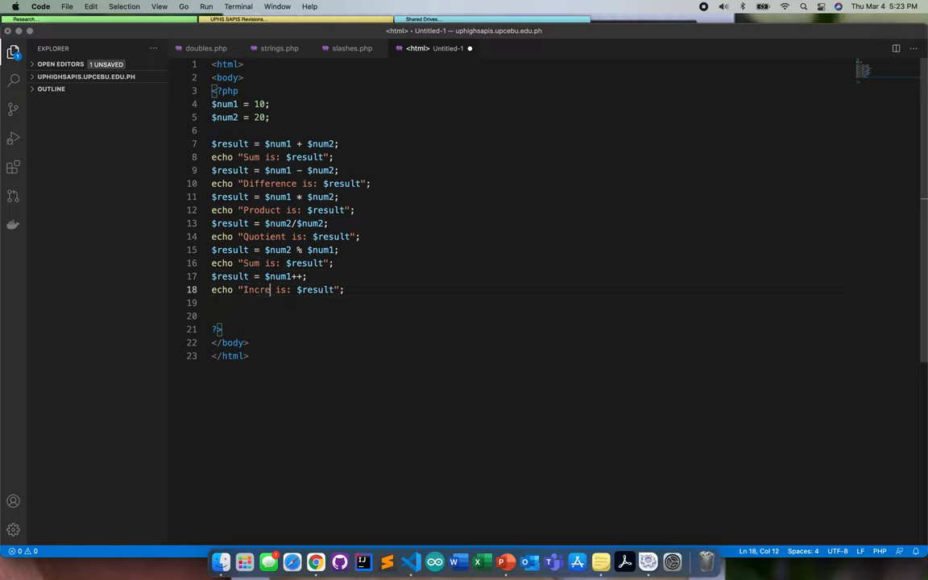
pyautogui.write('ment value')
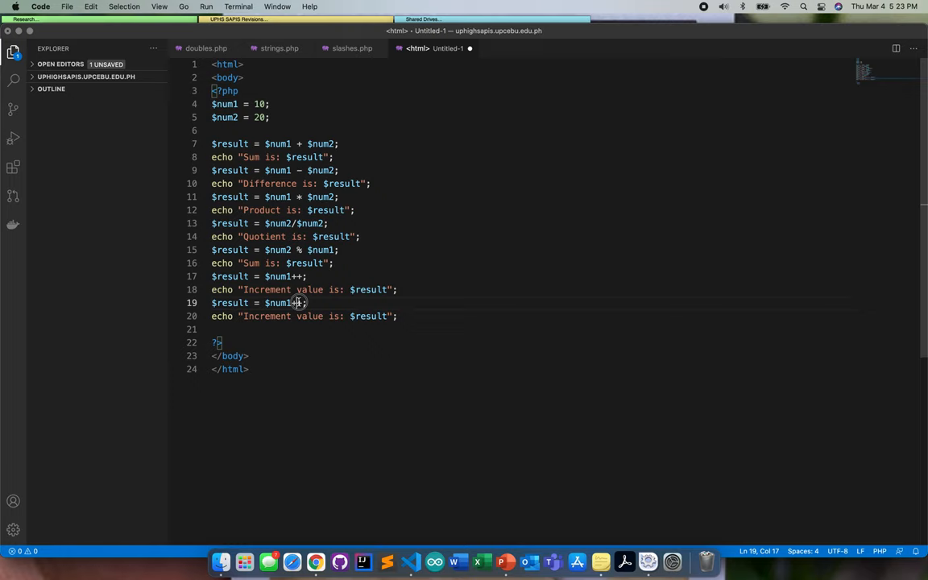
pyautogui.write('--')
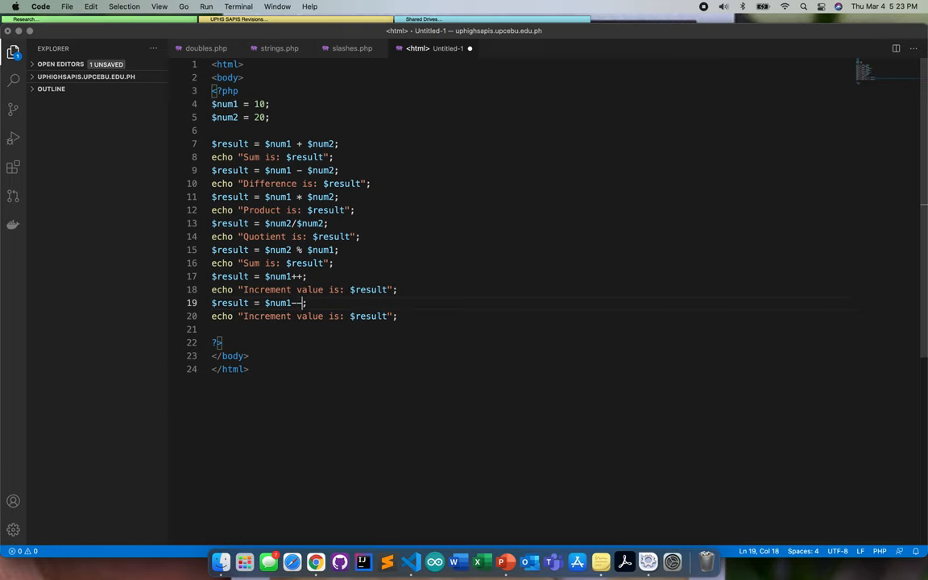
pyautogui.write('De')
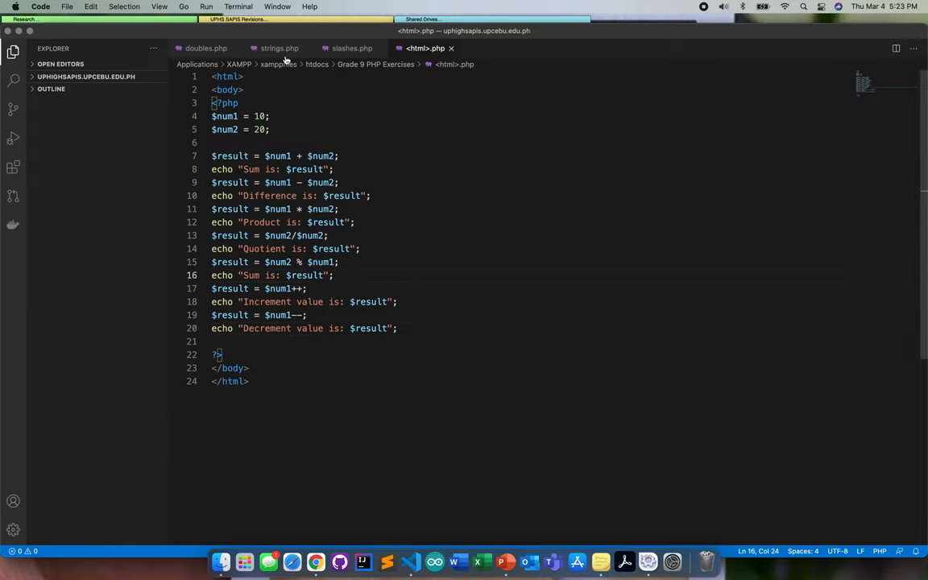
# - Save the script as operator.php in the Grade 9 PHP Exercises folder
pyautogui.click(67, 7)
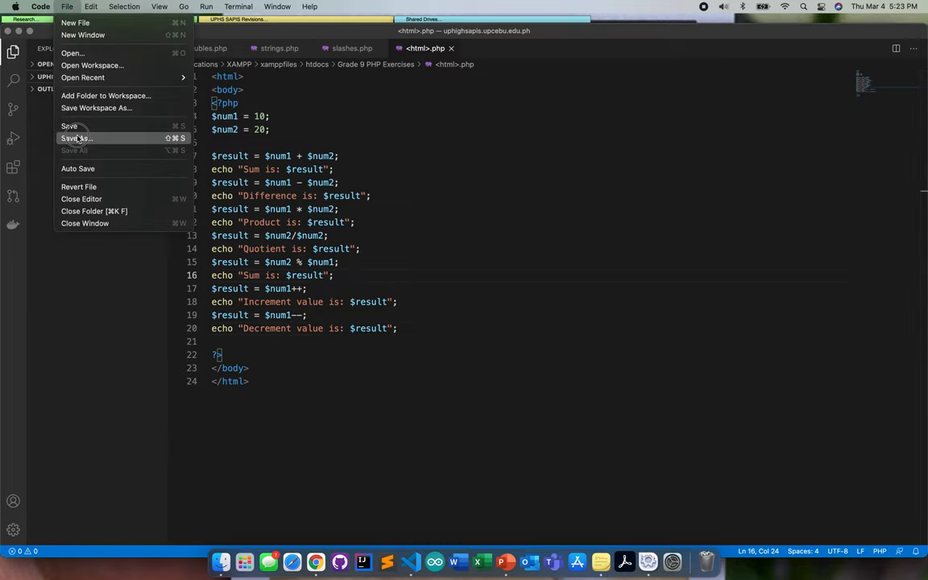
pyautogui.click(76, 139)
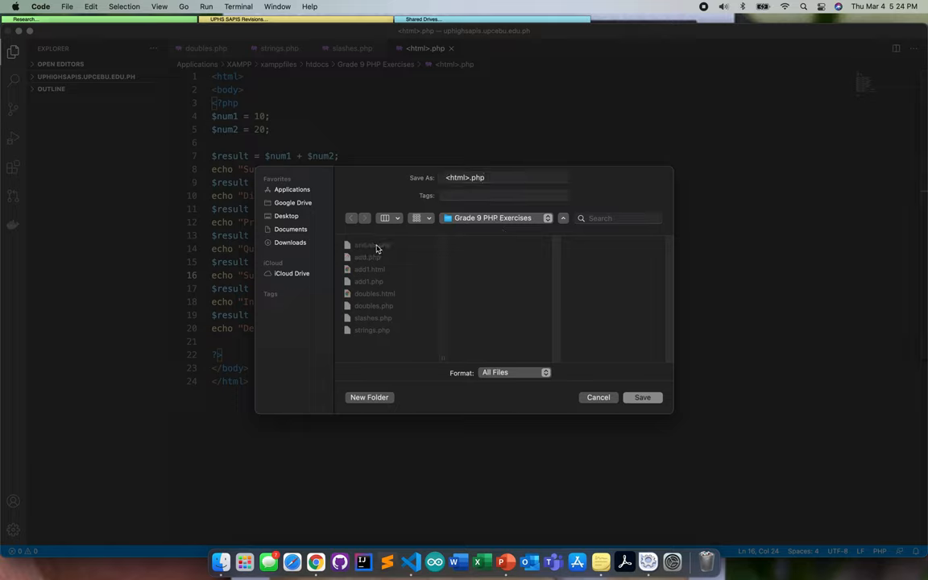
pyautogui.click(497, 177)
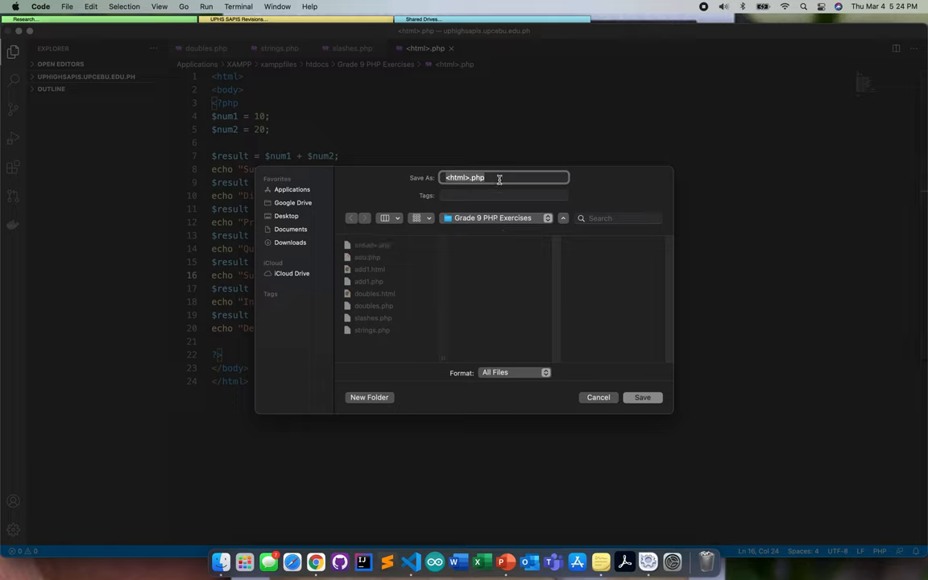
pyautogui.write('operator')
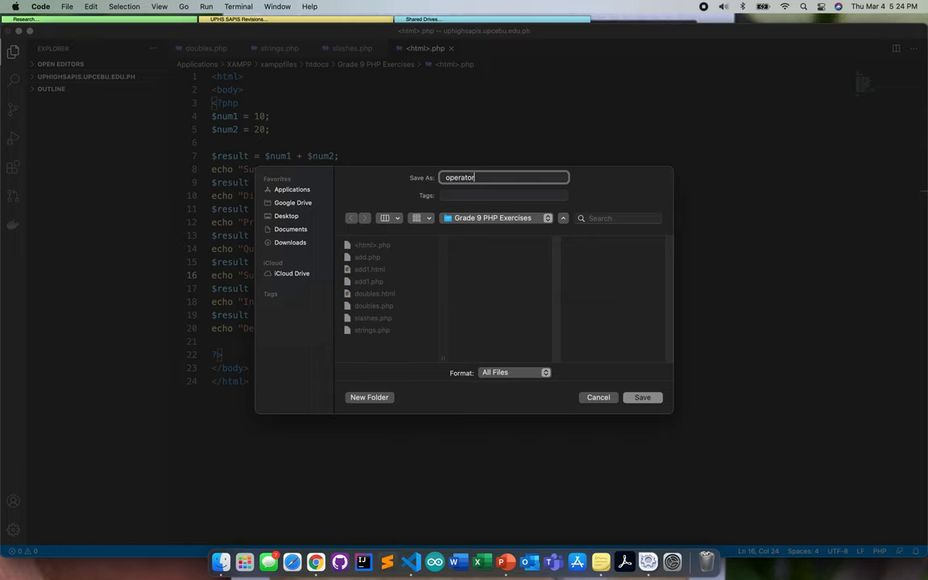
pyautogui.click(641, 396)
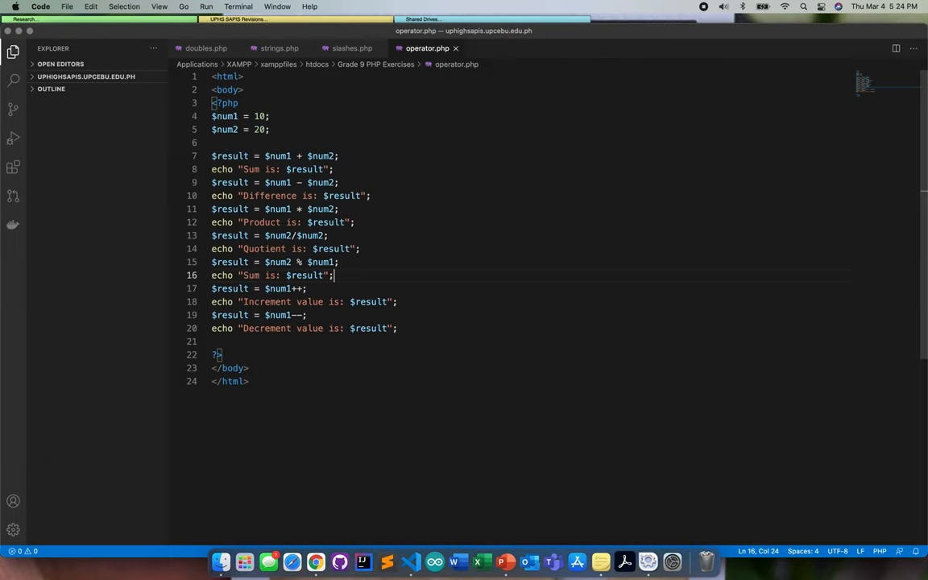
pyautogui.click(315, 560)
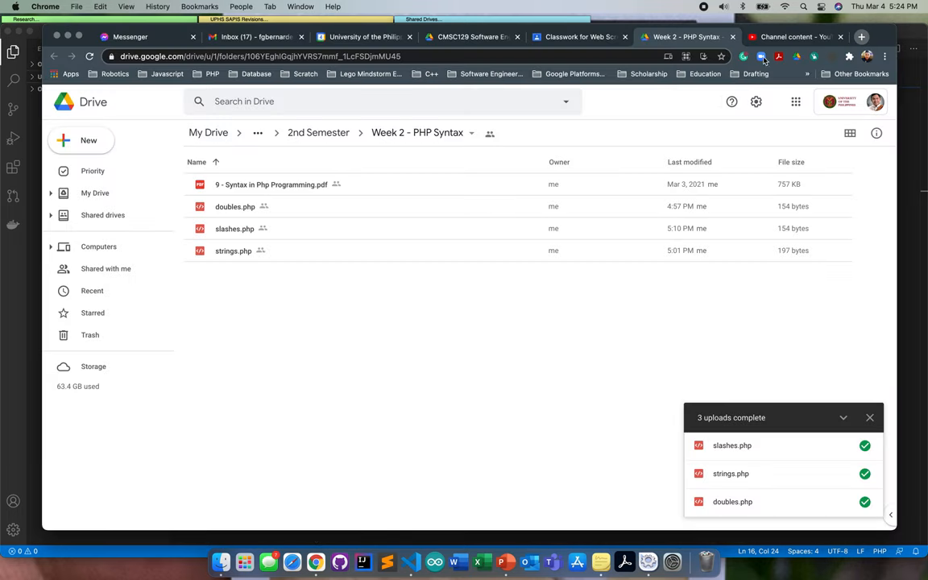
pyautogui.click(860, 35)
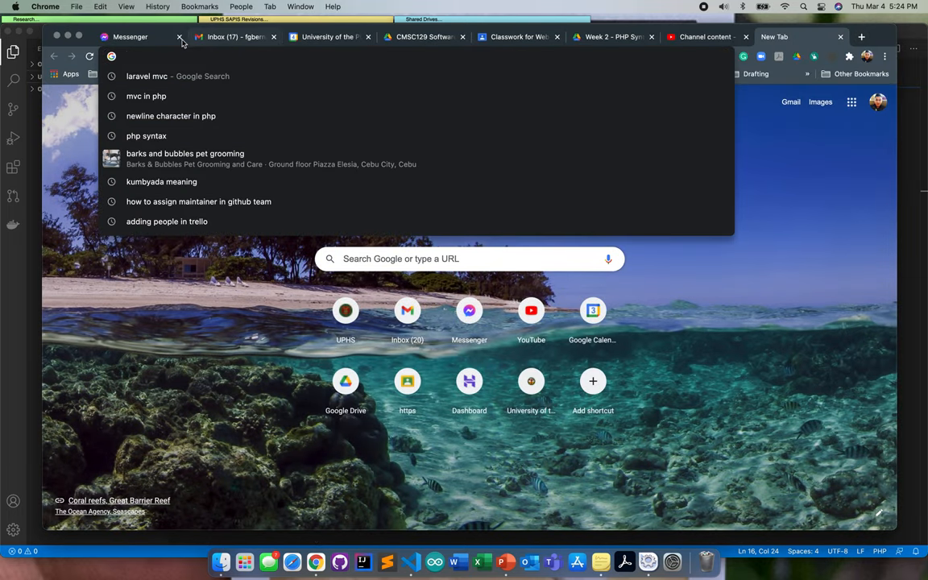
pyautogui.click(179, 35)
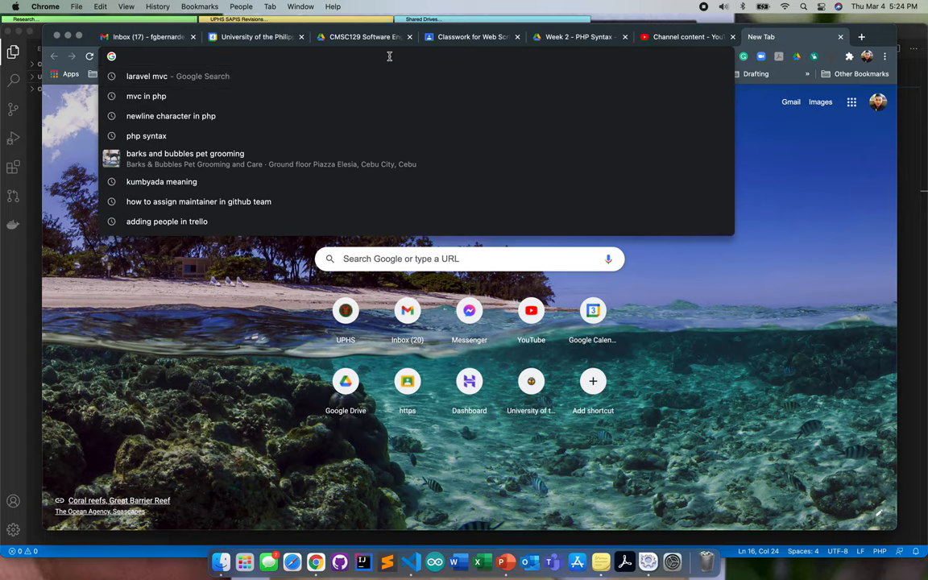
pyautogui.write('localhost/phpmyadmin/')
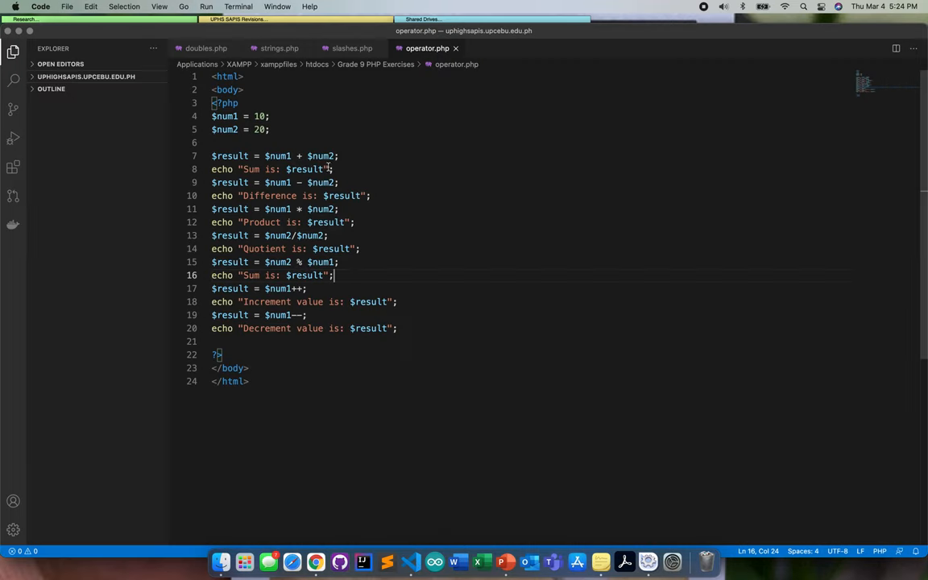
# - Add an echo "<br>"; line break after the Sum is output
pyautogui.click(328, 169)
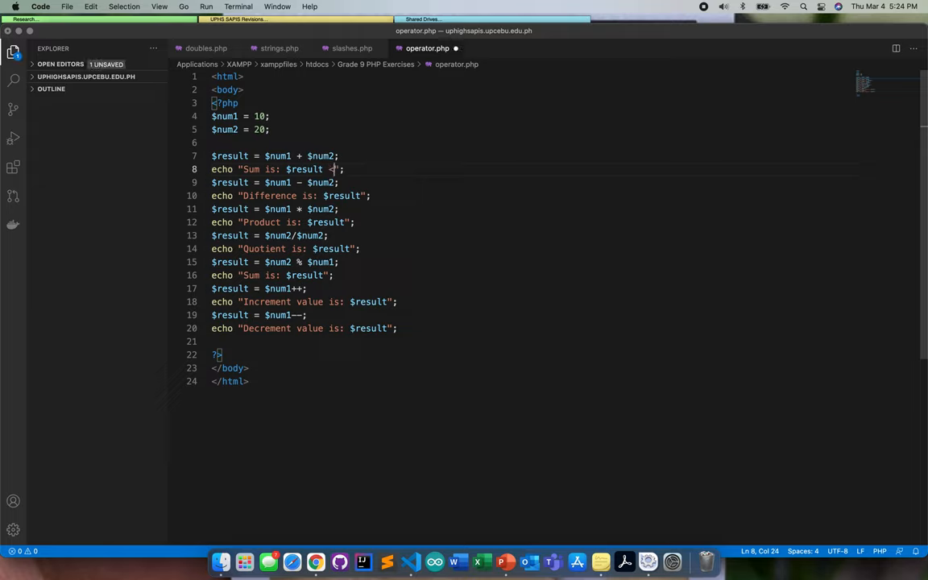
pyautogui.write('<br>')
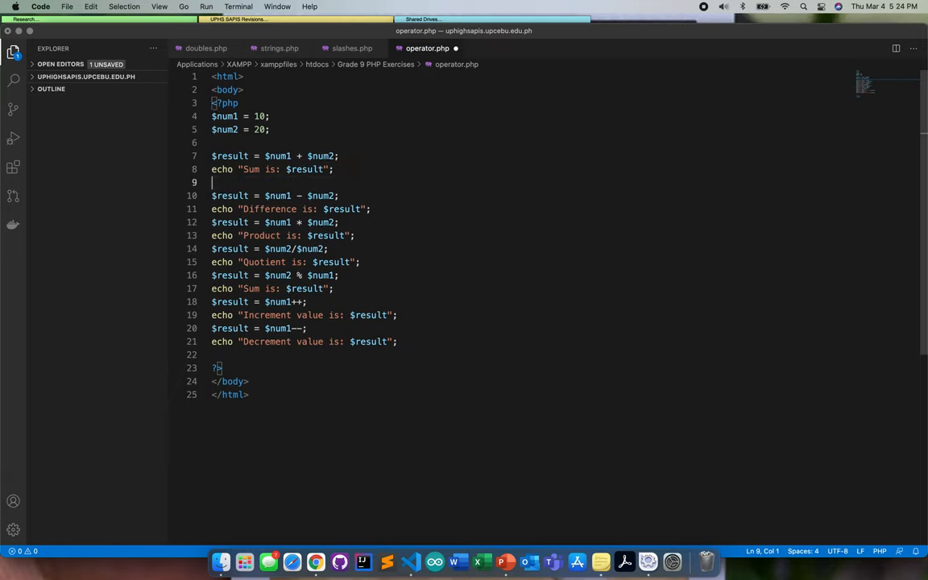
pyautogui.write('echo "')
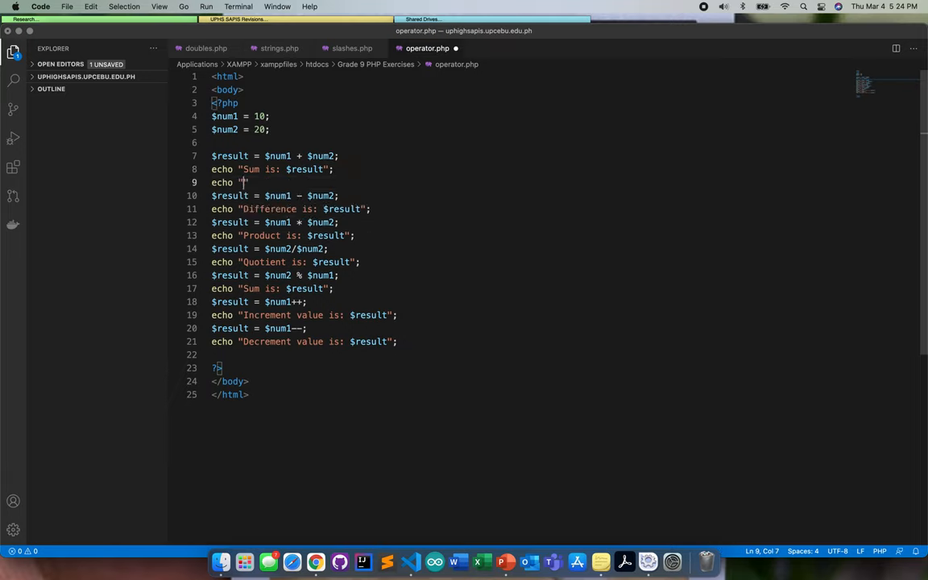
pyautogui.write('<br>')
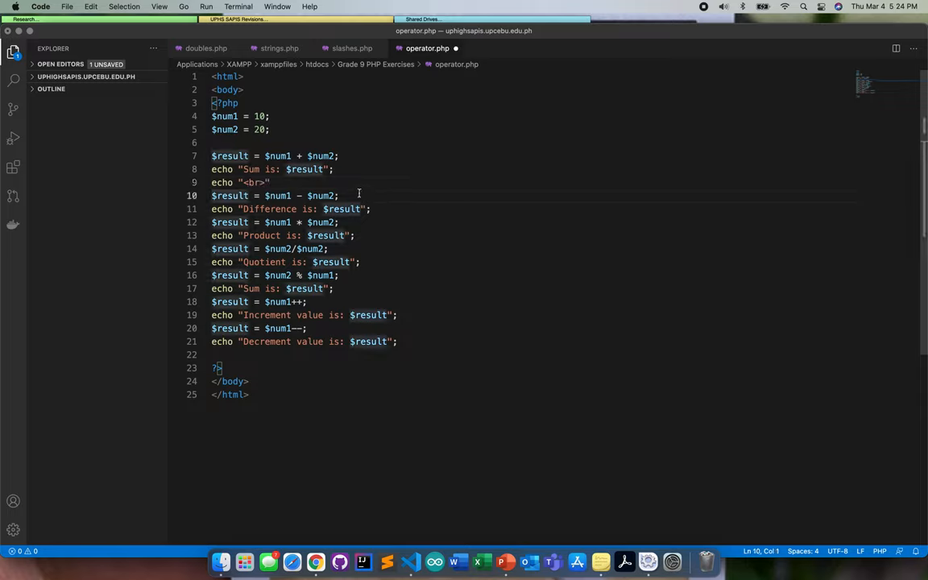
# - Add echo "<br>"; after the Difference and Product output lines
pyautogui.click(274, 182)
pyautogui.write(';')
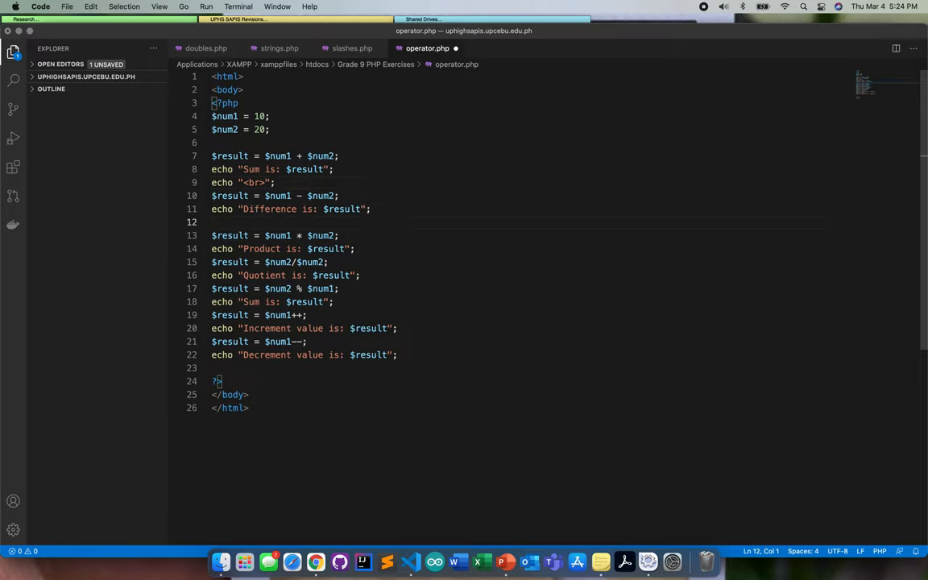
pyautogui.press('enter')
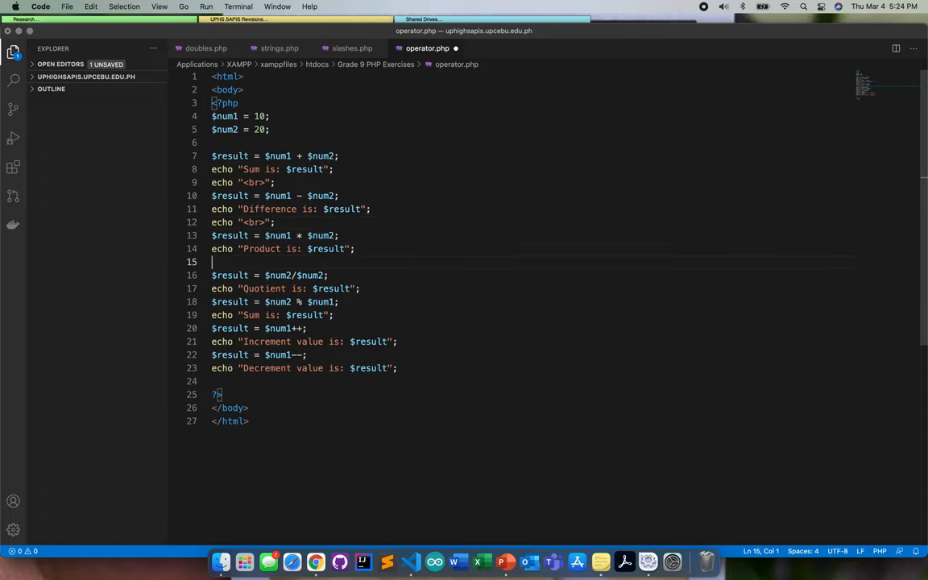
pyautogui.write('echo "<br>";')
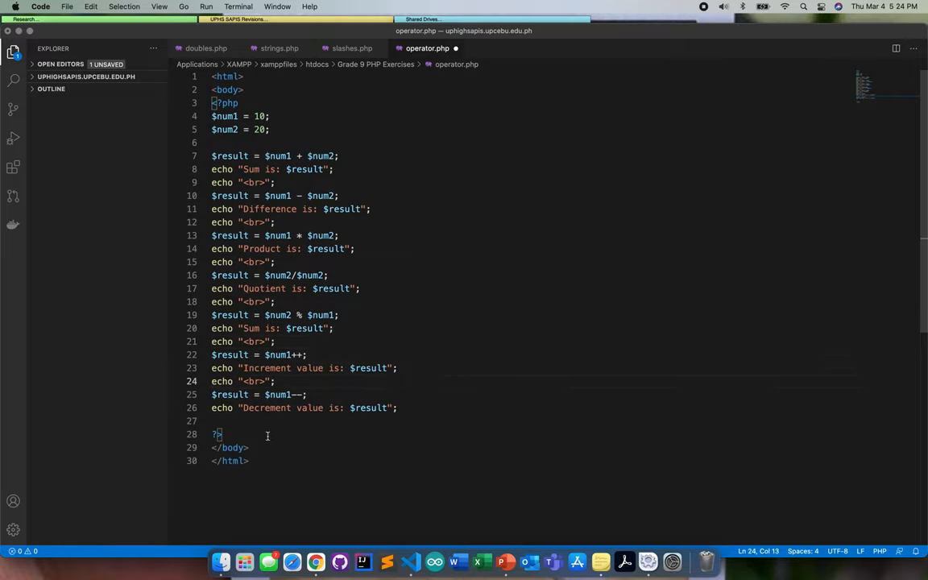
pyautogui.click(238, 407)
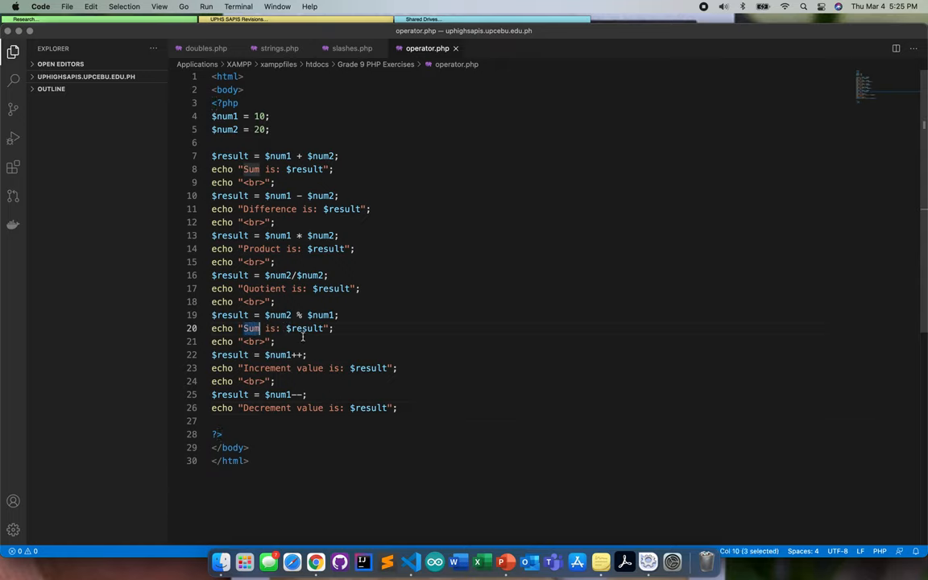
# - Relabel the modulus echo from Sum to Remainder
pyautogui.write('Remainder')
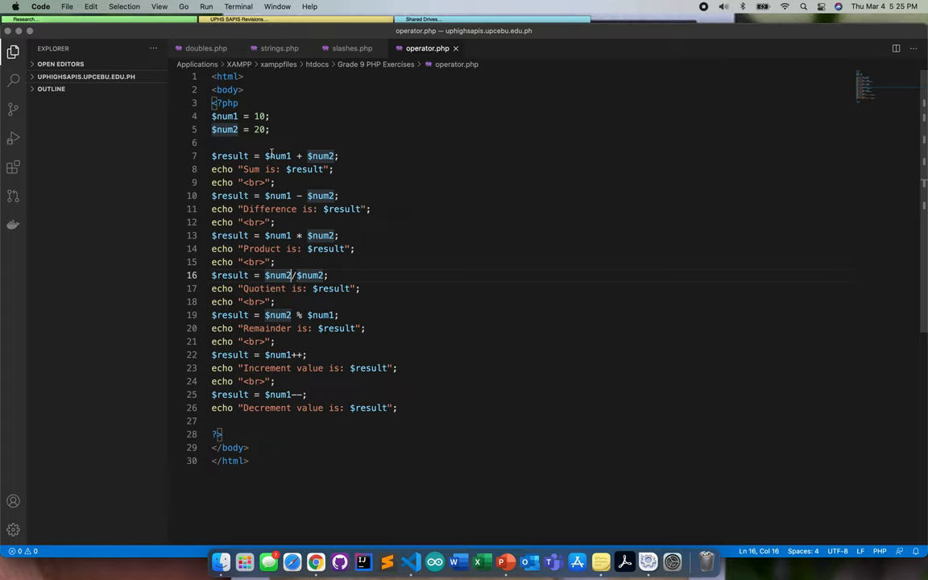
pyautogui.moveTo(304, 280)
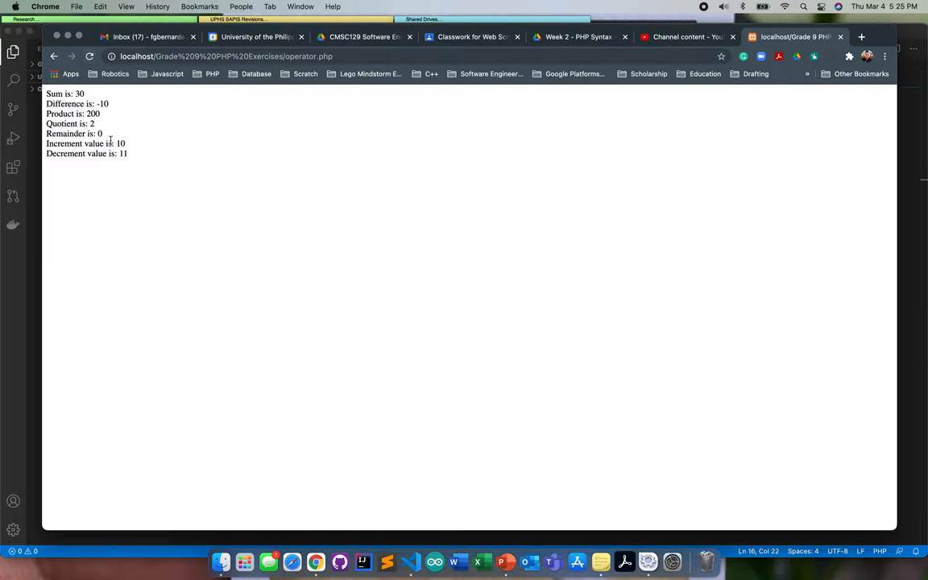
pyautogui.moveTo(113, 135)
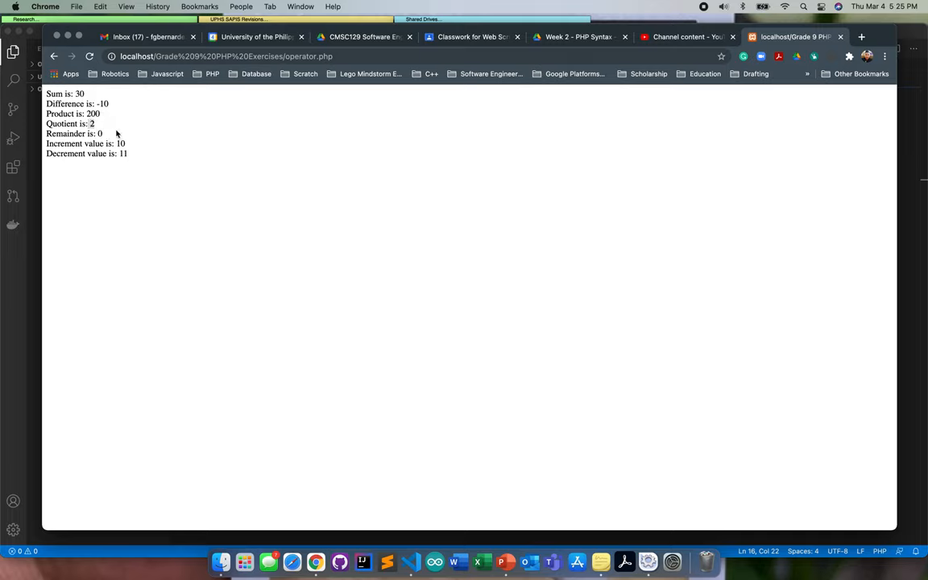
pyautogui.moveTo(145, 148)
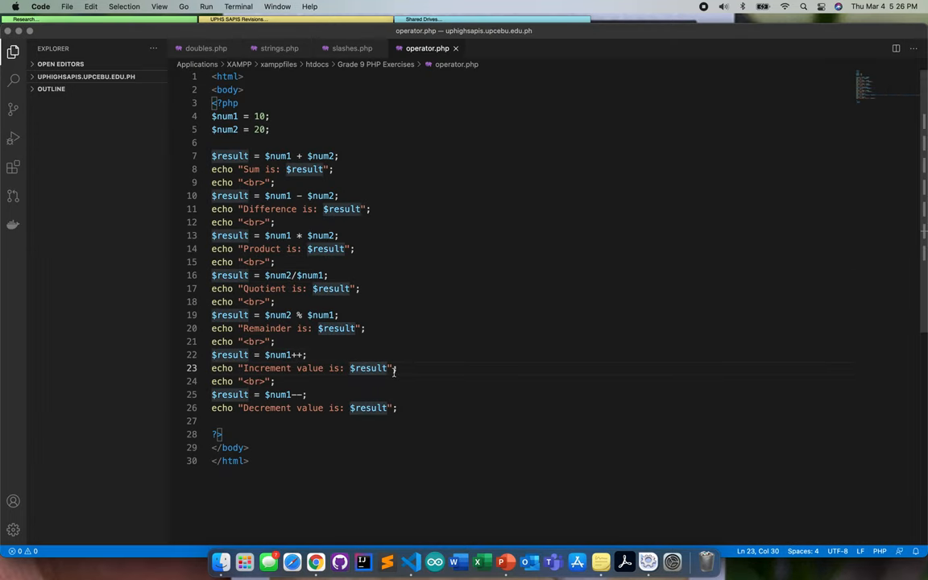
# - Copy operator.php's full code into a new untitled file
pyautogui.click(305, 355)
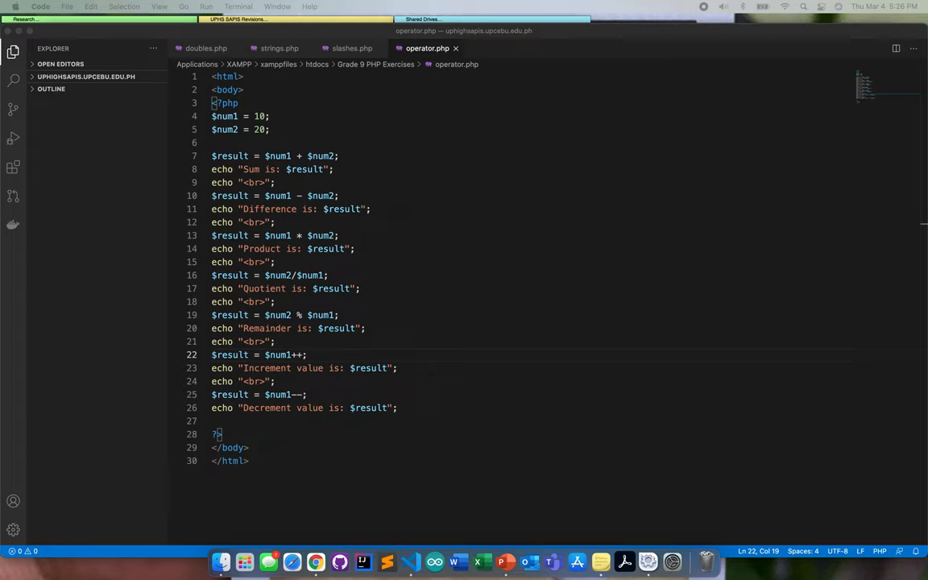
pyautogui.moveTo(451, 263)
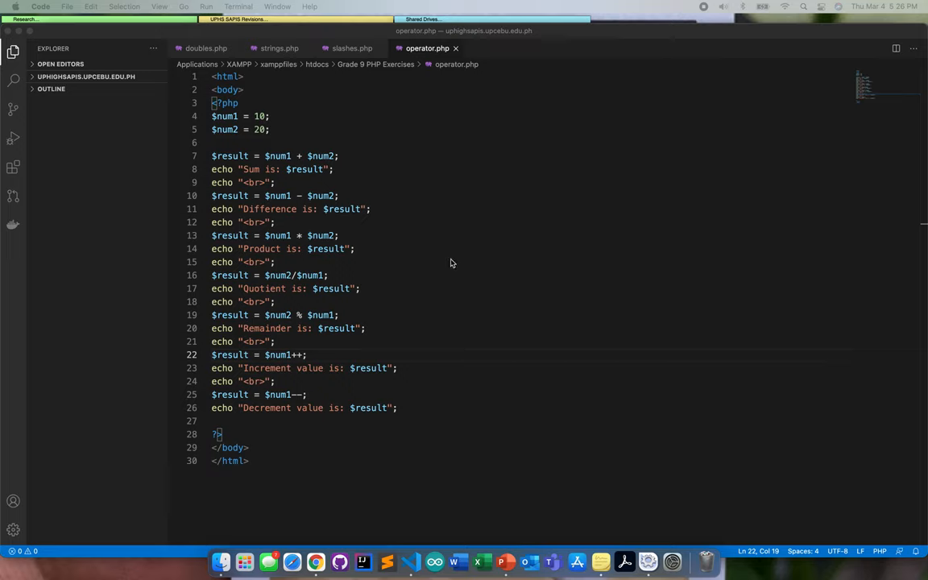
pyautogui.click(277, 380)
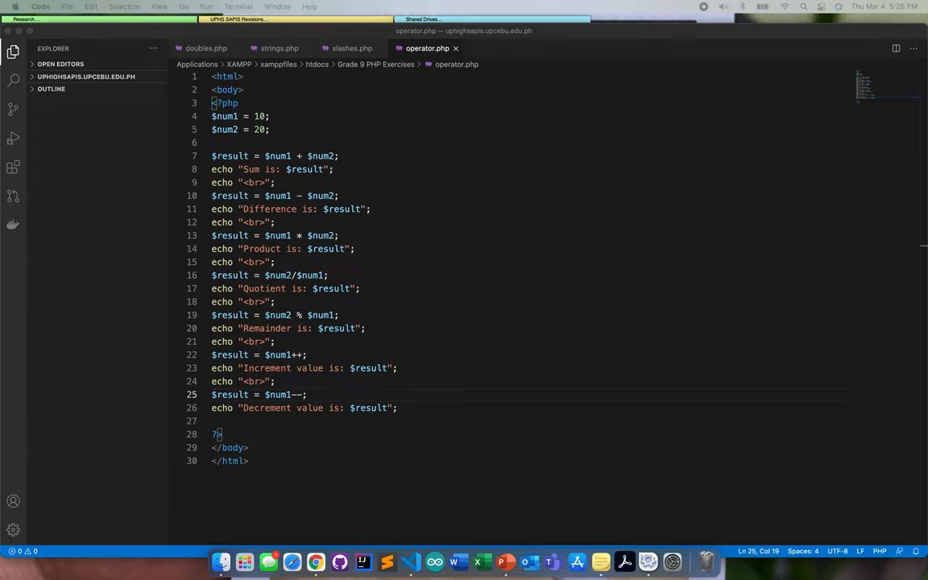
pyautogui.click(338, 314)
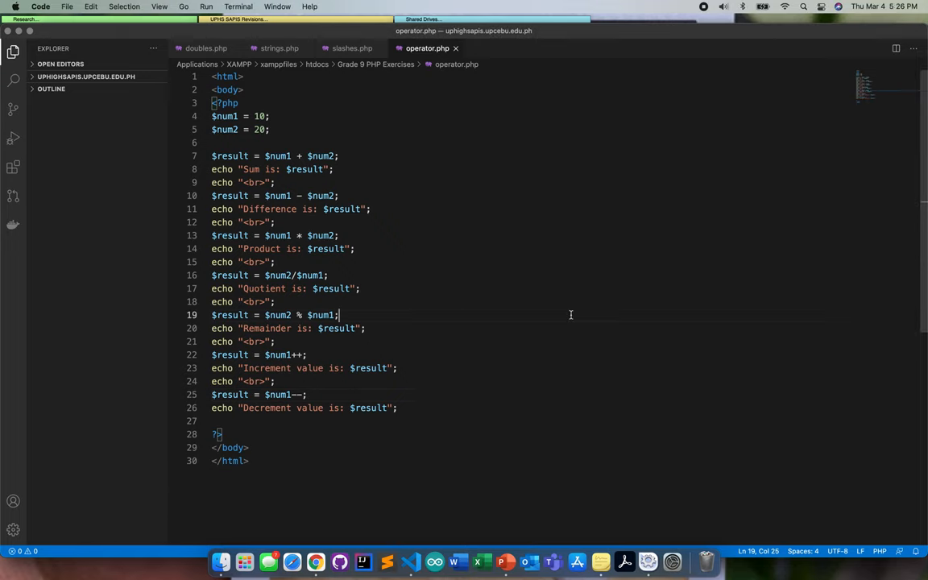
pyautogui.scroll(-3)
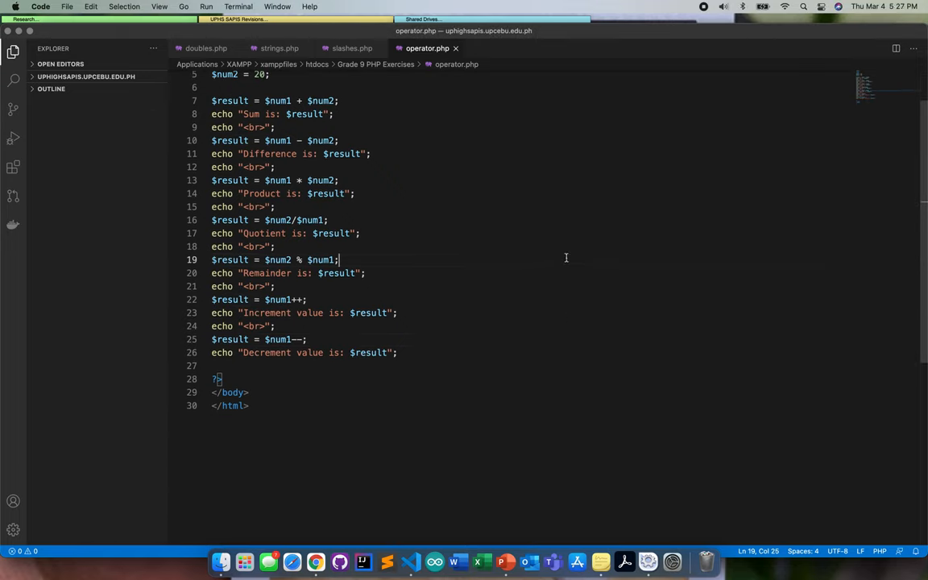
pyautogui.click(361, 232)
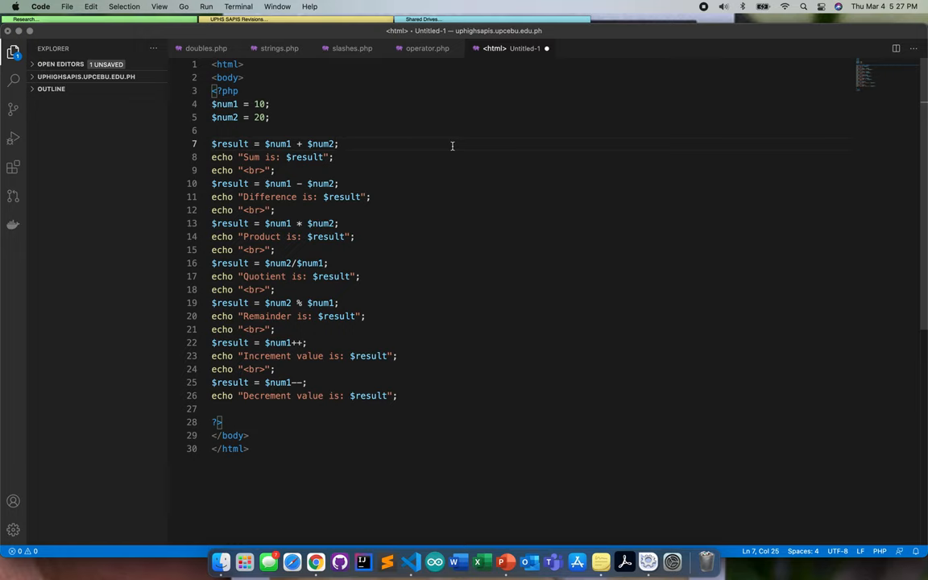
# - Save the copy as comparison.php in Grade 9 PHP Exercises
pyautogui.press('cmd+s')
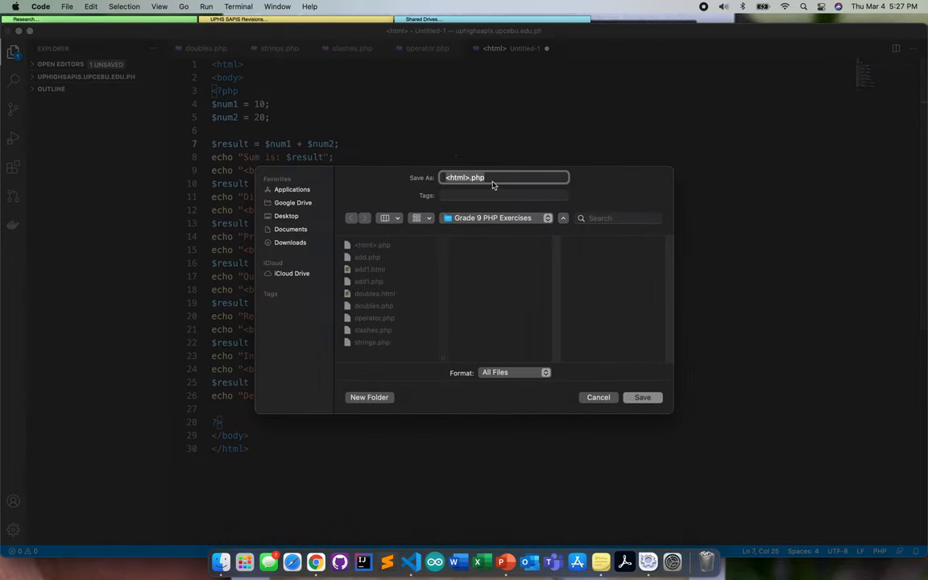
pyautogui.write('comp')
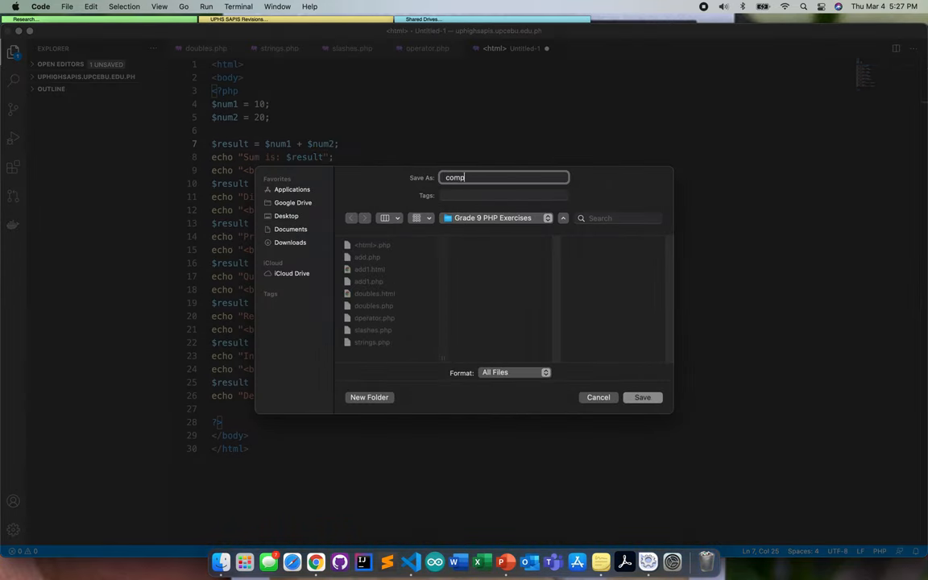
pyautogui.write('arison.')
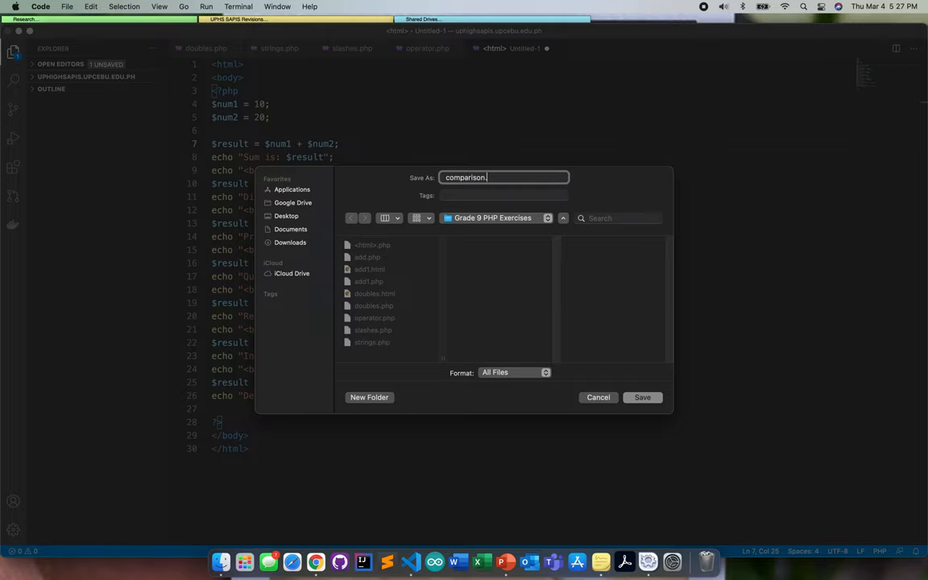
pyautogui.click(641, 396)
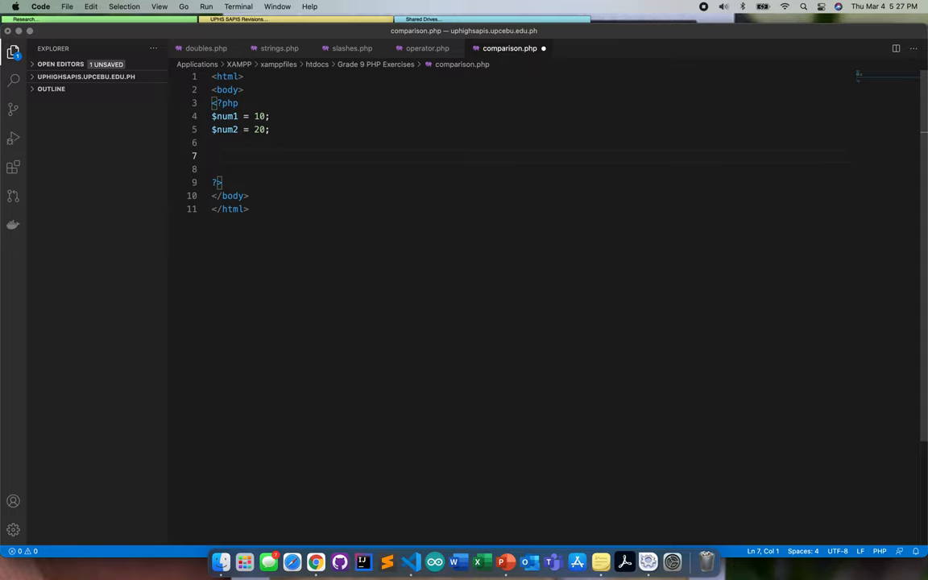
# - Write the condition if ($num1 == $num2) { below the variable assignments
pyautogui.write('if')
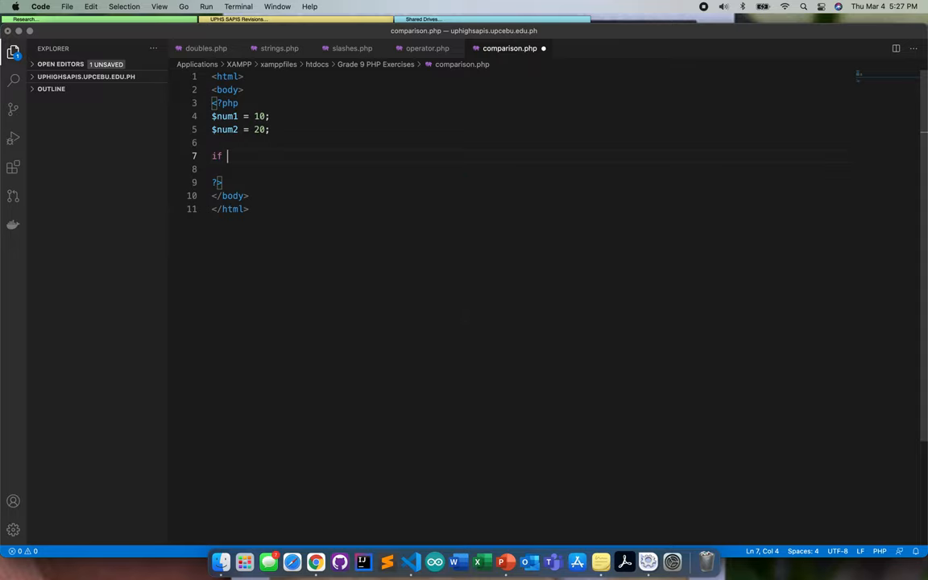
pyautogui.write('()')
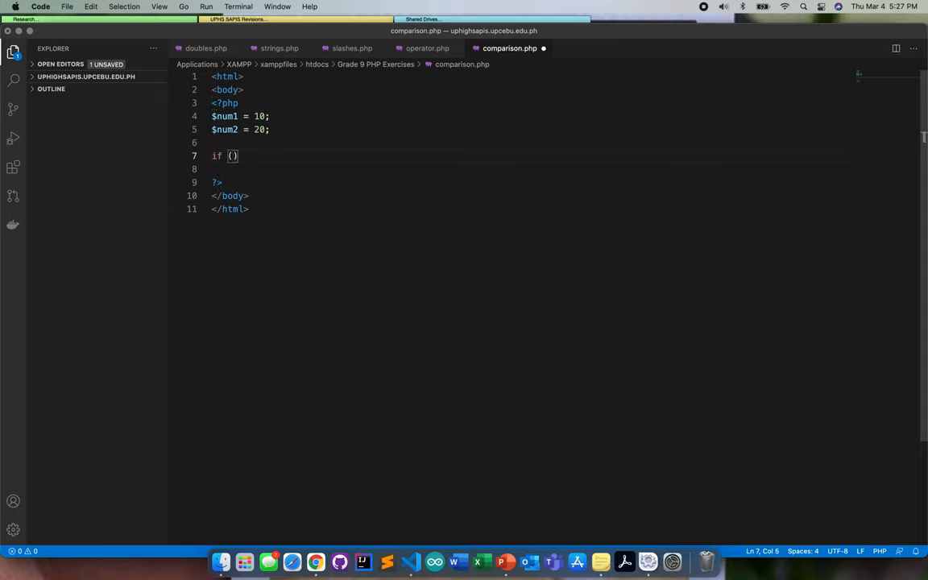
pyautogui.write('$num1 == $num2')
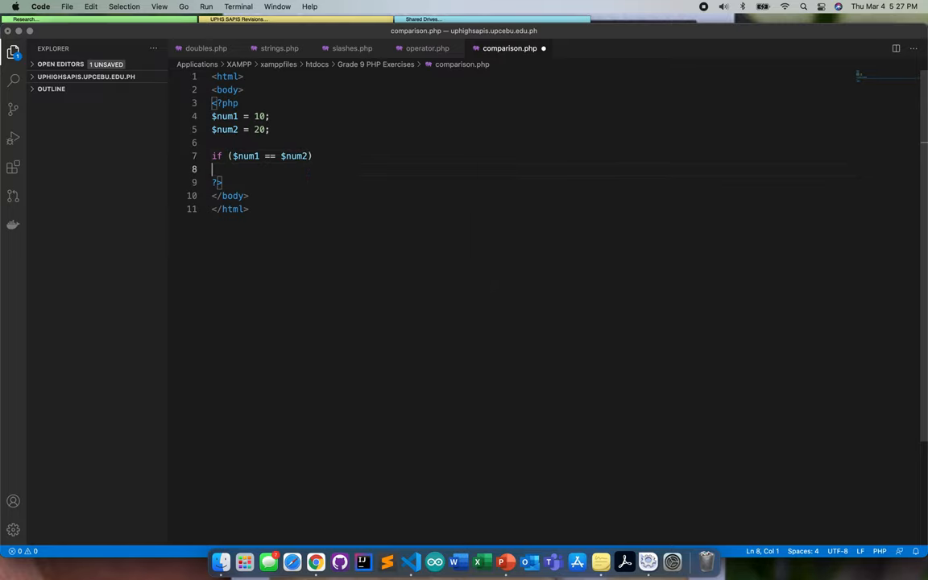
pyautogui.write('{')
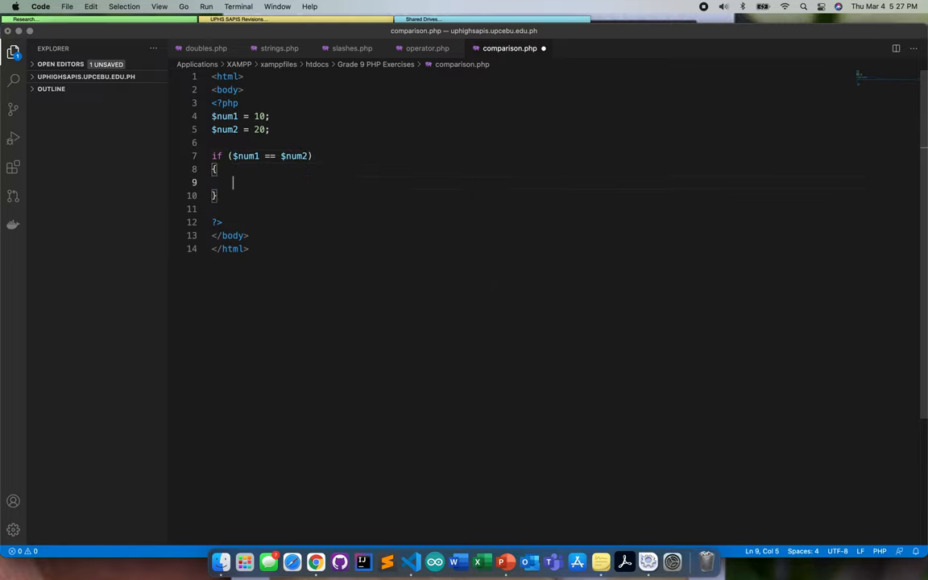
# - Make the true branch print the message "$num1 and $num2 are equal."
pyautogui.write('echo')
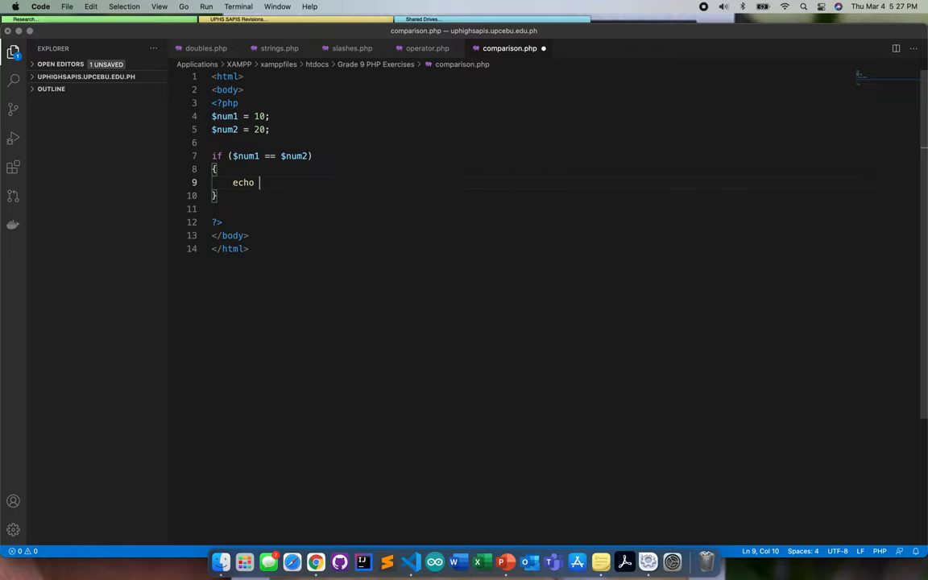
pyautogui.write('"$')
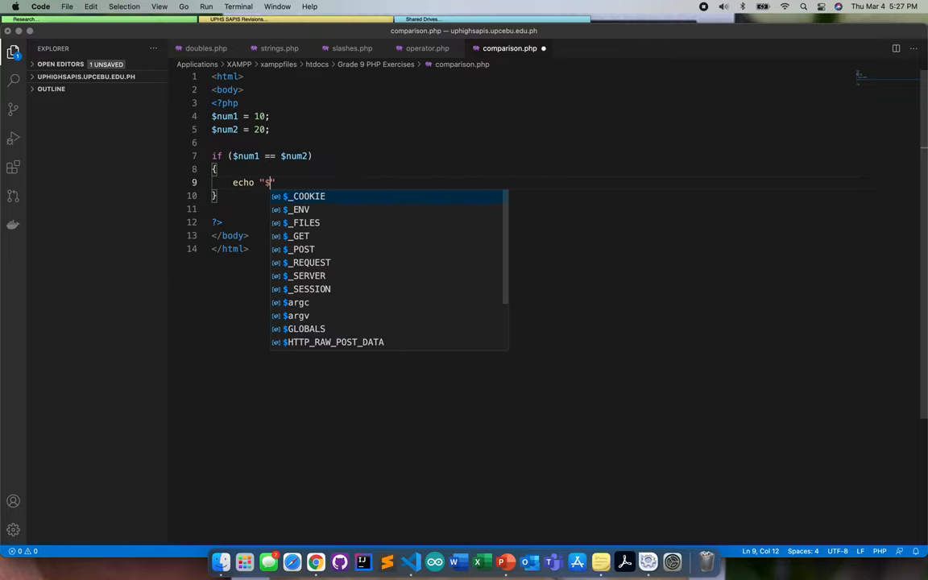
pyautogui.write('num 1')
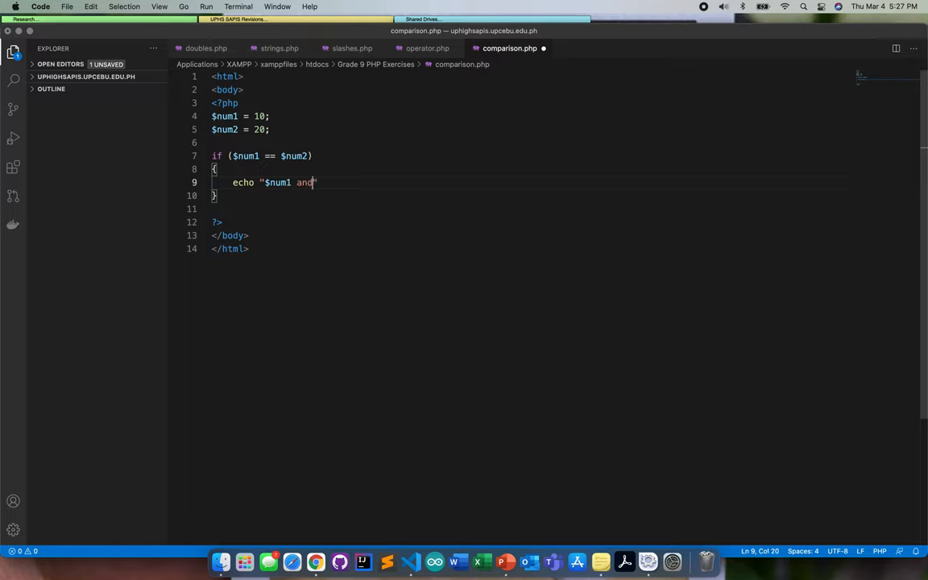
pyautogui.press('Backspace')
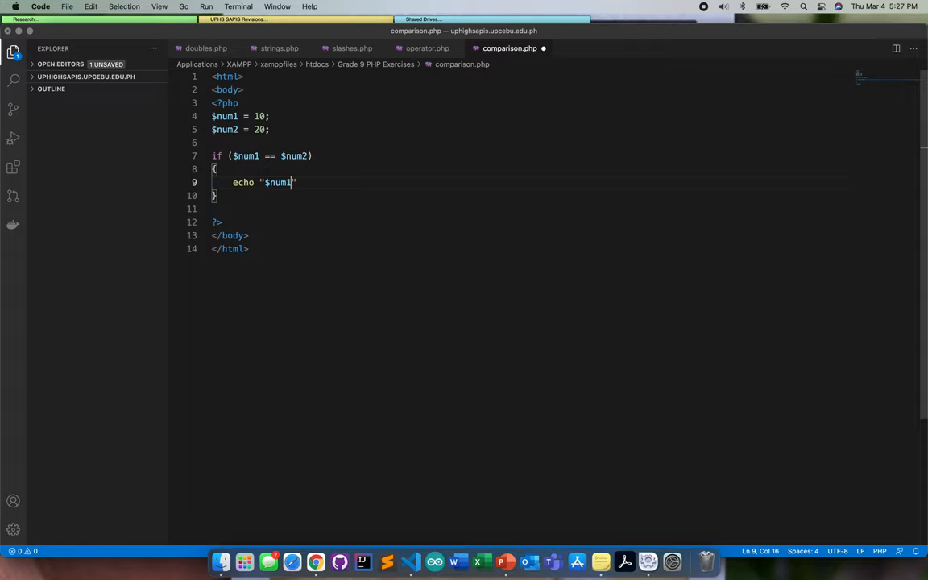
pyautogui.write('" "')
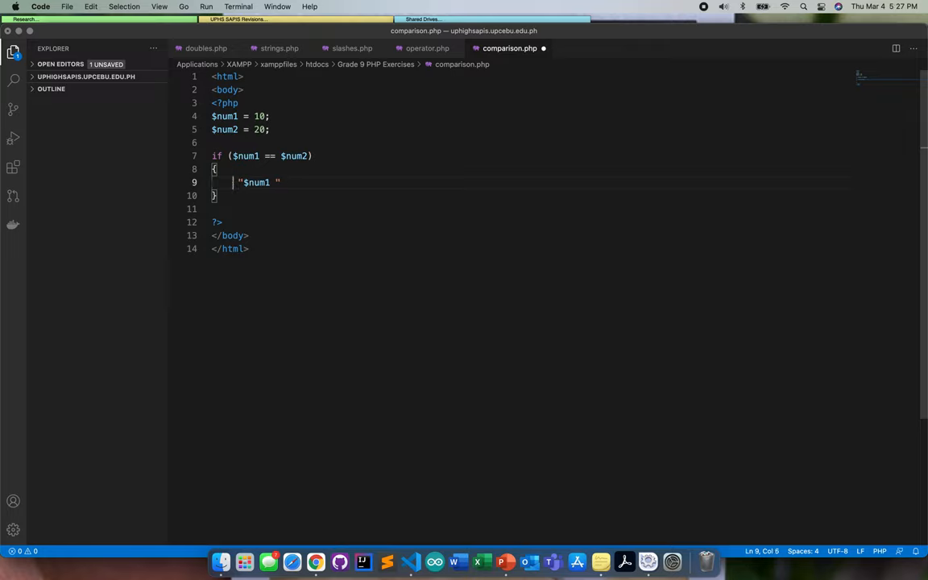
pyautogui.write('print')
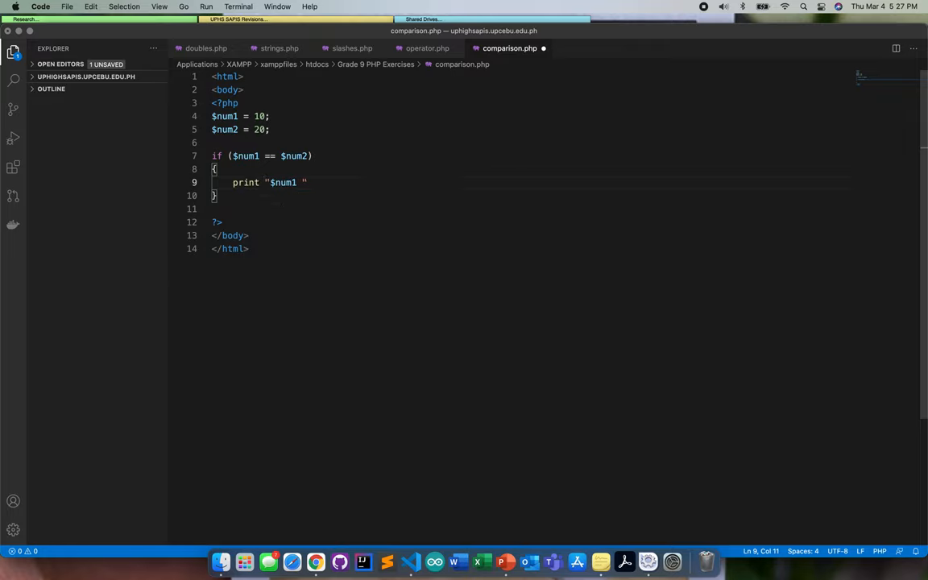
pyautogui.write('("')
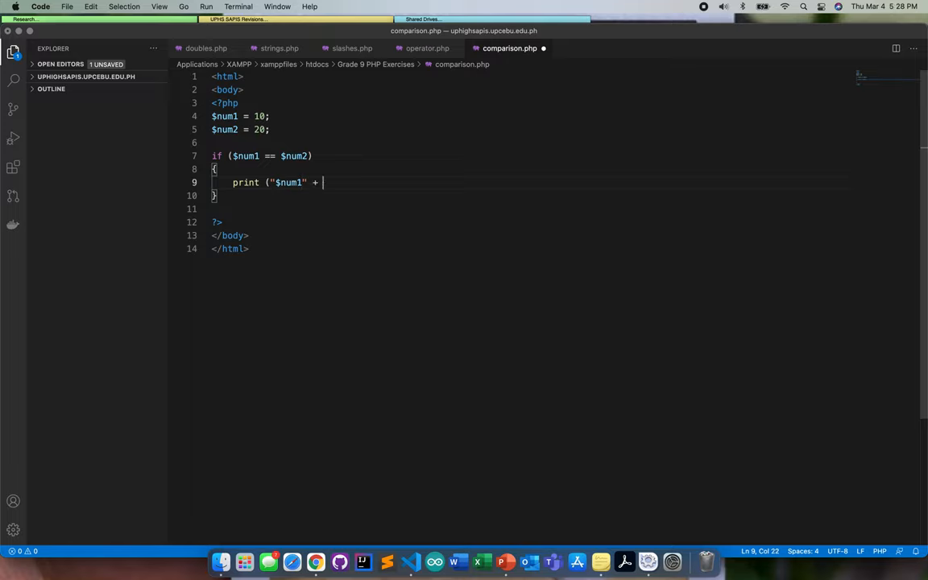
pyautogui.write('"and " +')
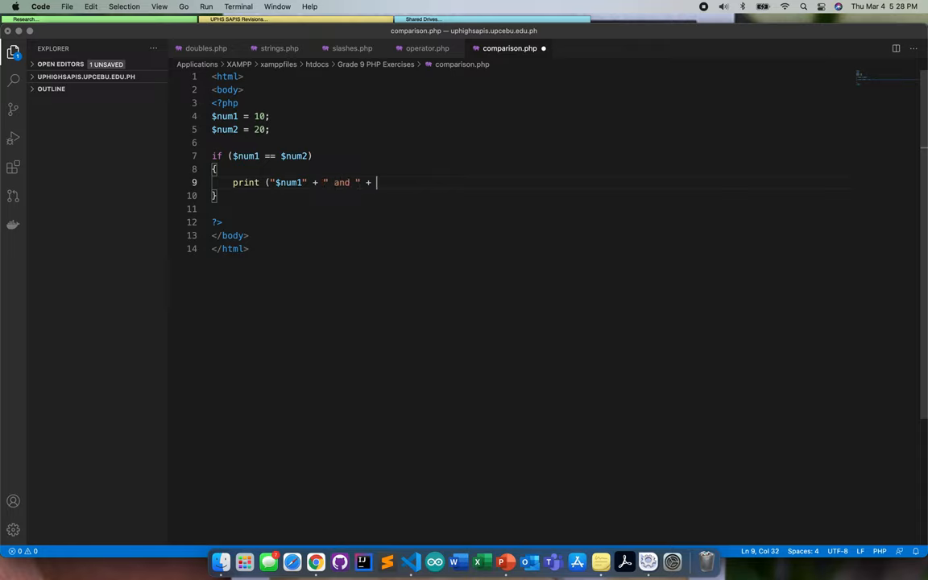
pyautogui.write('"$"')
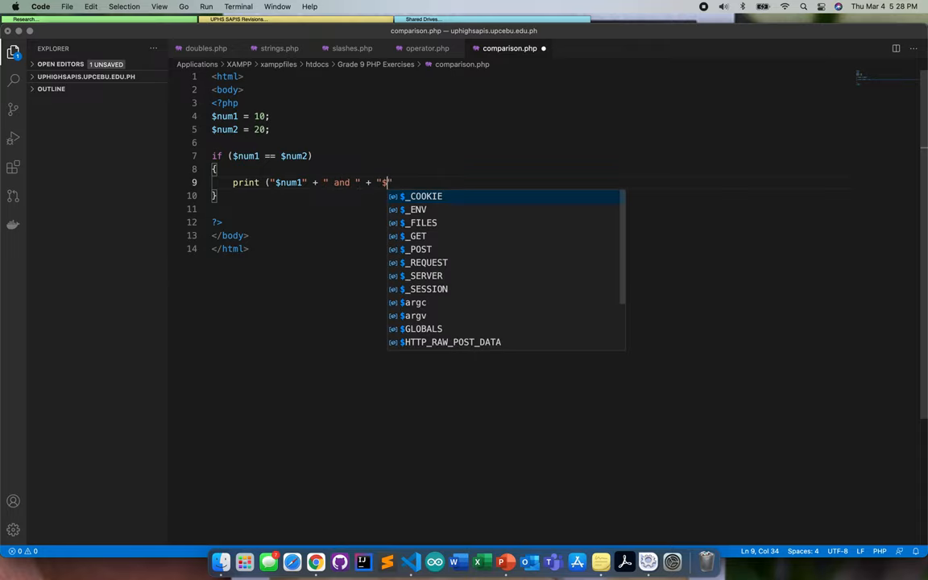
pyautogui.write('num2')
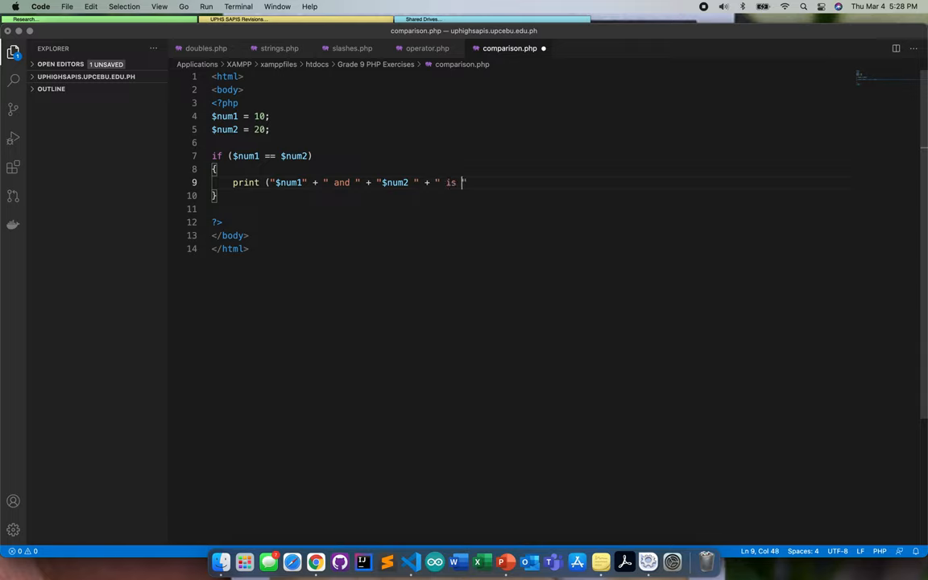
pyautogui.write('equal"')
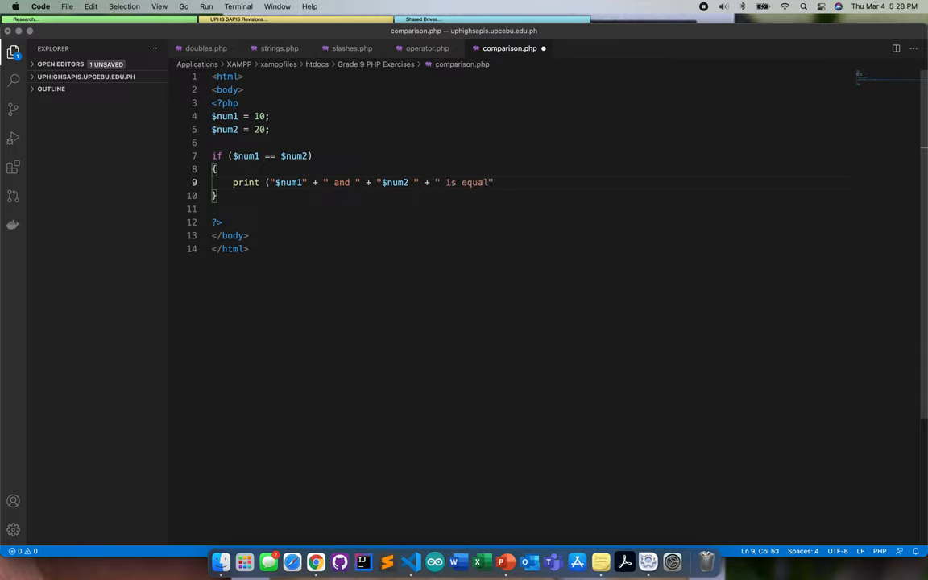
pyautogui.write('.')
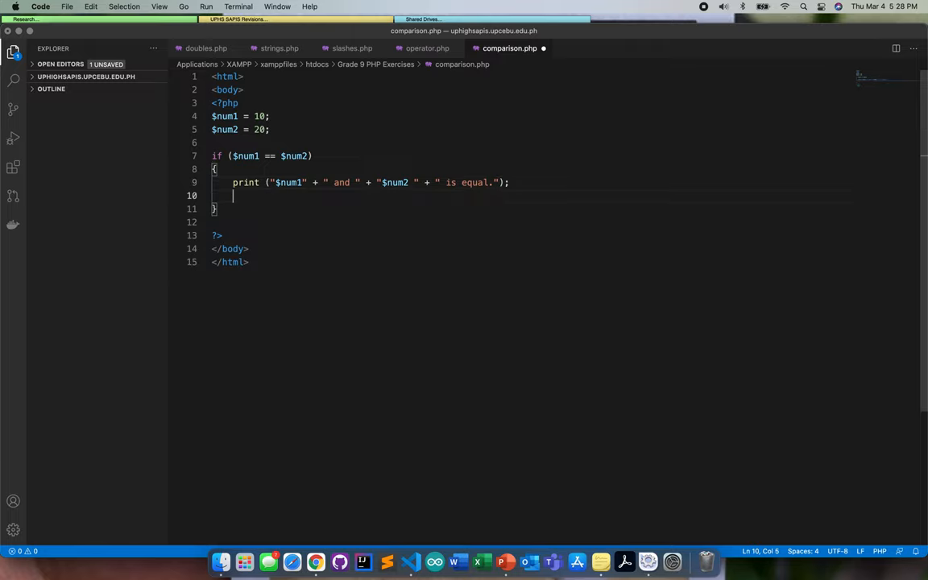
pyautogui.press('Backspace')
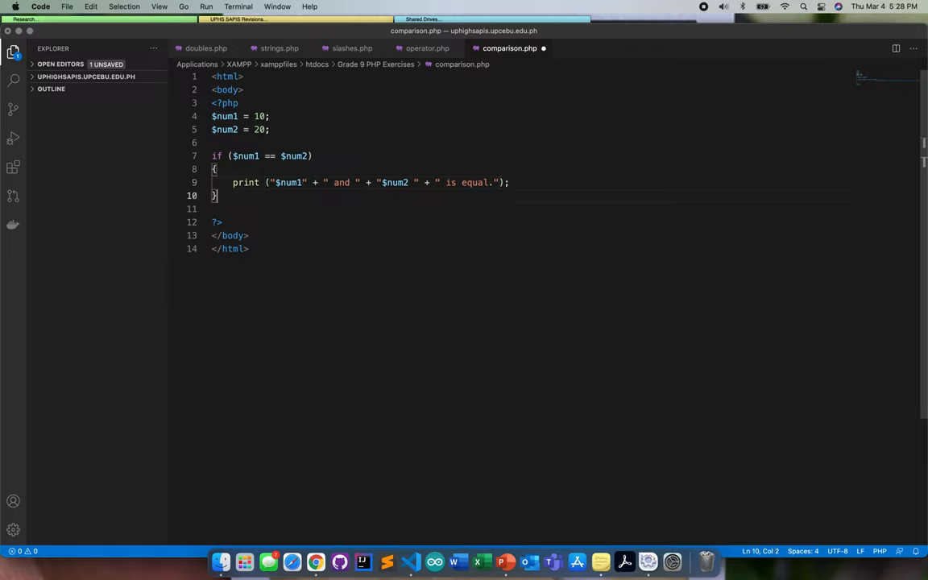
# - Add an else branch reusing the message as "$num1 and $num2 are not equal."
pyautogui.write('else{')
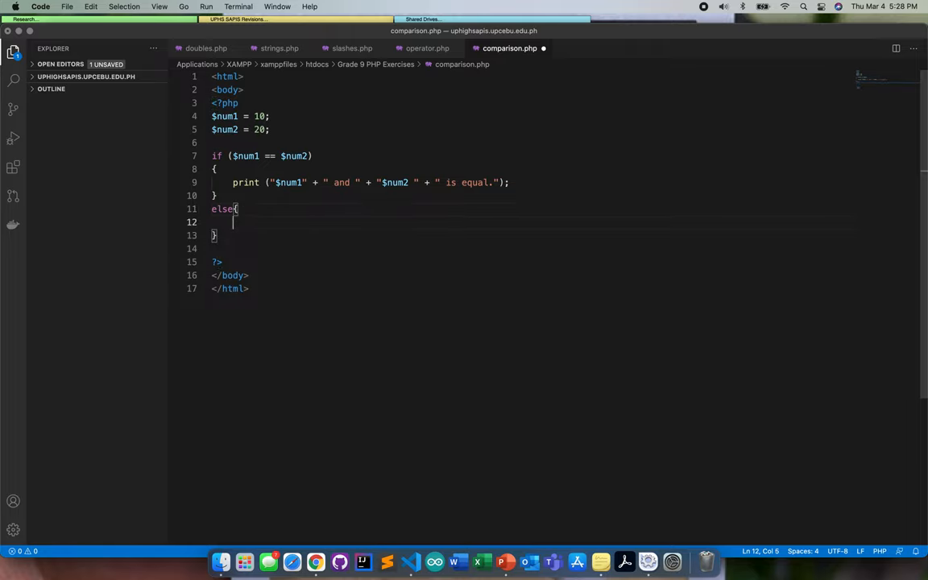
pyautogui.write('echo')
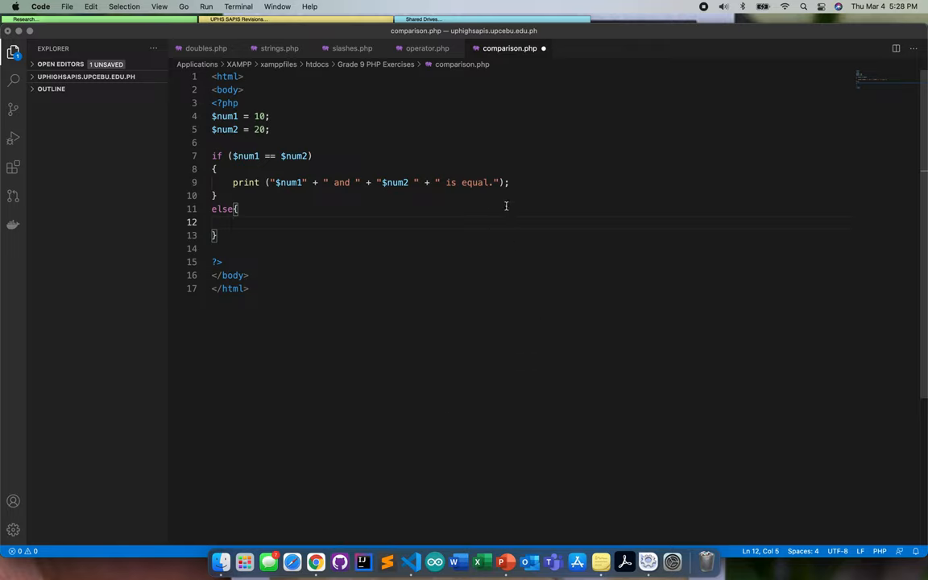
pyautogui.moveTo(232, 182); pyautogui.dragTo(509, 182)
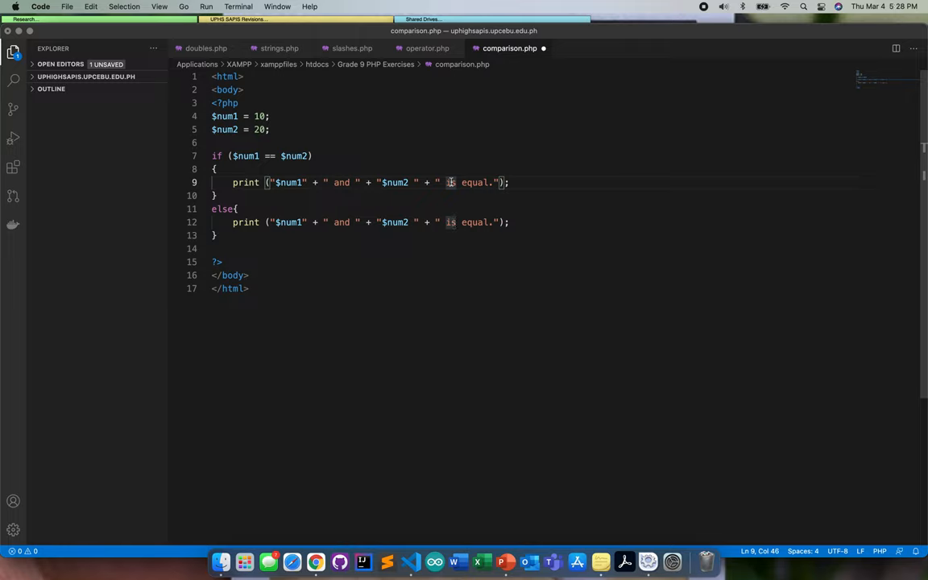
pyautogui.press('Backspace')
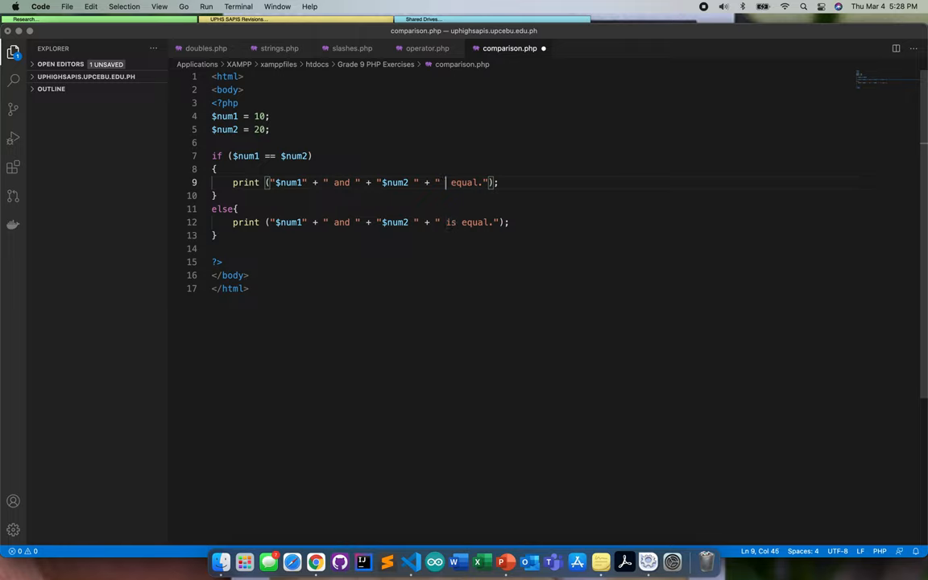
pyautogui.write('are not')
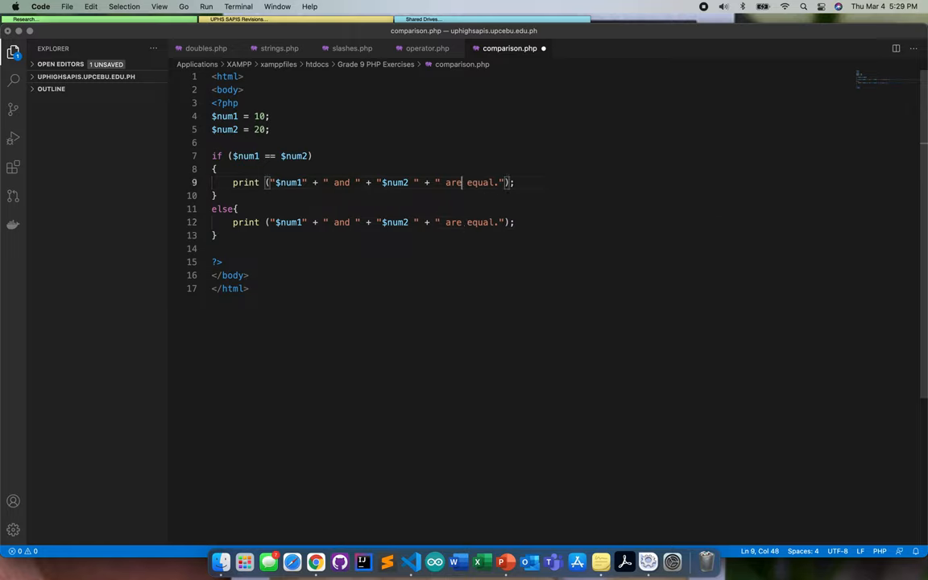
pyautogui.write('not')
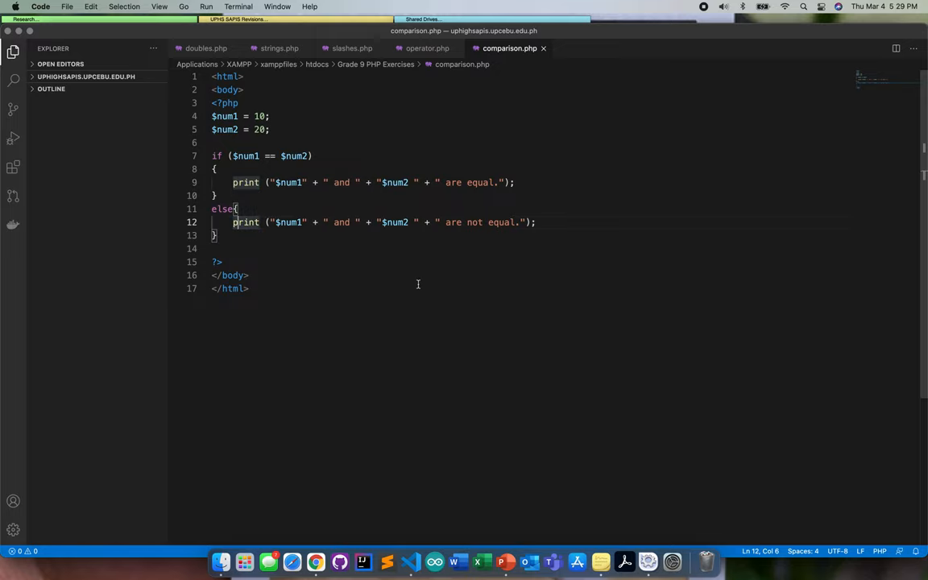
# - Replace the print line with echo "$num1 and $num2 are equal."; as a single string
pyautogui.click(259, 182)
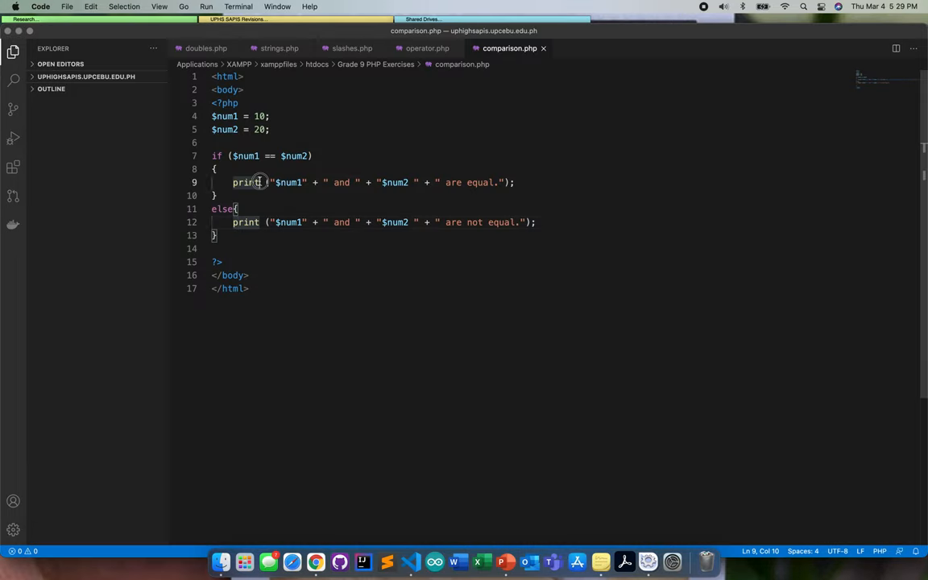
pyautogui.write('echo')
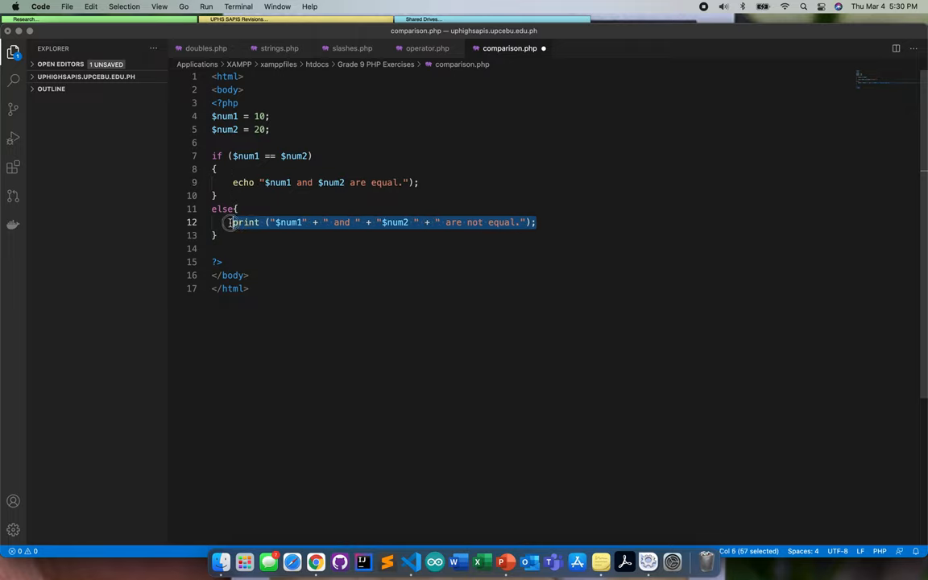
pyautogui.write('echo "$num1 and $num2 are equal.";')
pyautogui.click(324, 182)
pyautogui.write('" +')
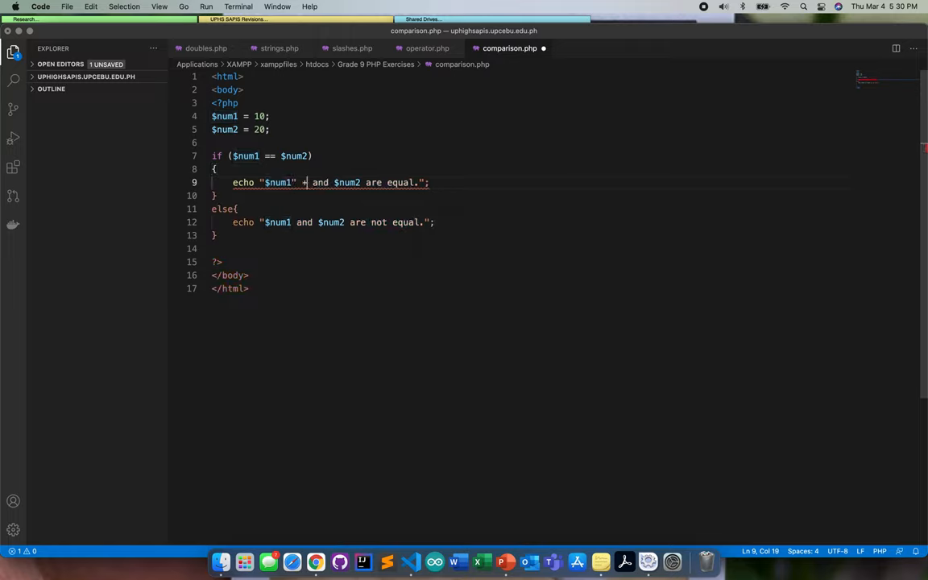
# - Try + and , concatenation on the equal message, then strip it back to a bare echo
pyautogui.write('"')
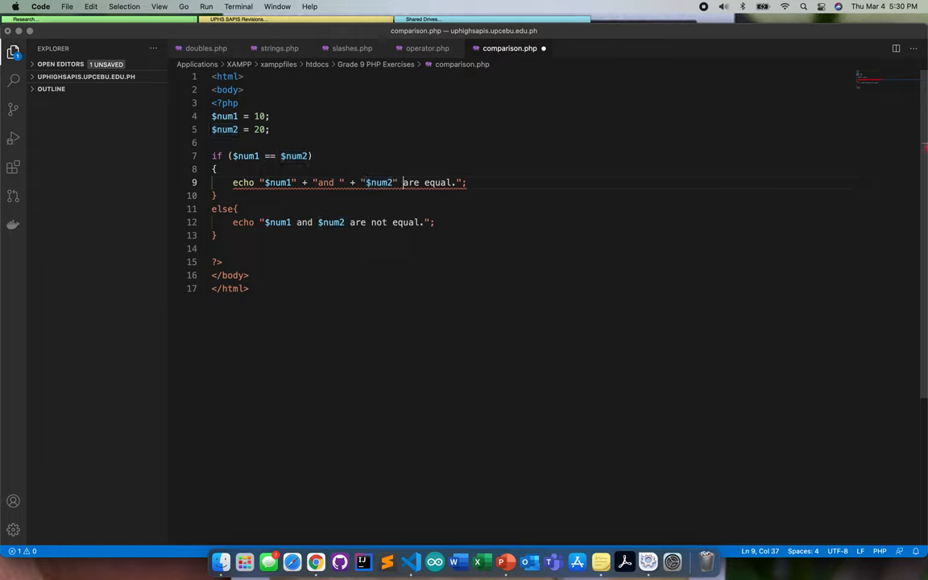
pyautogui.write('+')
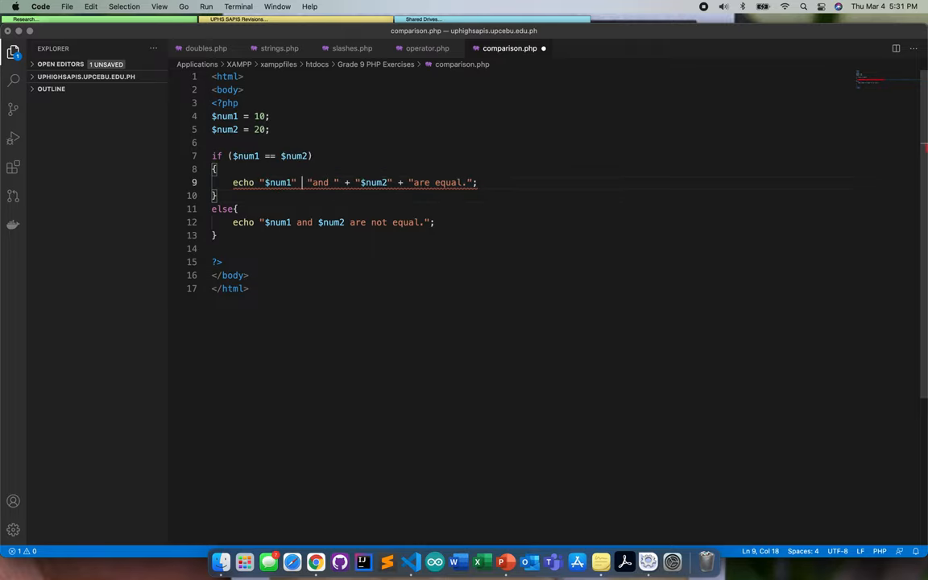
pyautogui.write(',')
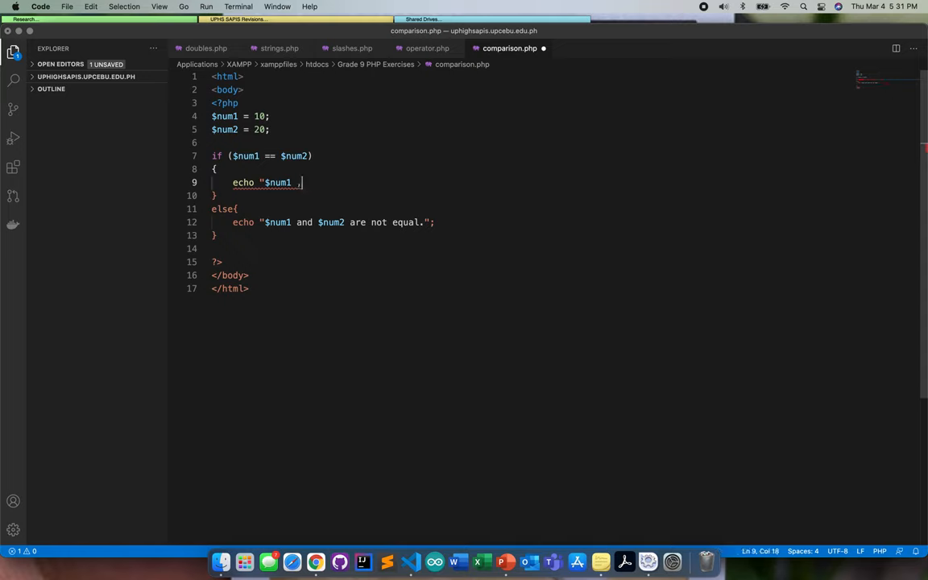
pyautogui.press('backspace')
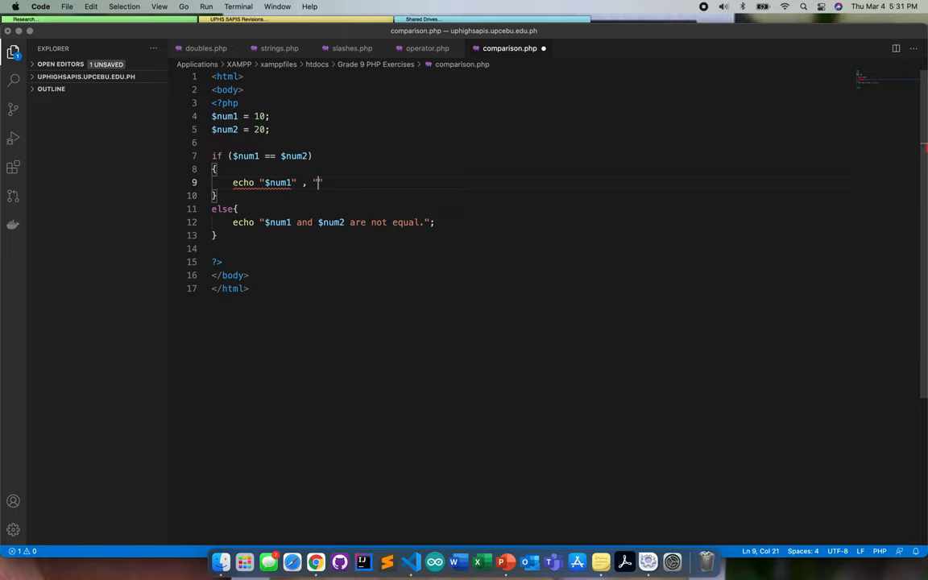
pyautogui.write('and')
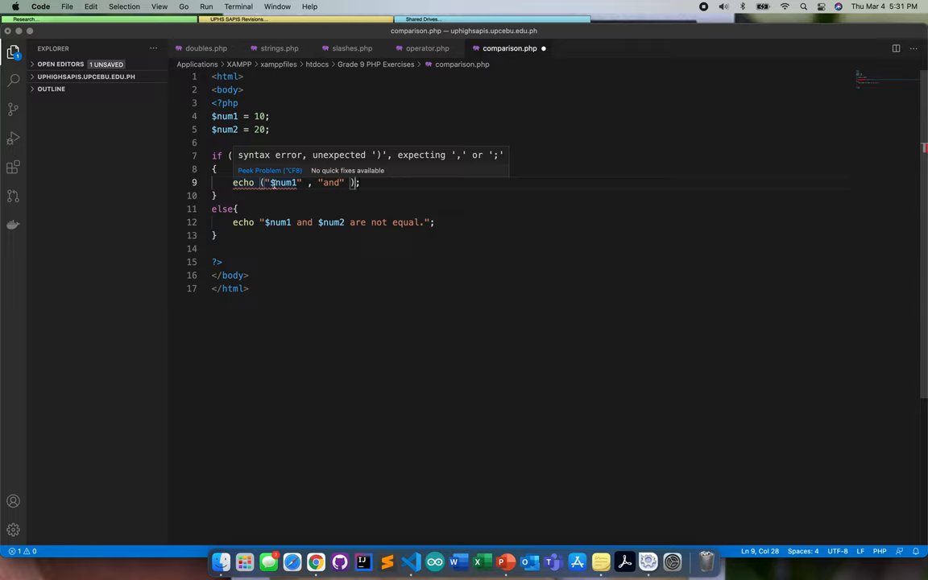
pyautogui.write('($num1 == $num2)')
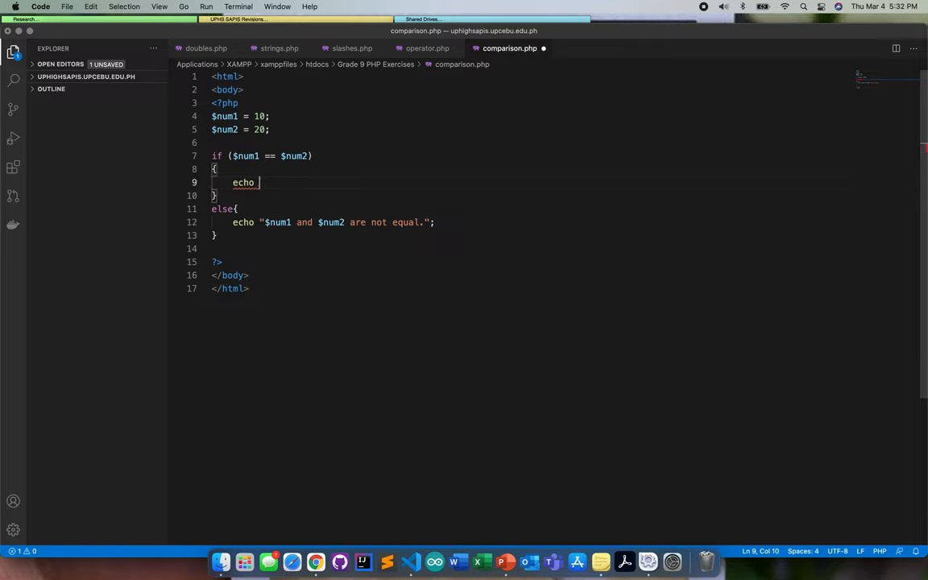
pyautogui.write('""')
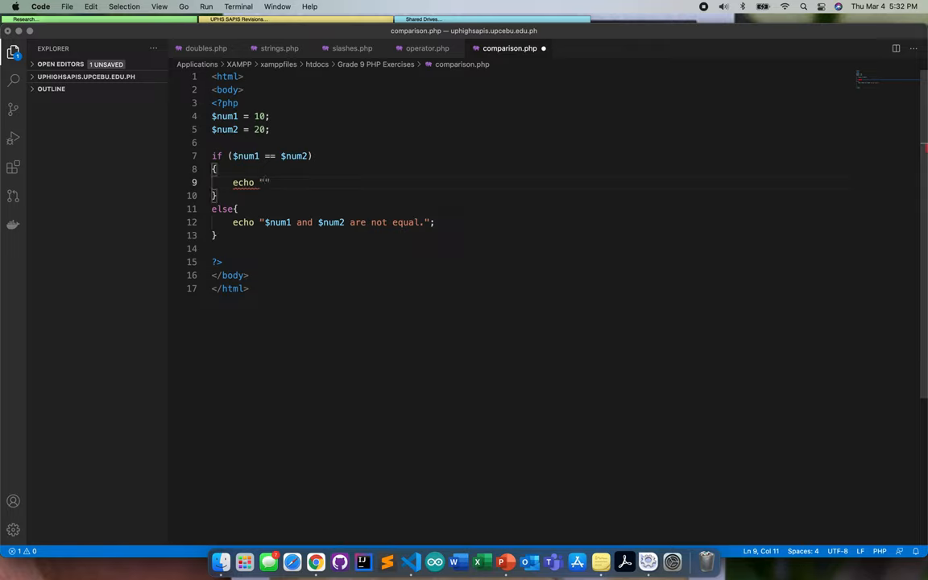
pyautogui.write('$num1')
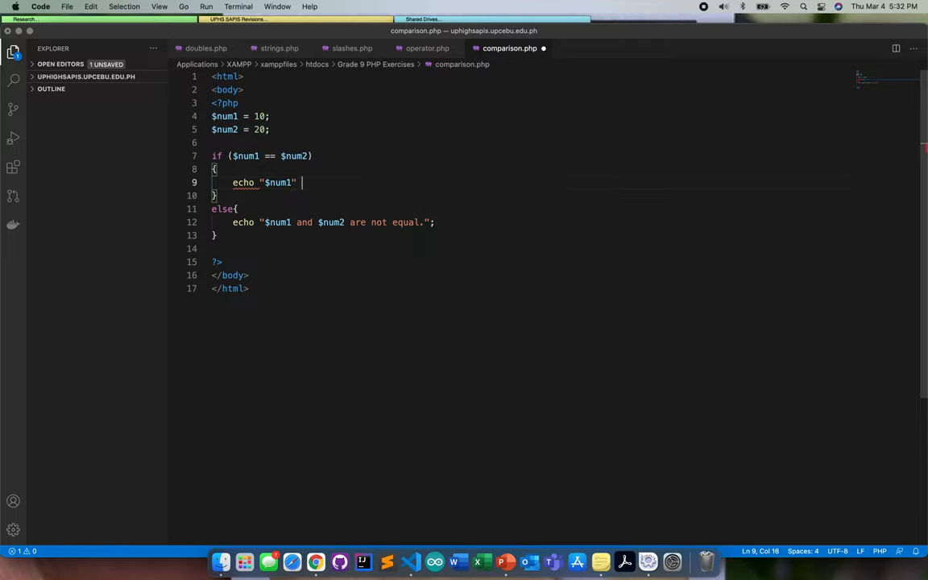
pyautogui.write('.')
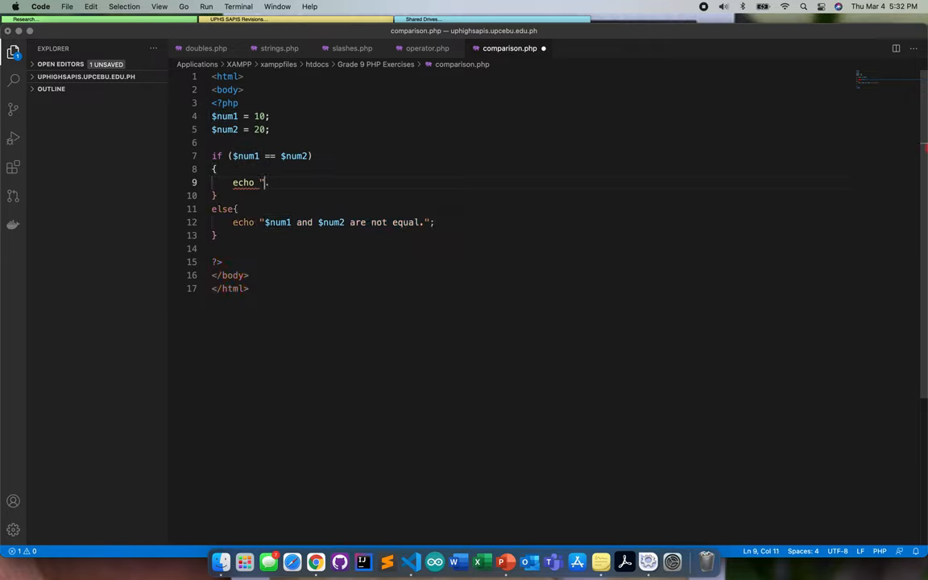
pyautogui.write('$num1')
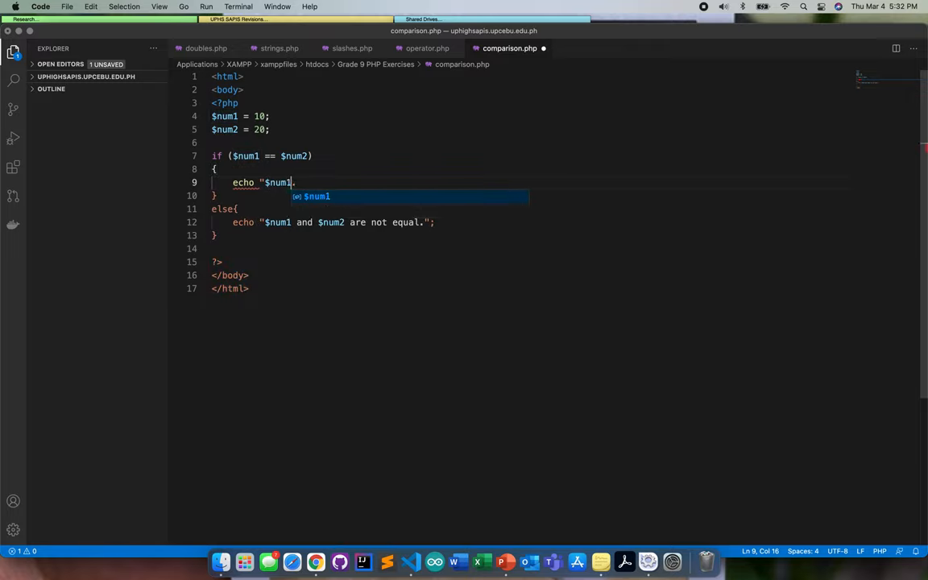
pyautogui.write('.')
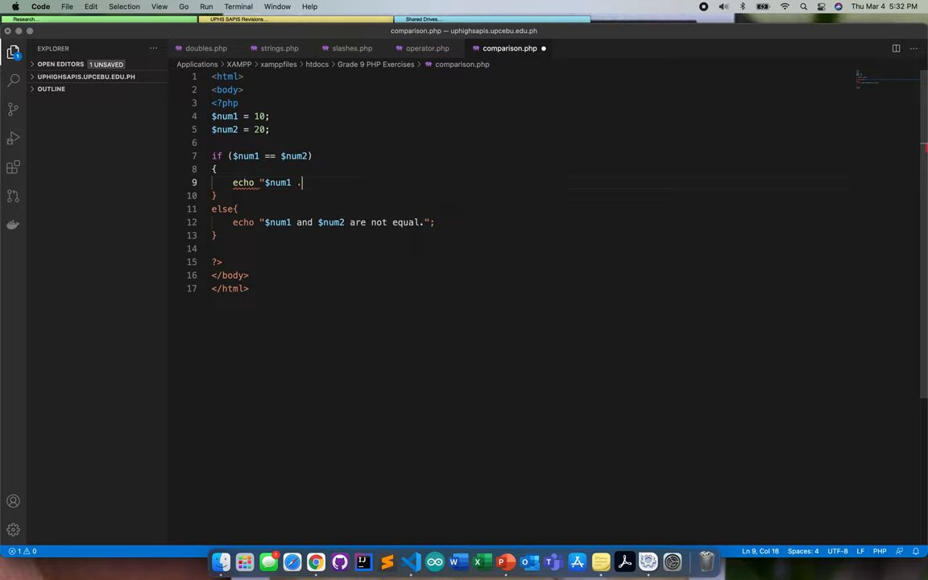
pyautogui.write('" and')
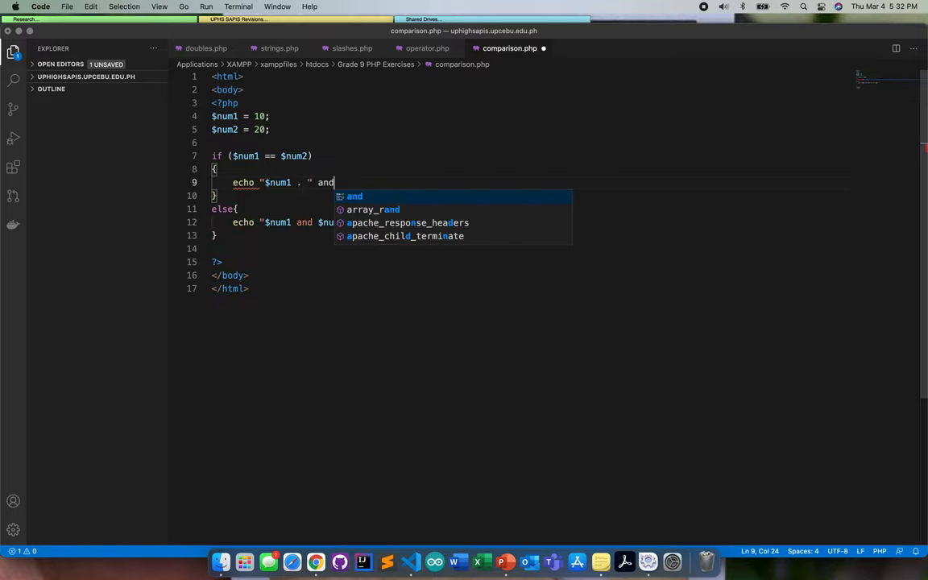
pyautogui.write('" .')
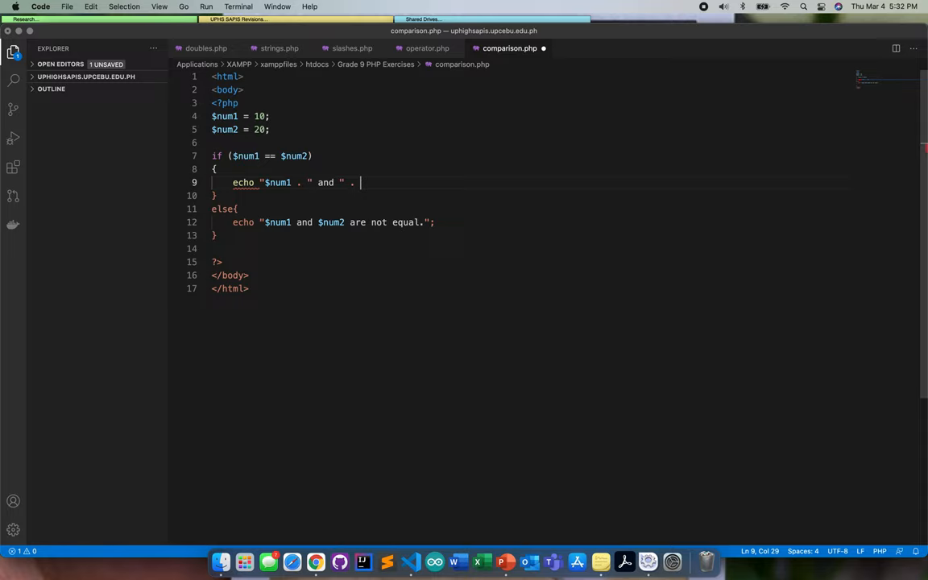
pyautogui.write('$')
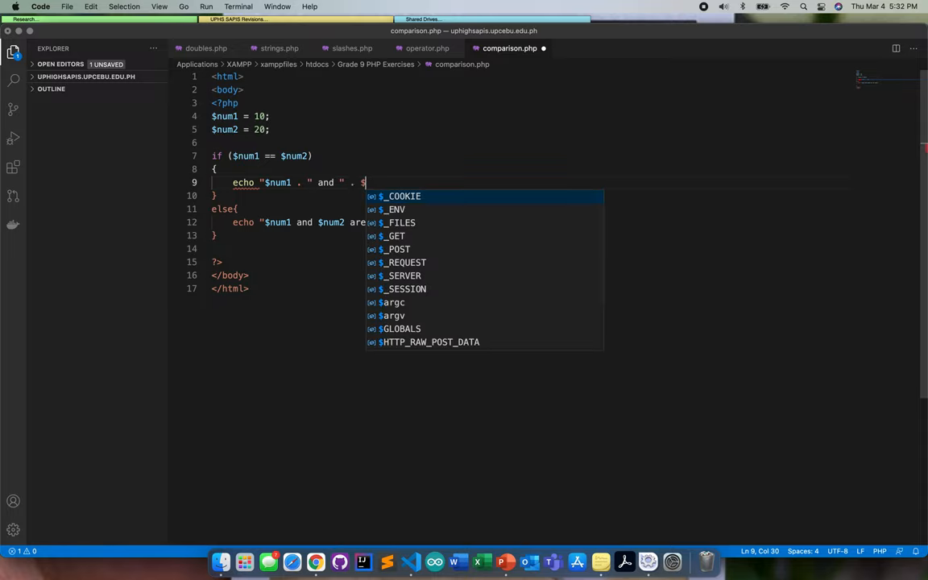
pyautogui.write('num2')
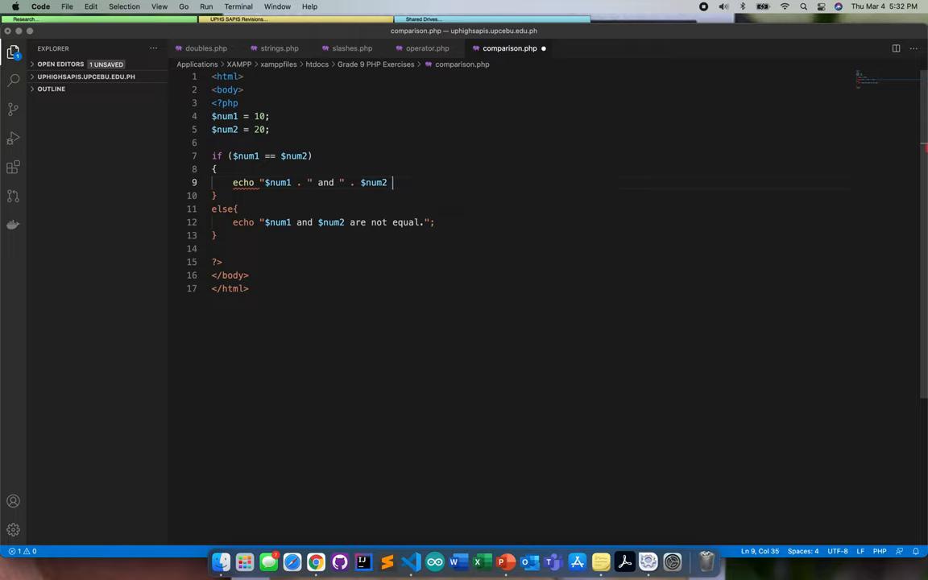
pyautogui.write('. "')
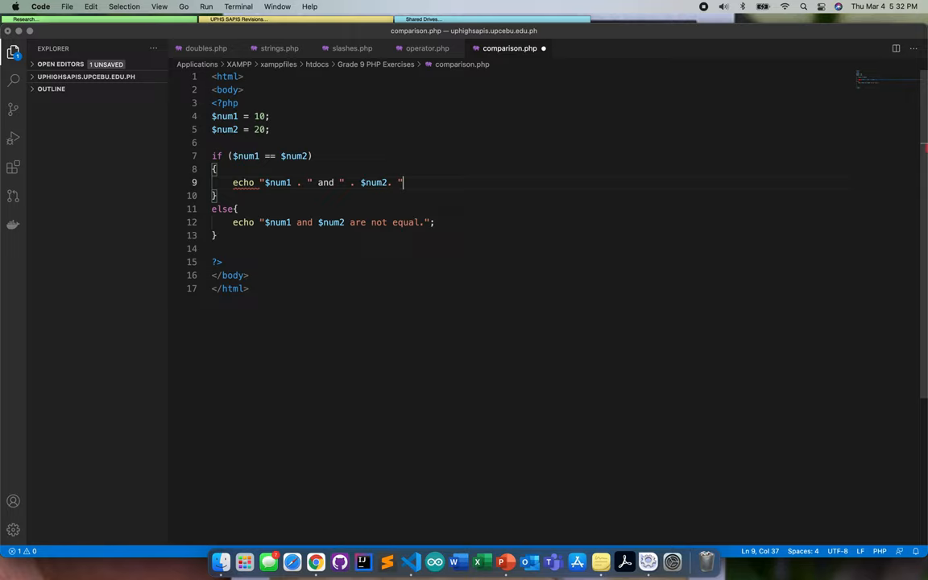
pyautogui.write('are not equa')
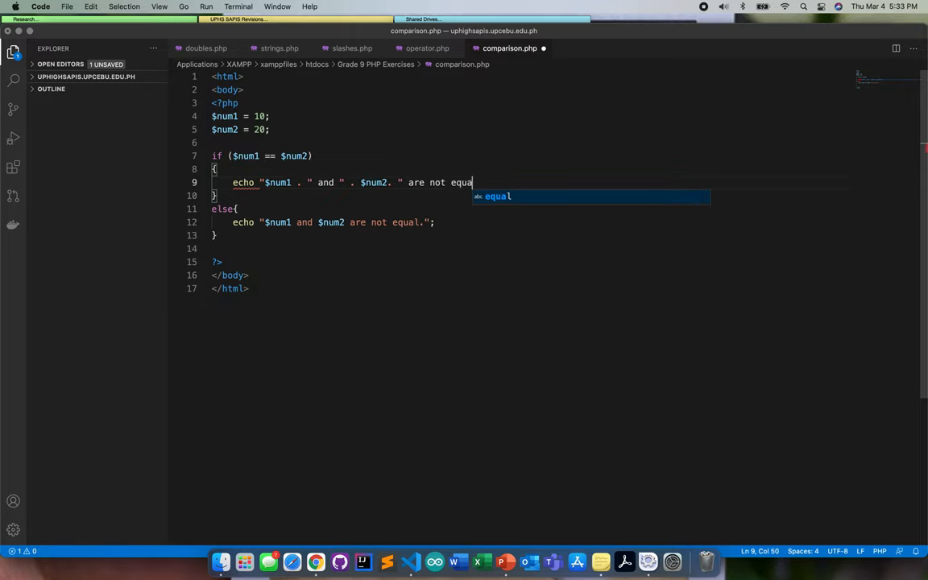
pyautogui.write('l";')
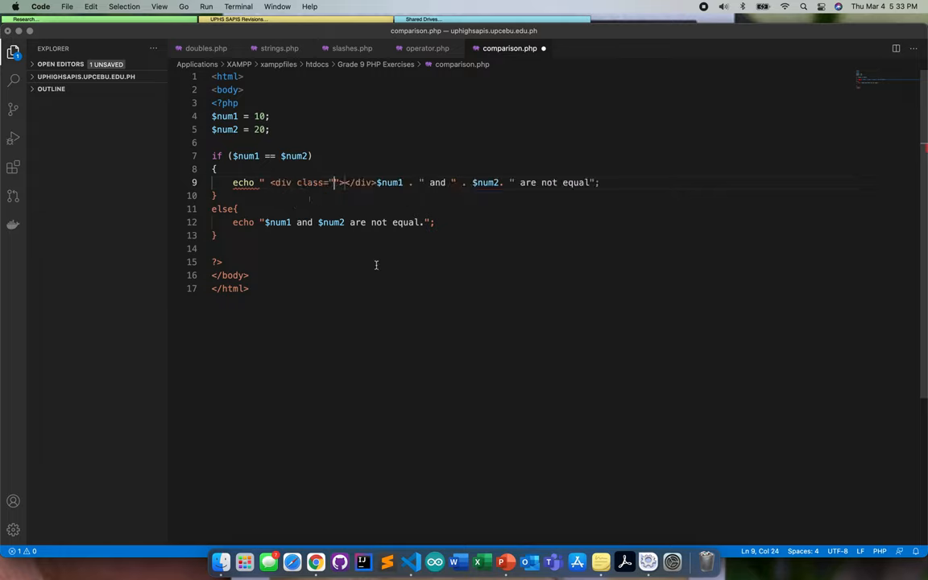
pyautogui.moveTo(341, 182); pyautogui.dragTo(599, 182)
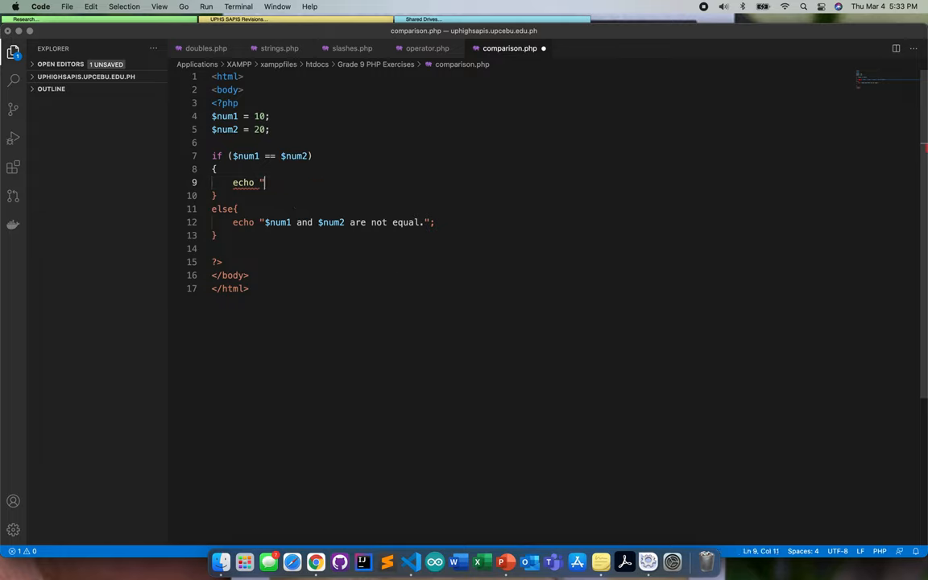
# - Give the equal branch echo the string "This is equal"
pyautogui.press('Backspace')
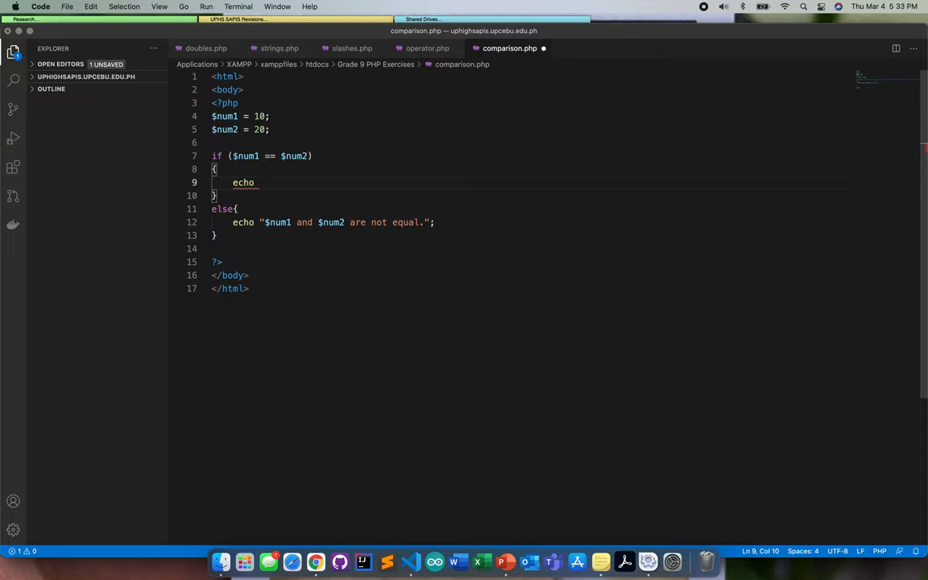
pyautogui.write('""')
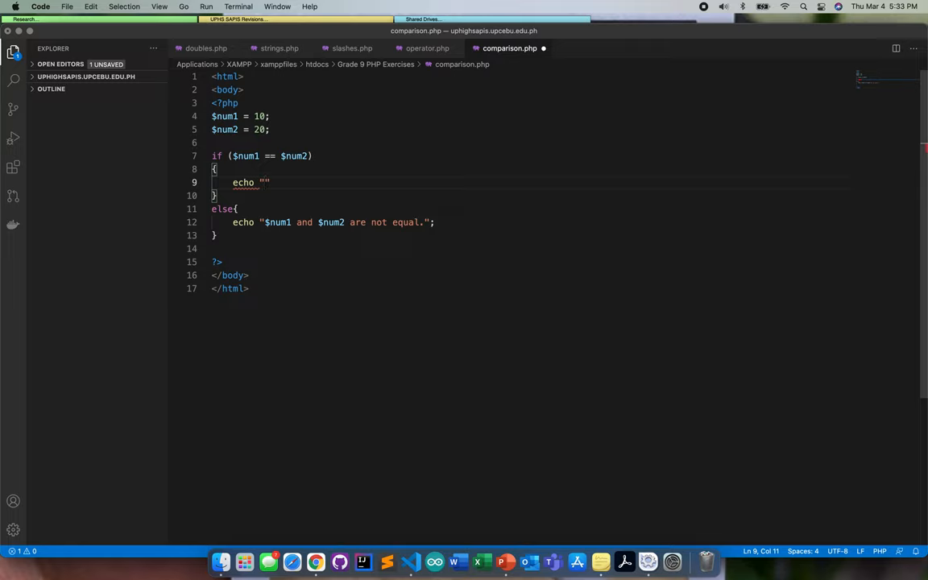
pyautogui.write('num')
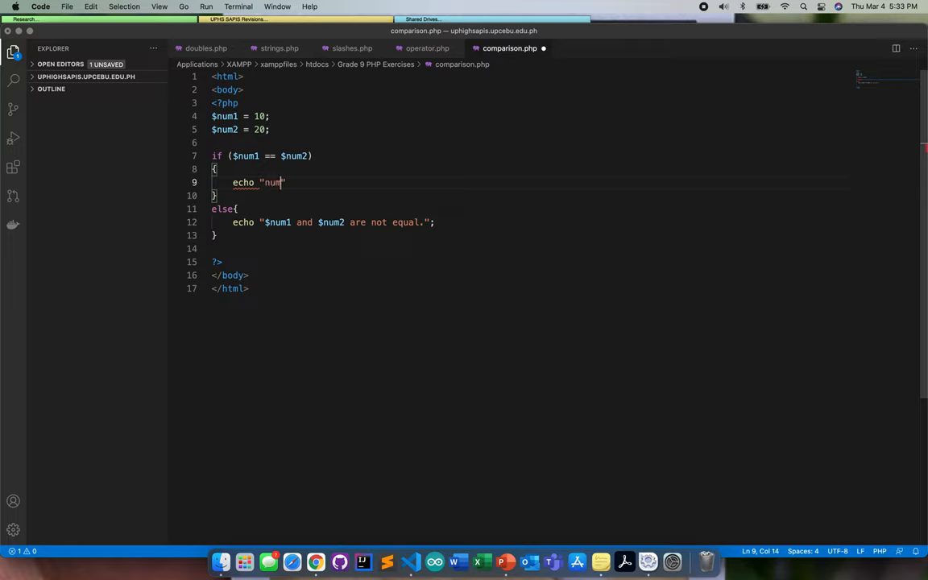
pyautogui.press('Backspace')
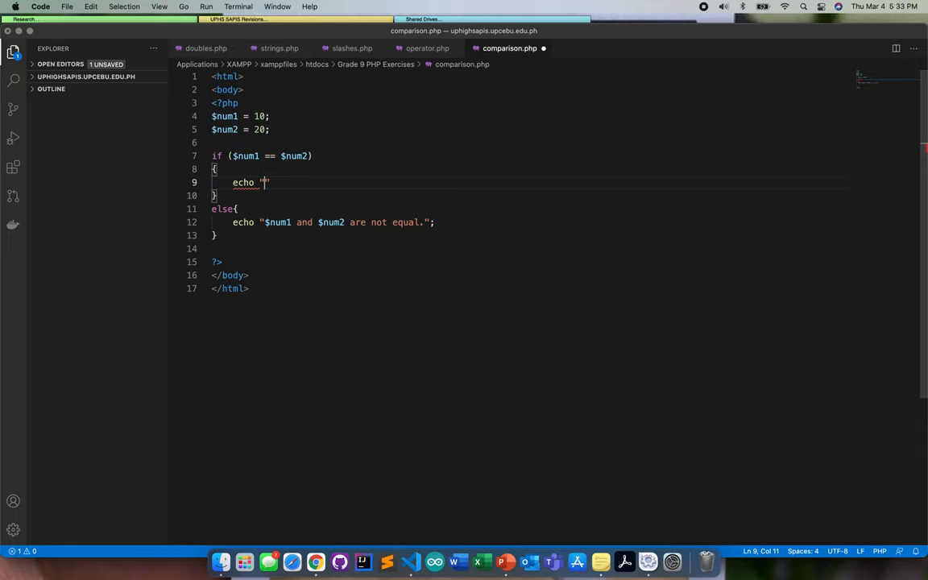
pyautogui.write('This')
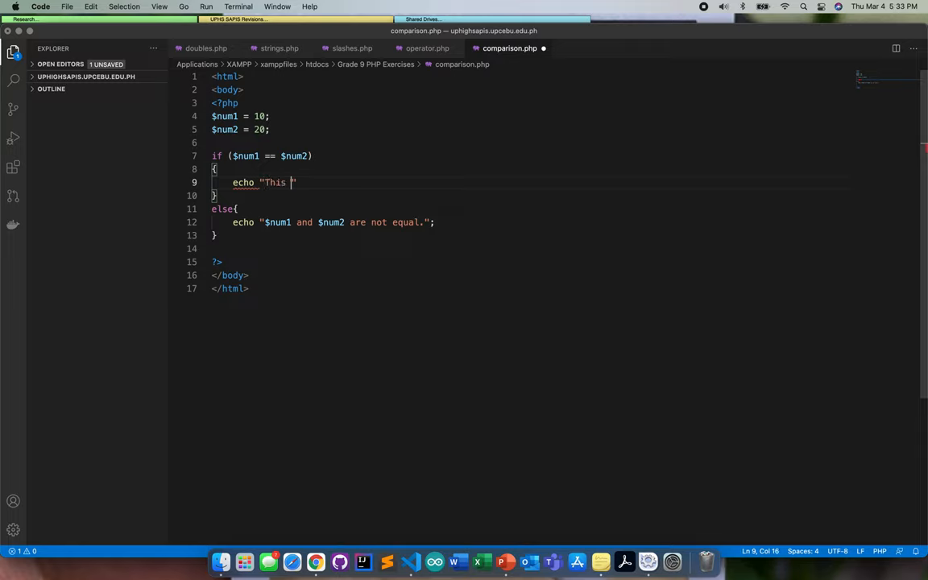
pyautogui.write('is not')
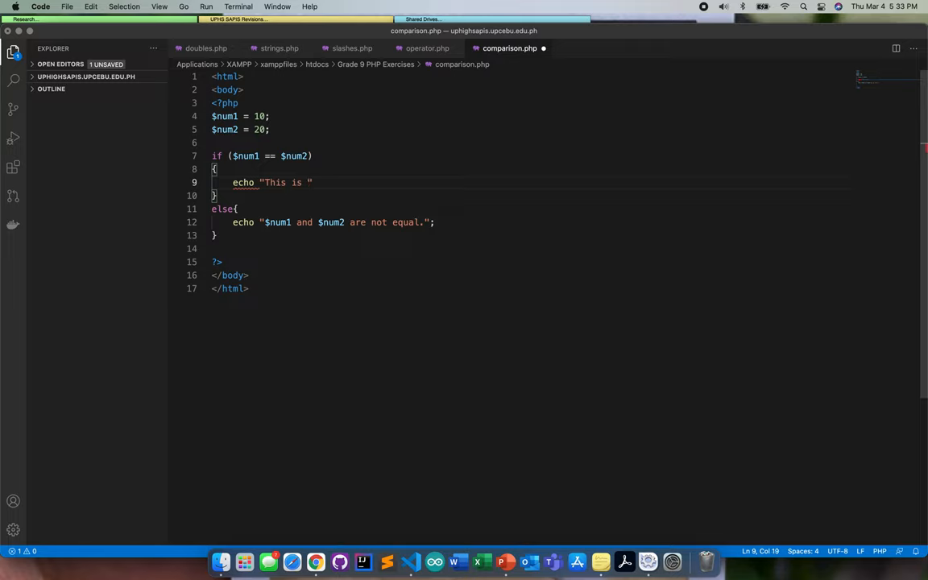
pyautogui.write('equal')
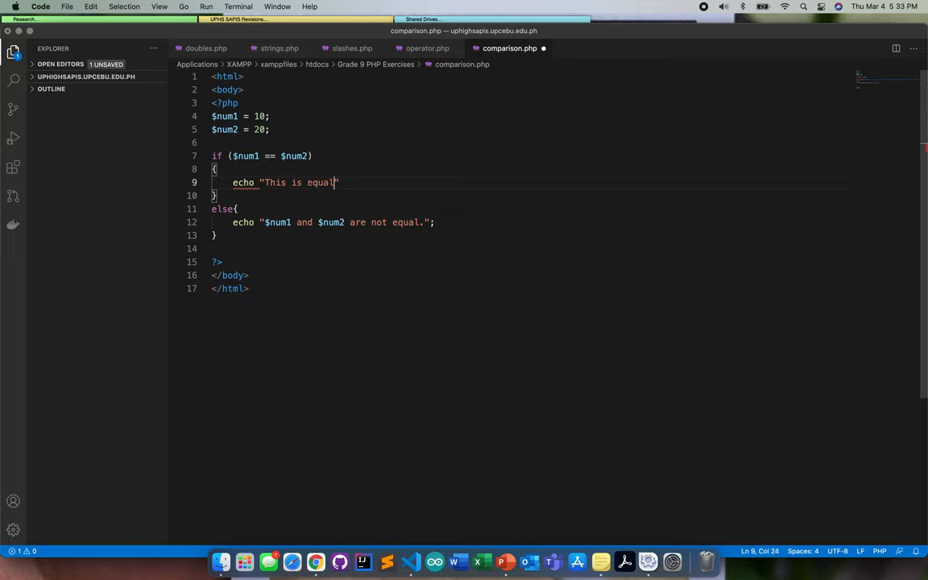
# - Append .$num1. "<br>"; after the string and begin swapping echo for print
pyautogui.write('.')
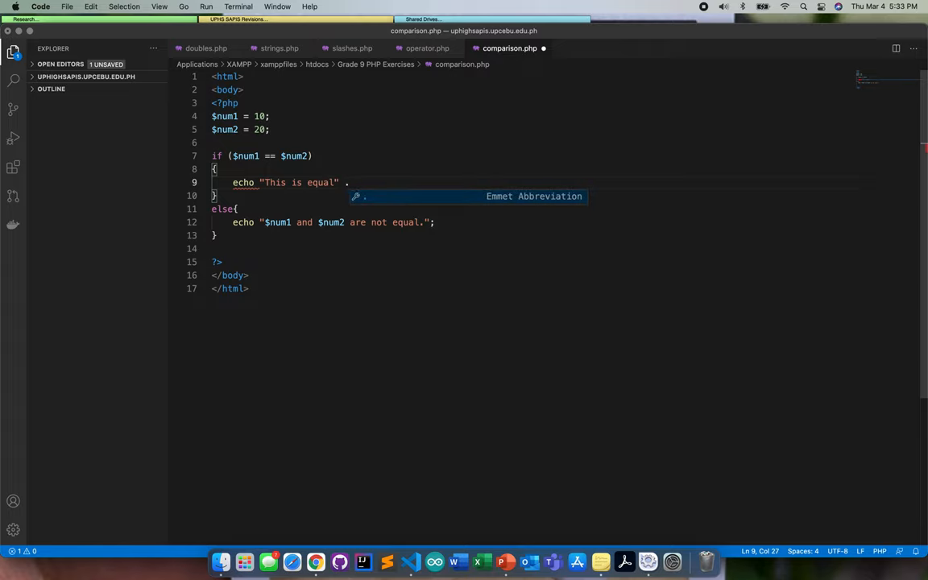
pyautogui.write('$')
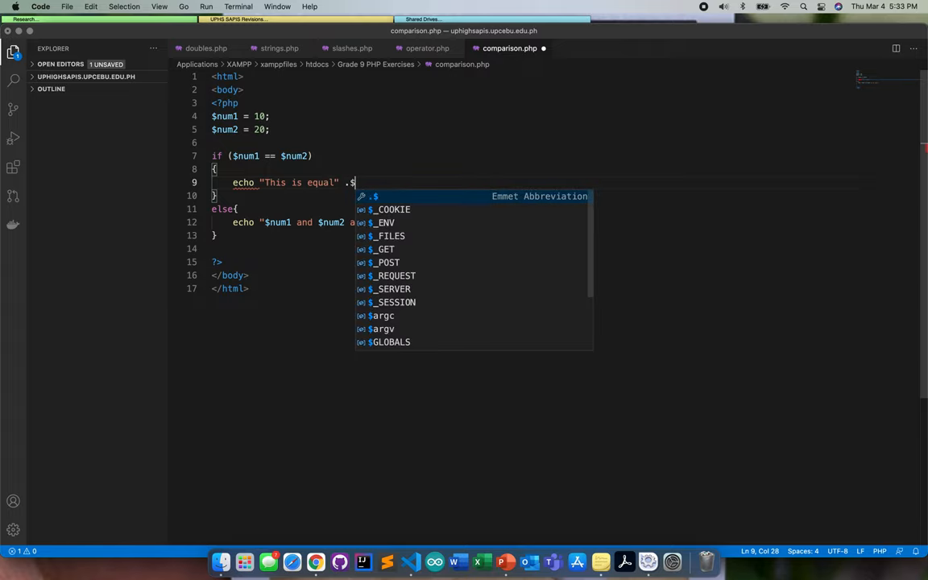
pyautogui.write('num1')
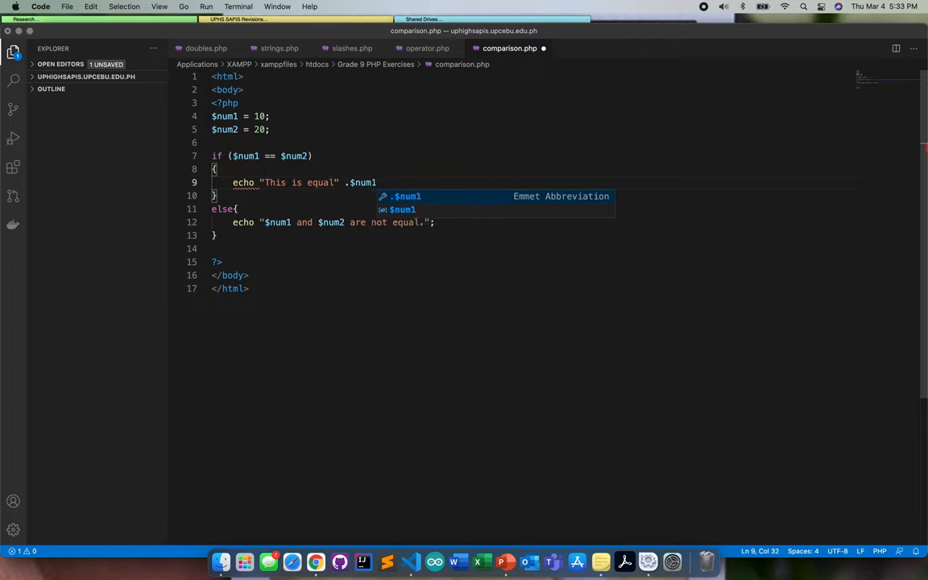
pyautogui.write('.')
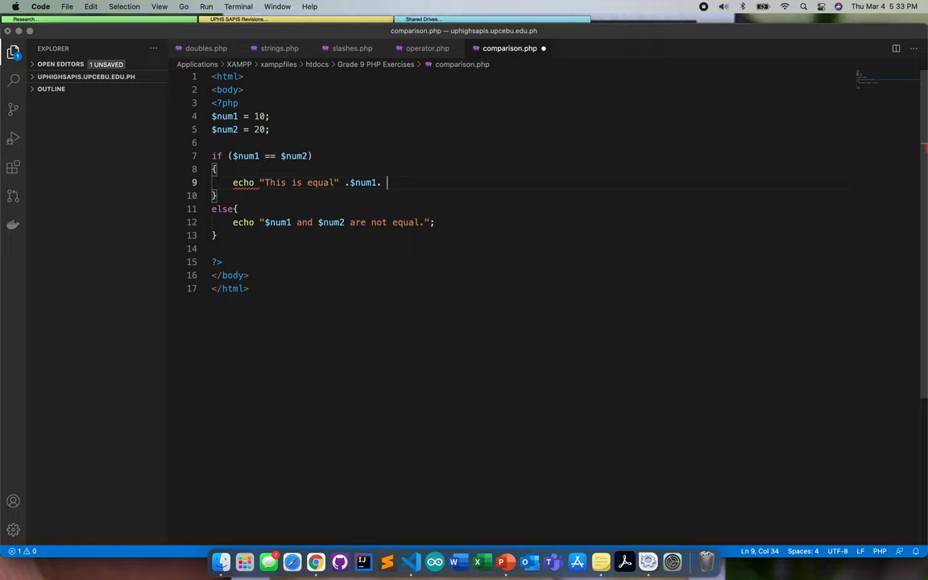
pyautogui.write('"')
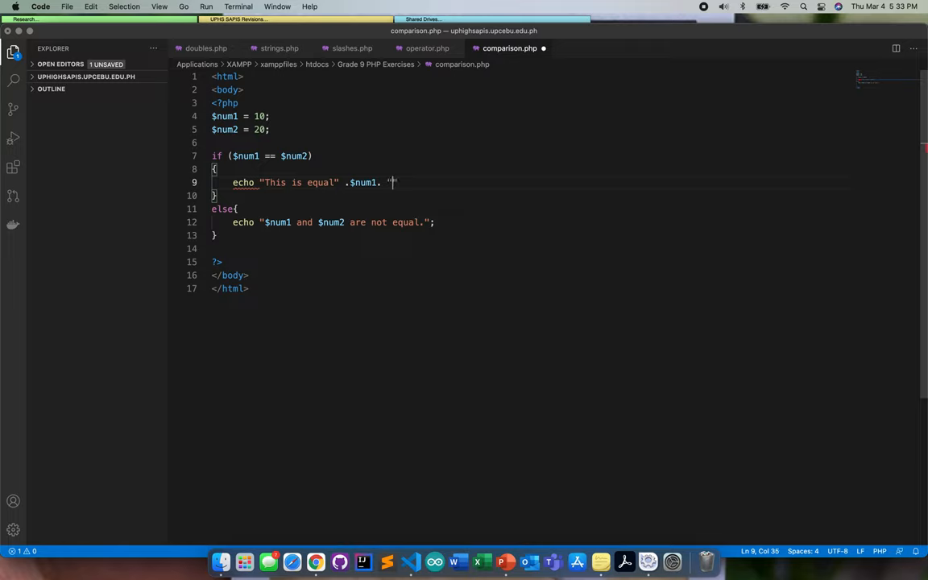
pyautogui.write('<br>')
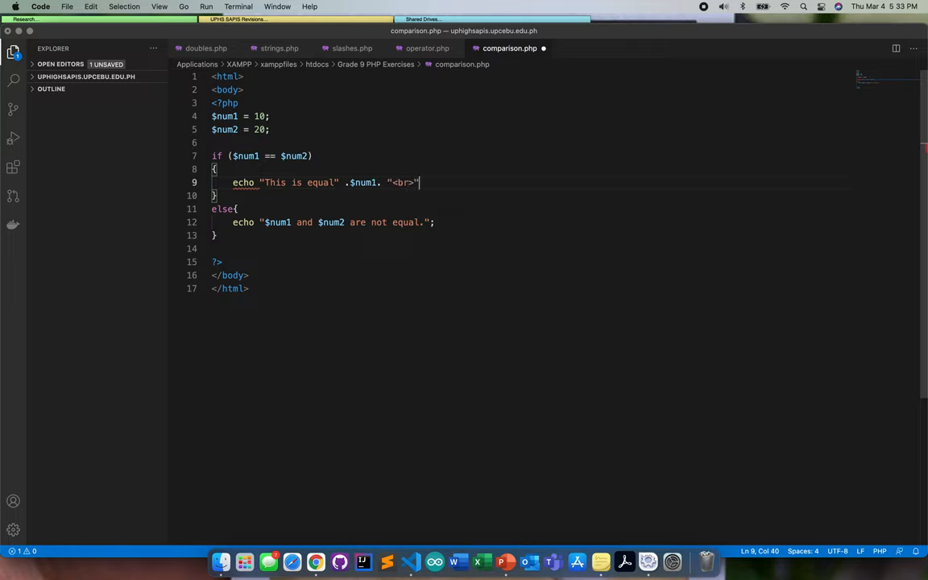
pyautogui.write(';')
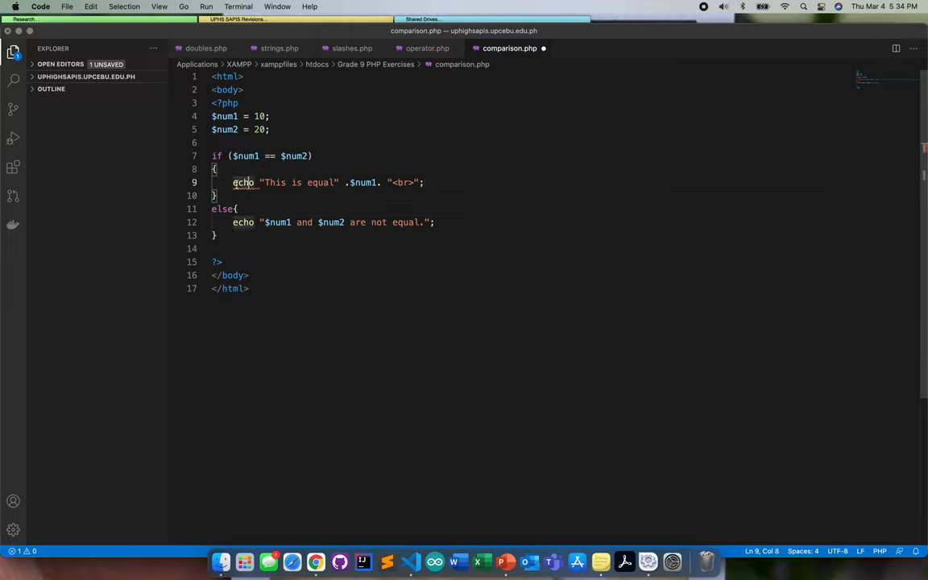
pyautogui.moveTo(241, 182)
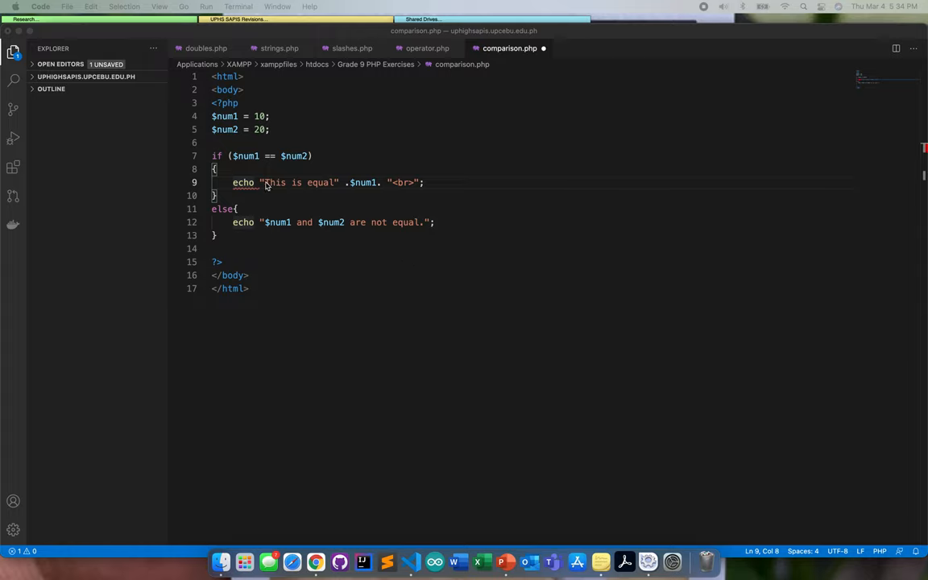
pyautogui.write('print')
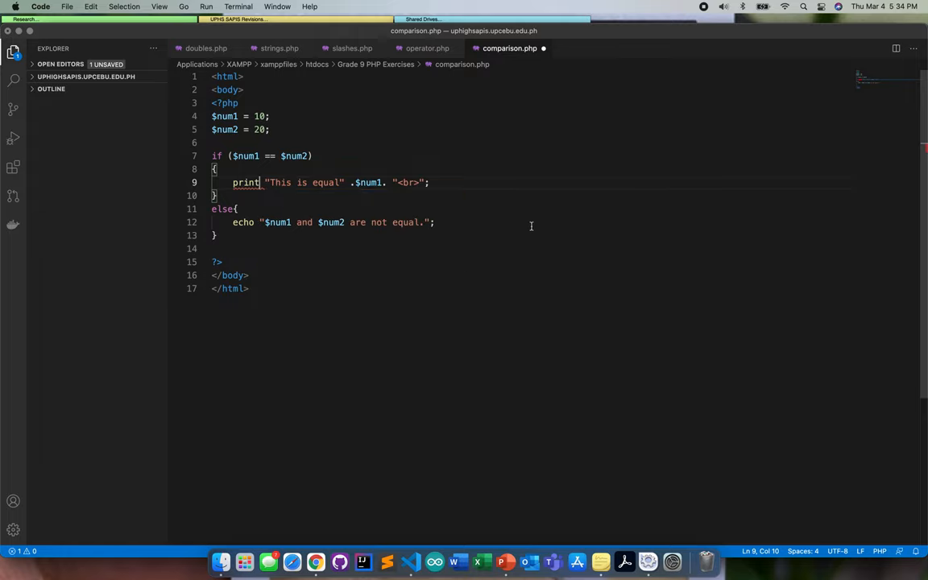
pyautogui.moveTo(523, 250)
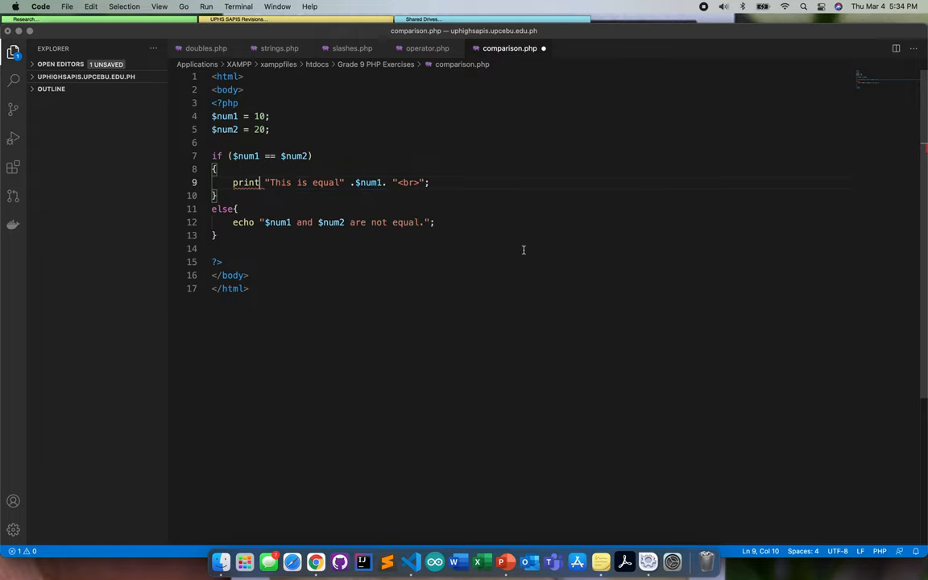
# - Rewrite the if branch as echo "This is equal";
pyautogui.moveTo(264, 182); pyautogui.dragTo(432, 182)
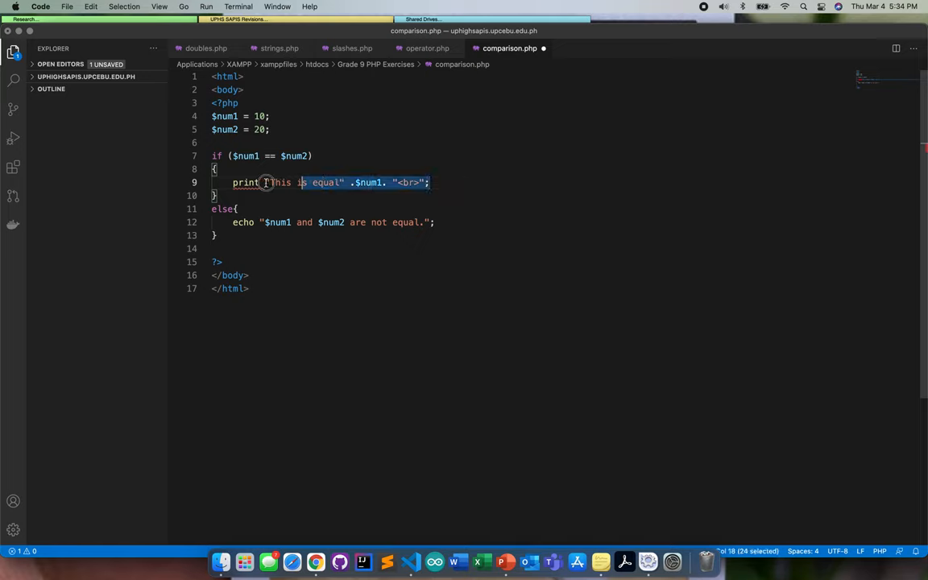
pyautogui.write('echo')
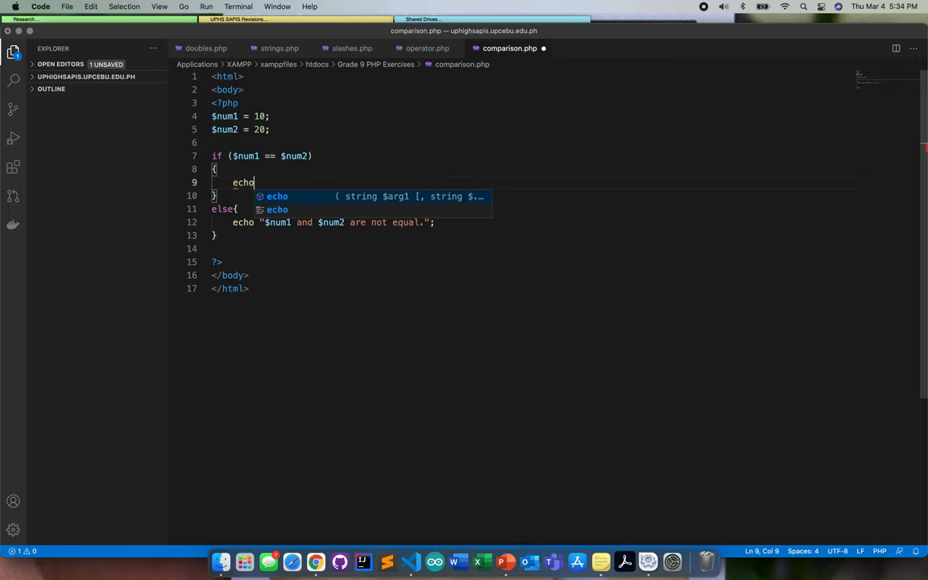
pyautogui.write('"This is not')
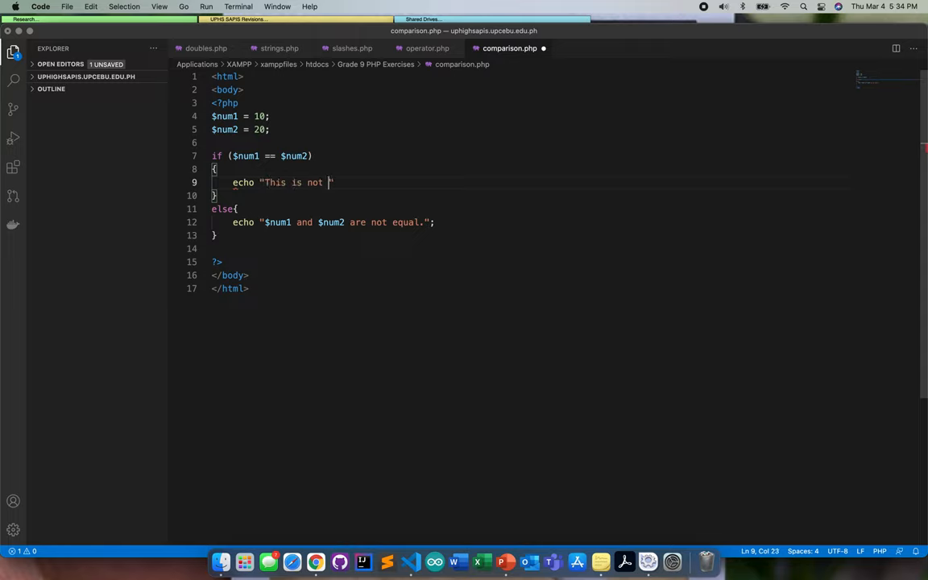
pyautogui.press('Backspace')
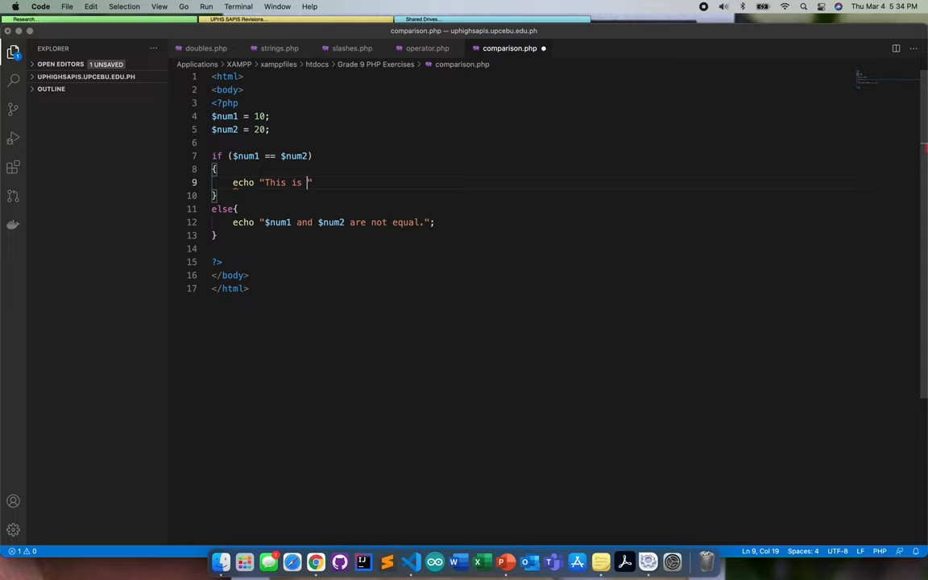
pyautogui.write('equal')
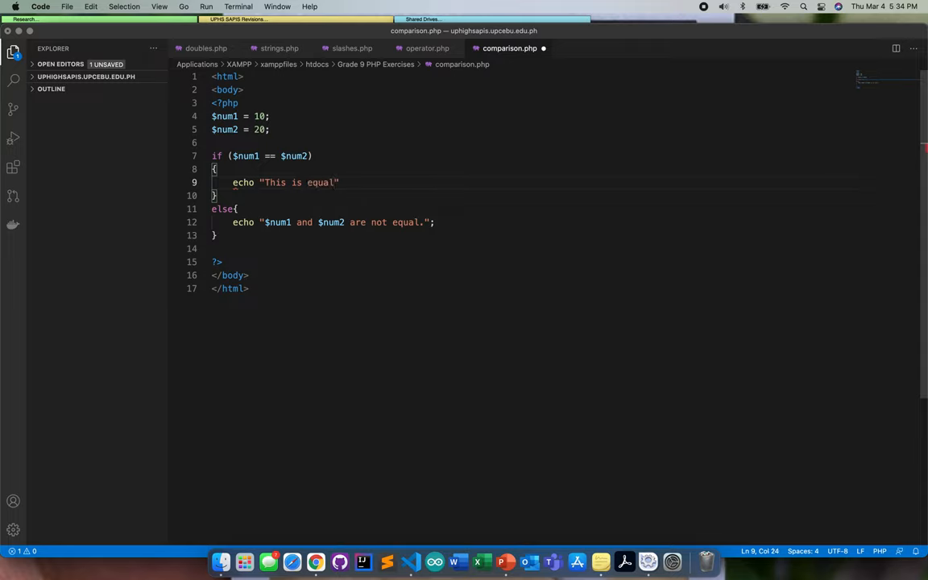
pyautogui.write(';')
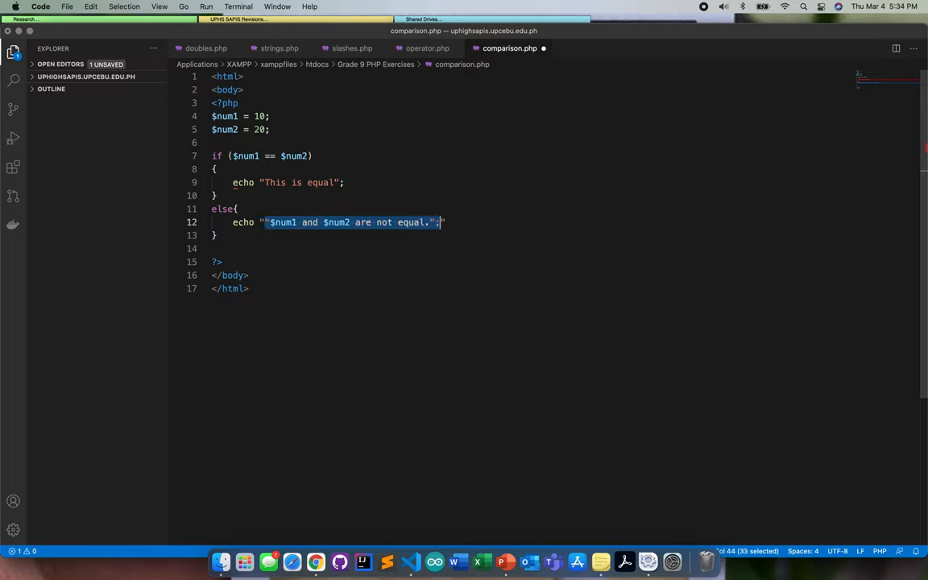
# - Rewrite the else branch as echo "This is not equal"; and select the block to copy
pyautogui.write('This is not "')
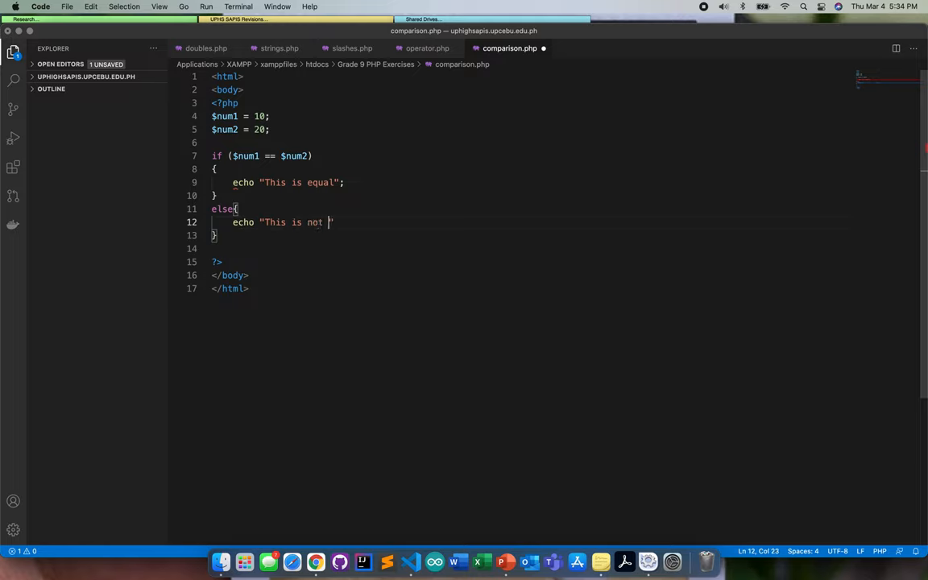
pyautogui.write('equal')
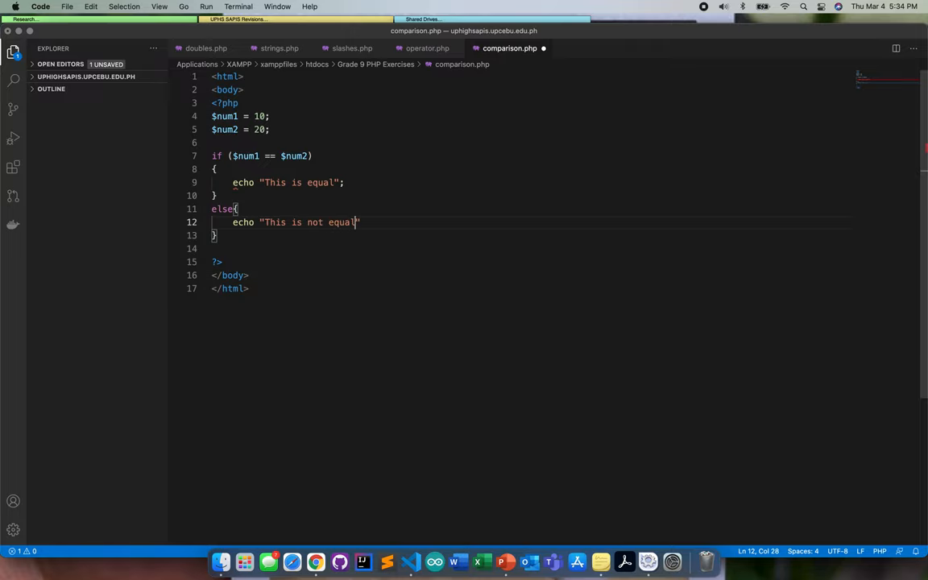
pyautogui.write(';')
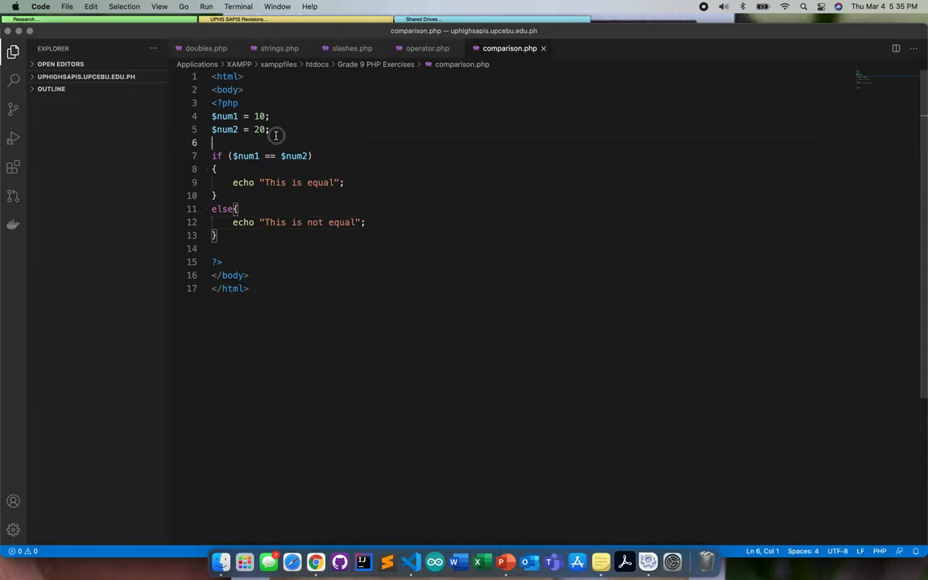
pyautogui.moveTo(212, 116); pyautogui.dragTo(270, 129)
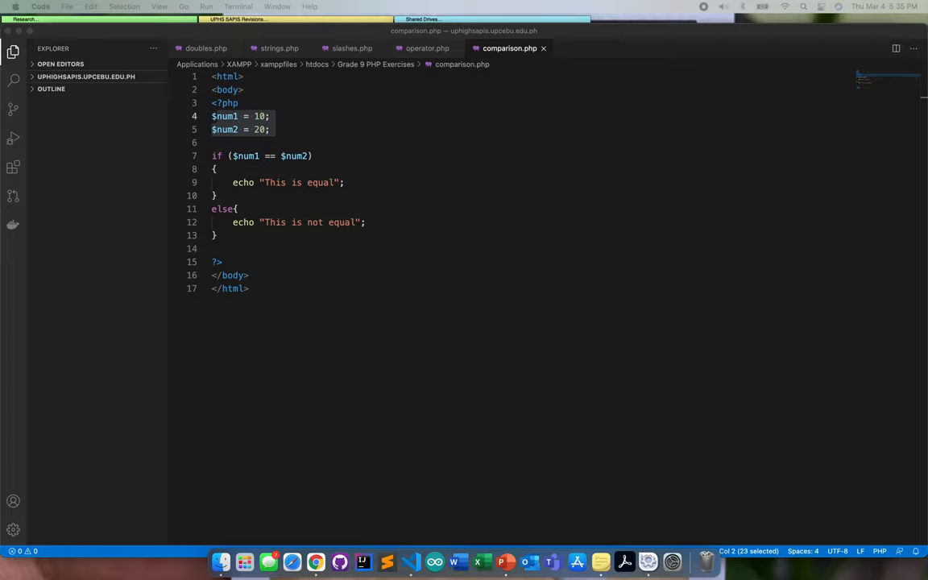
pyautogui.moveTo(711, 274)
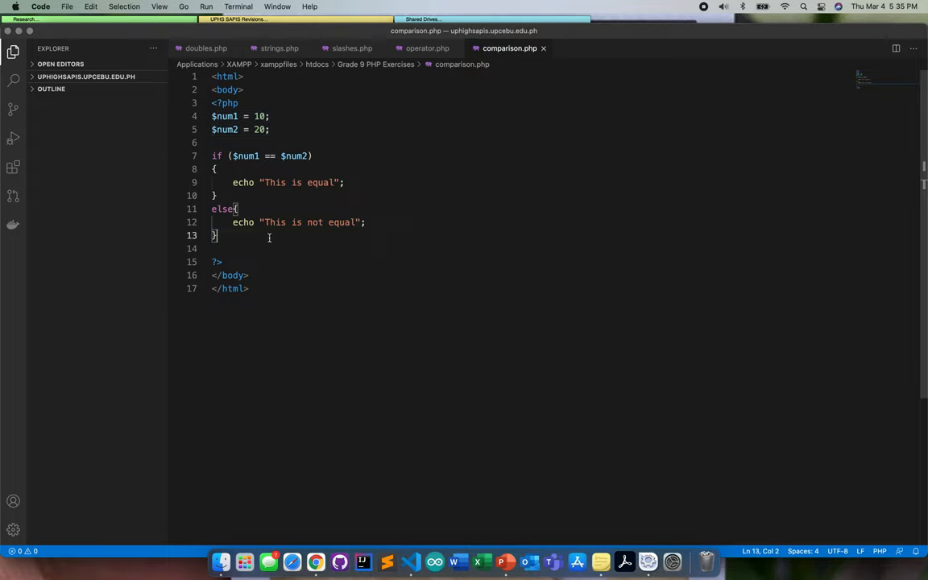
# - Paste a second if/else and make its true branch echo "$num2 is greater than $num1"
pyautogui.press('enter')
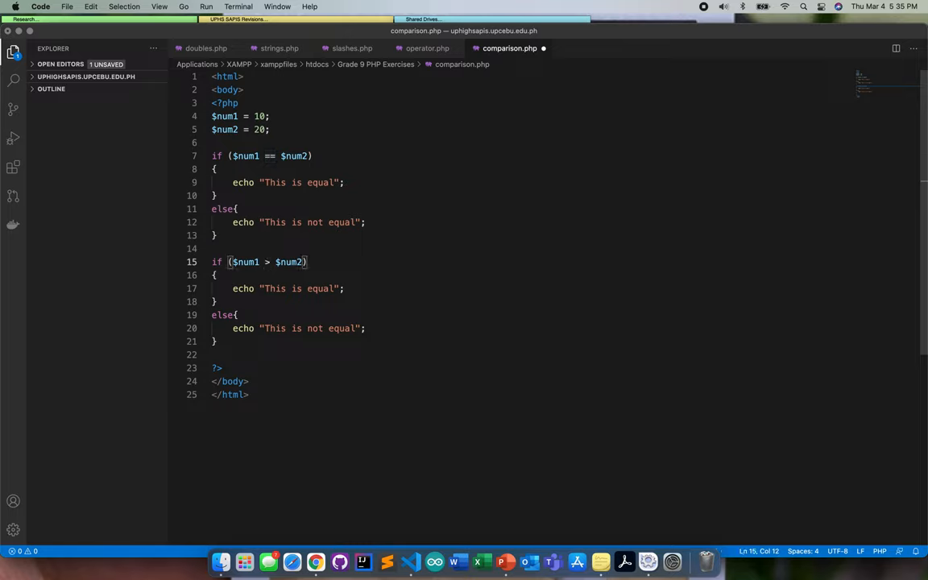
pyautogui.click(332, 289)
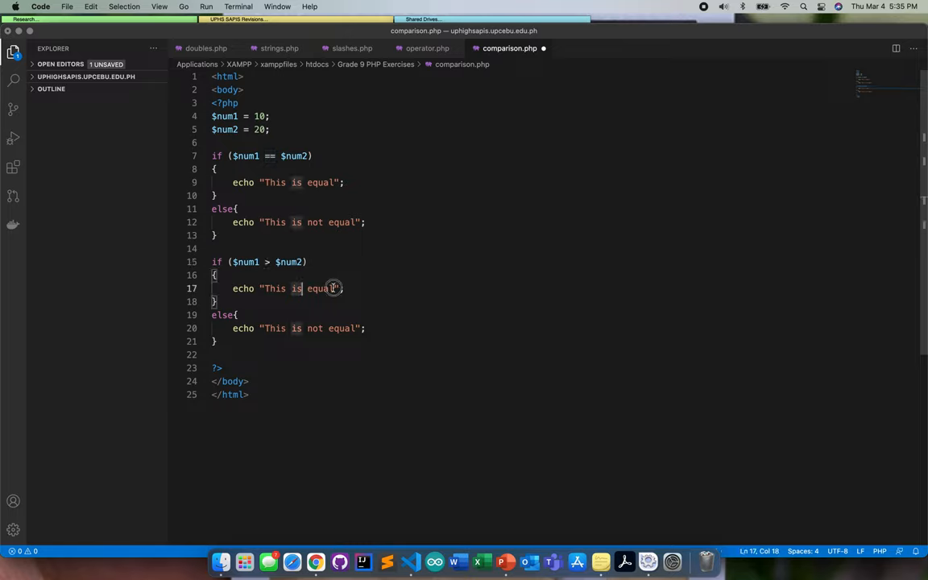
pyautogui.moveTo(270, 289); pyautogui.dragTo(332, 288)
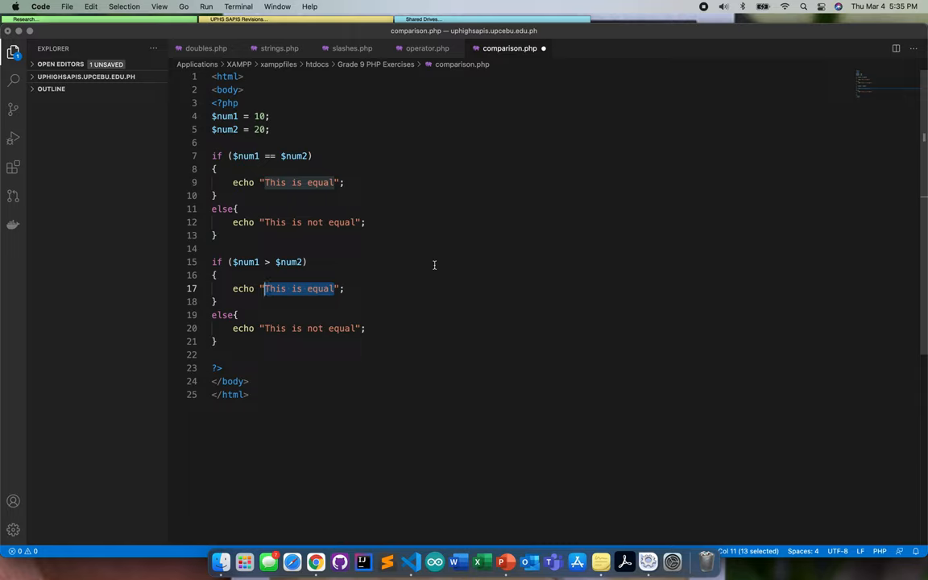
pyautogui.write('$num2')
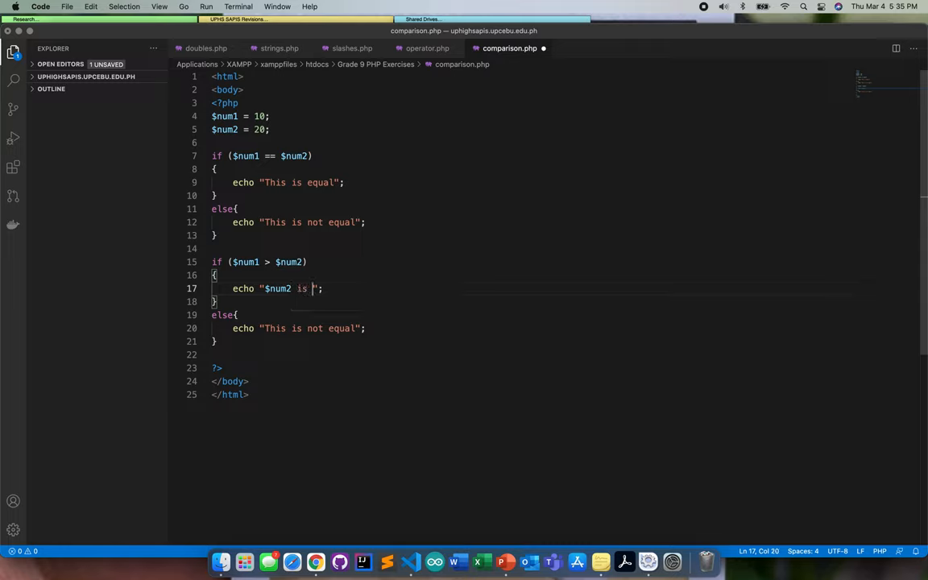
pyautogui.write('gr')
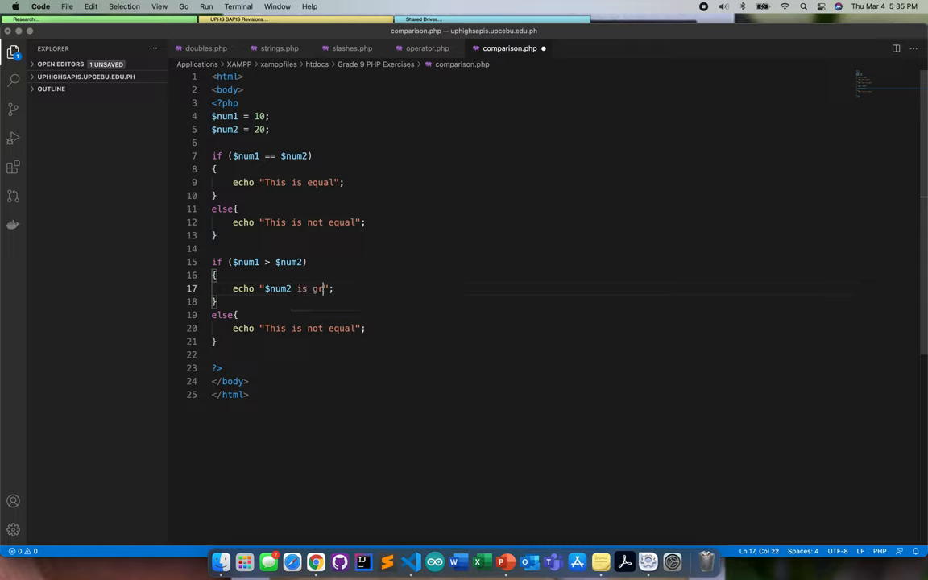
pyautogui.write('eatha')
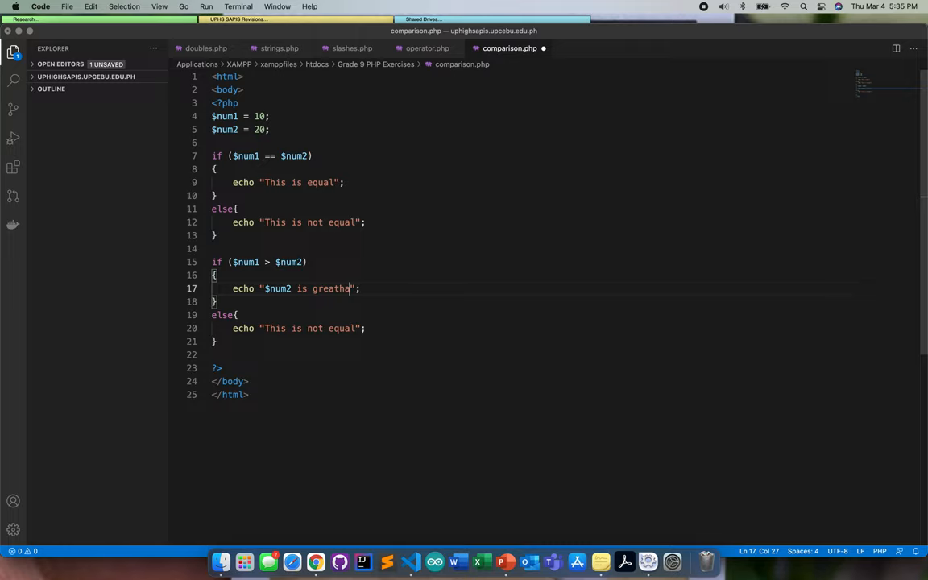
pyautogui.write('er than')
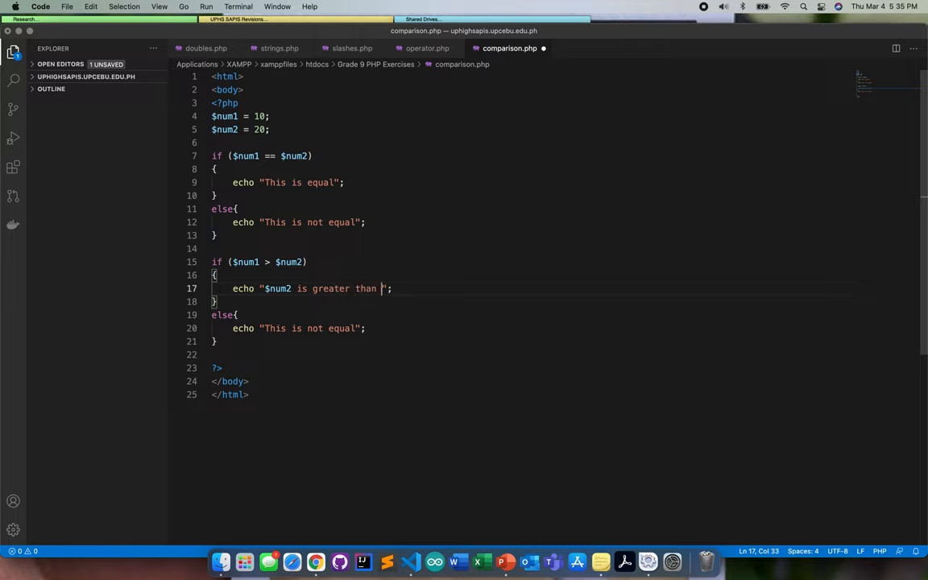
pyautogui.write('$')
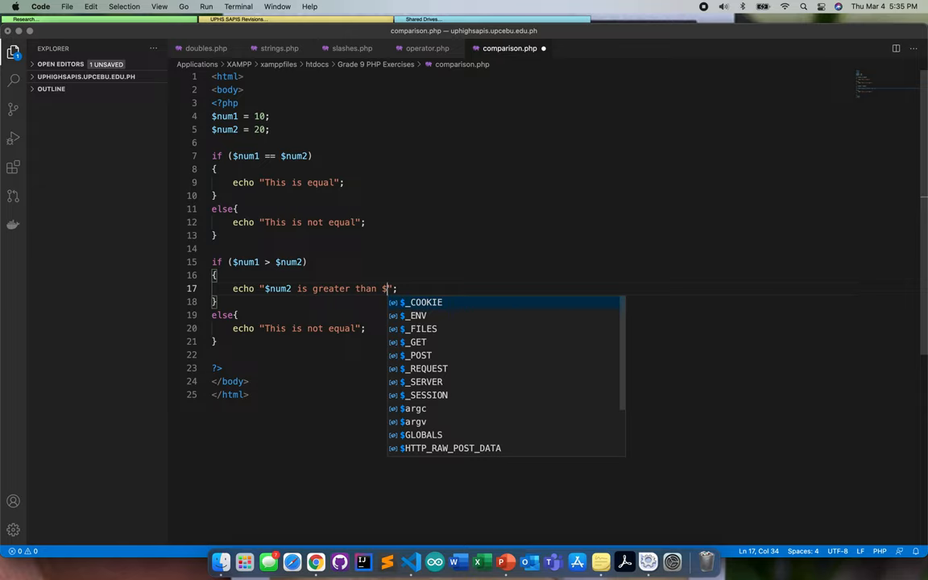
pyautogui.write('num1')
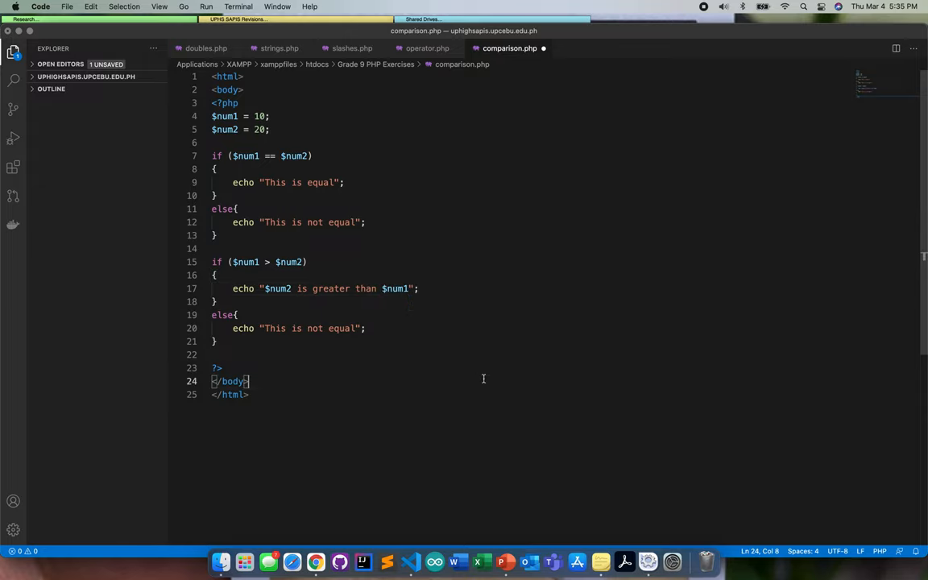
# - End every echo with <br> and reword the second block to "$num1 is (not) greater than $num2"
pyautogui.moveTo(300, 288); pyautogui.dragTo(419, 288)
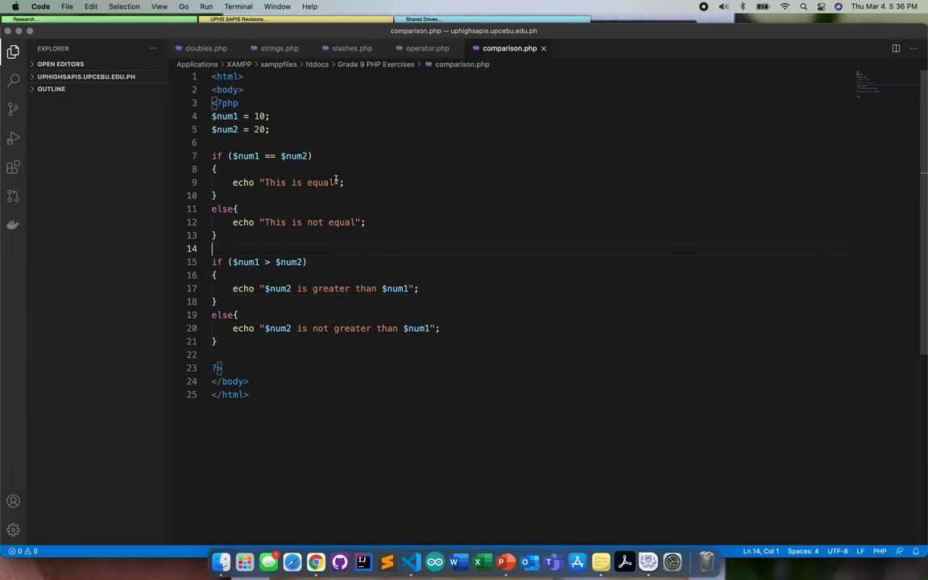
pyautogui.write('<br>')
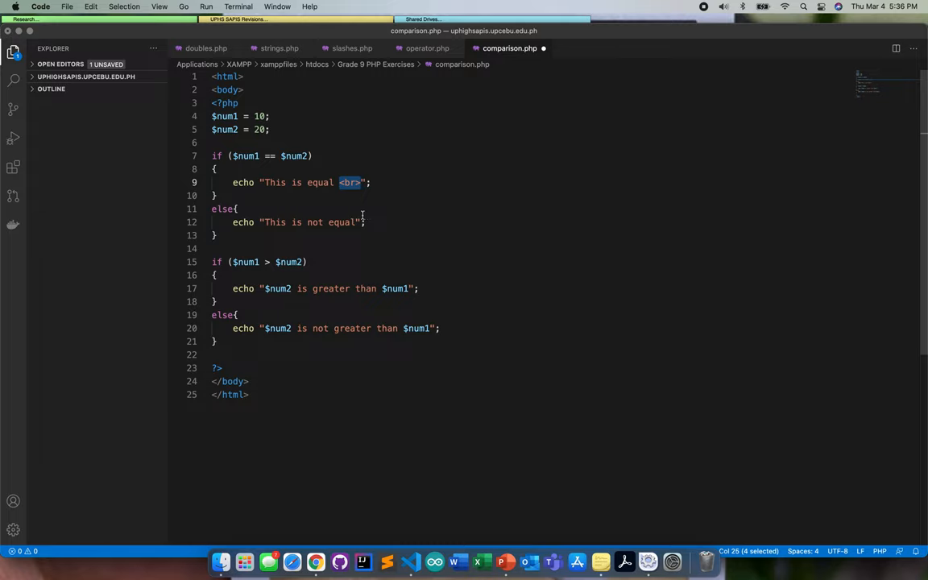
pyautogui.write('<br>')
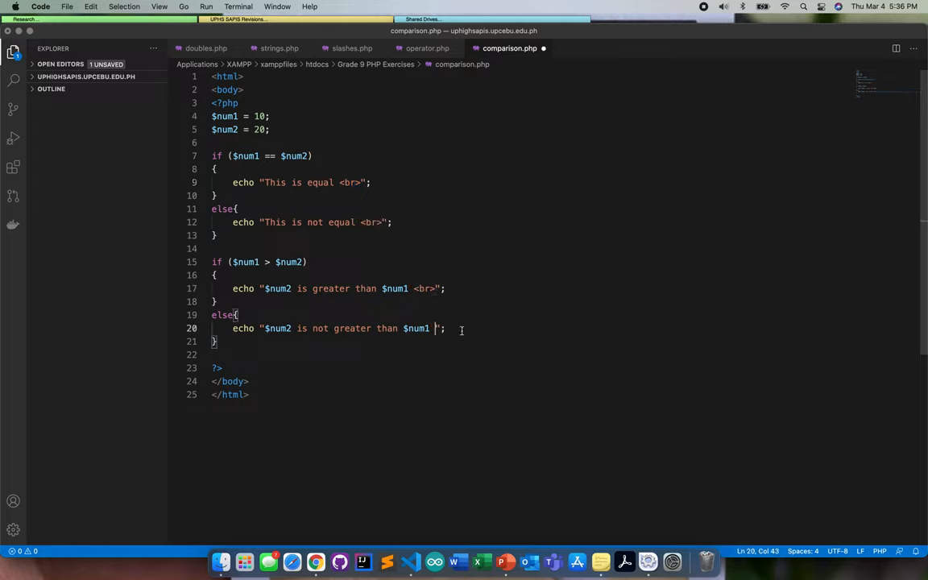
pyautogui.write('<br>')
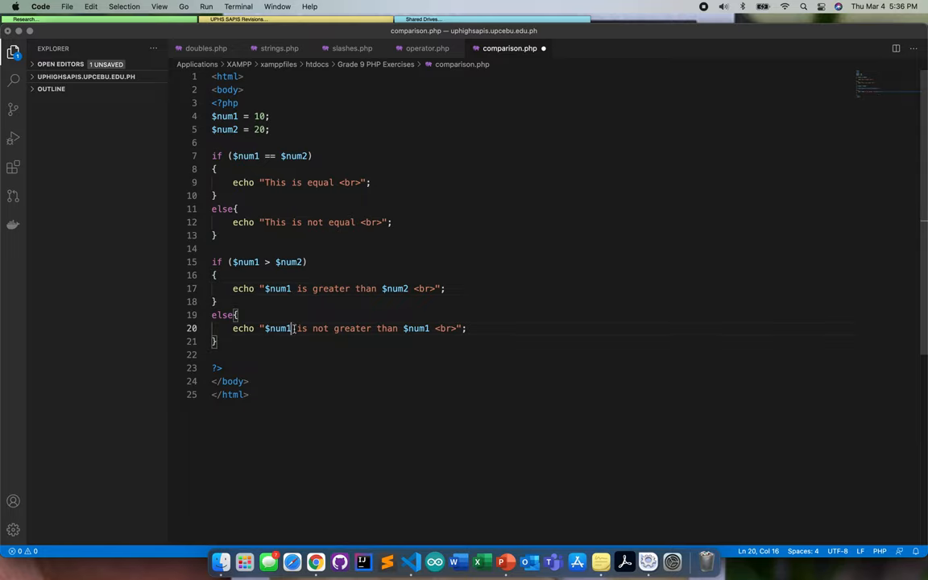
pyautogui.write('$num2')
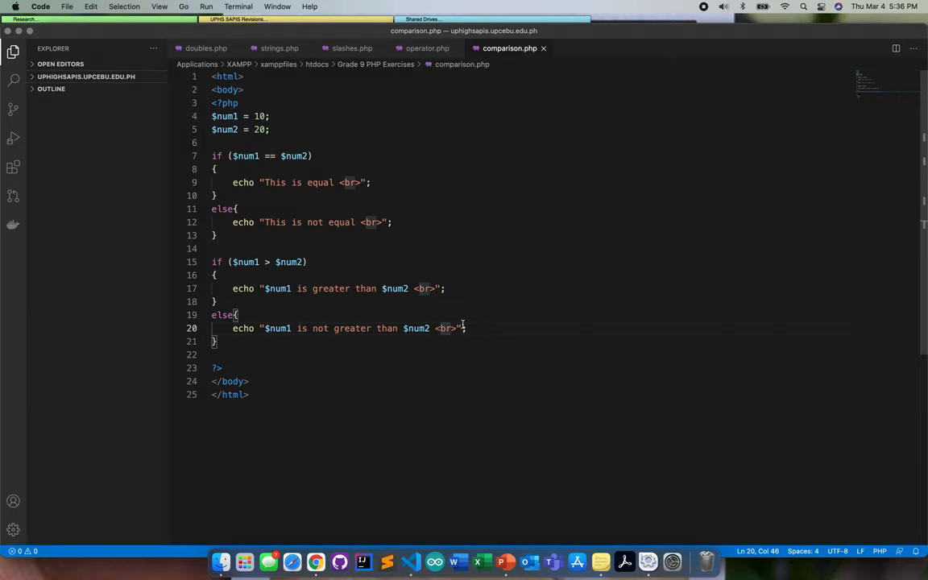
pyautogui.moveTo(563, 281)
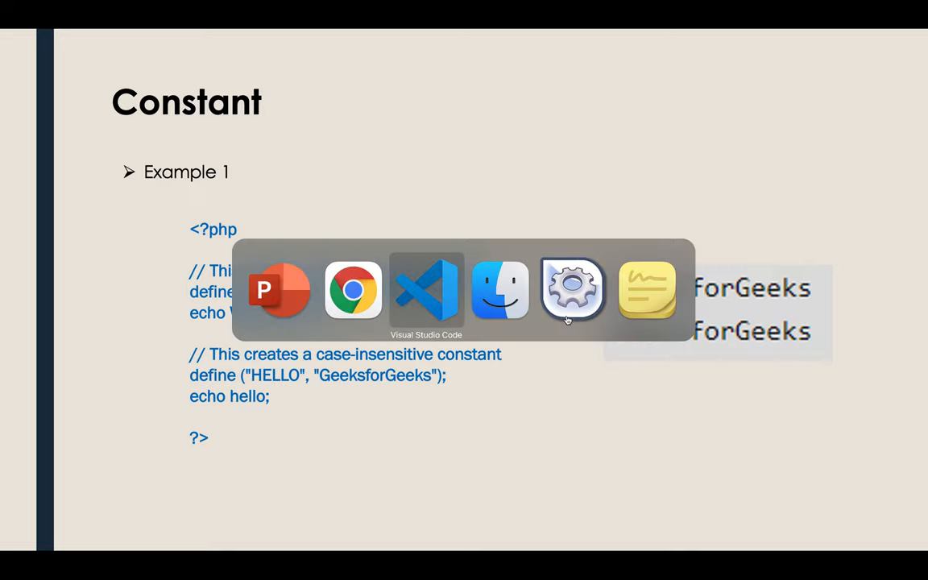
# - In the untitled file write define ("pie", 3.1416); followed by echo pie;
pyautogui.click(425, 290)
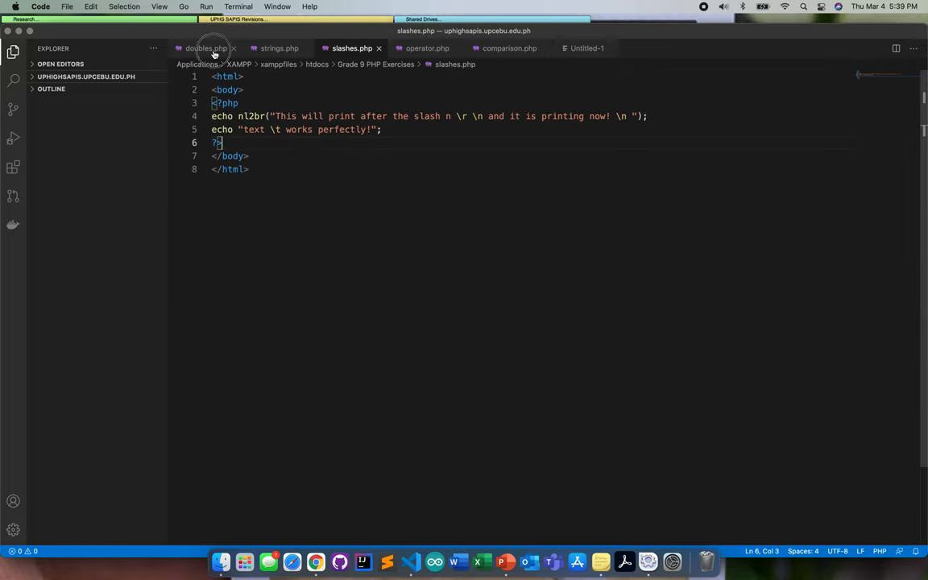
pyautogui.click(586, 49)
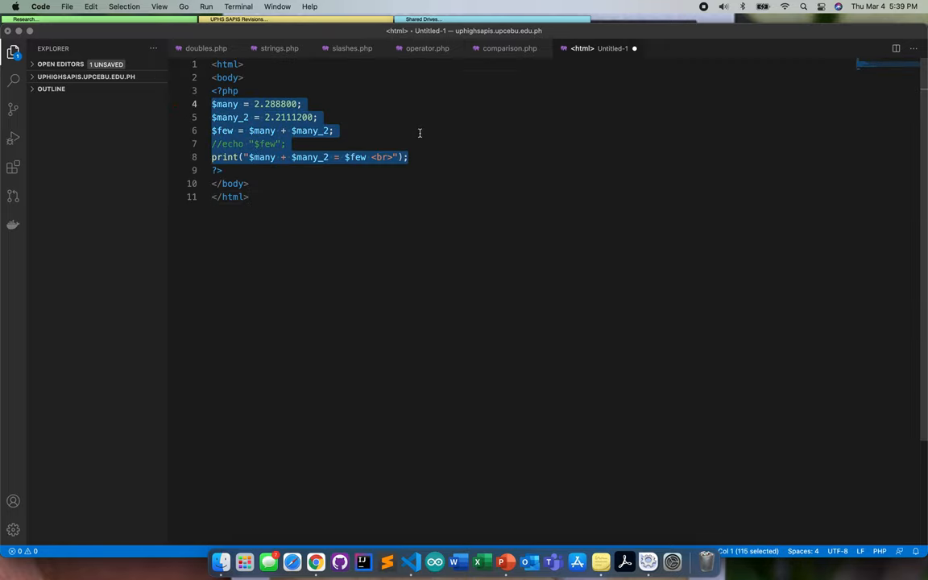
pyautogui.write('define (')
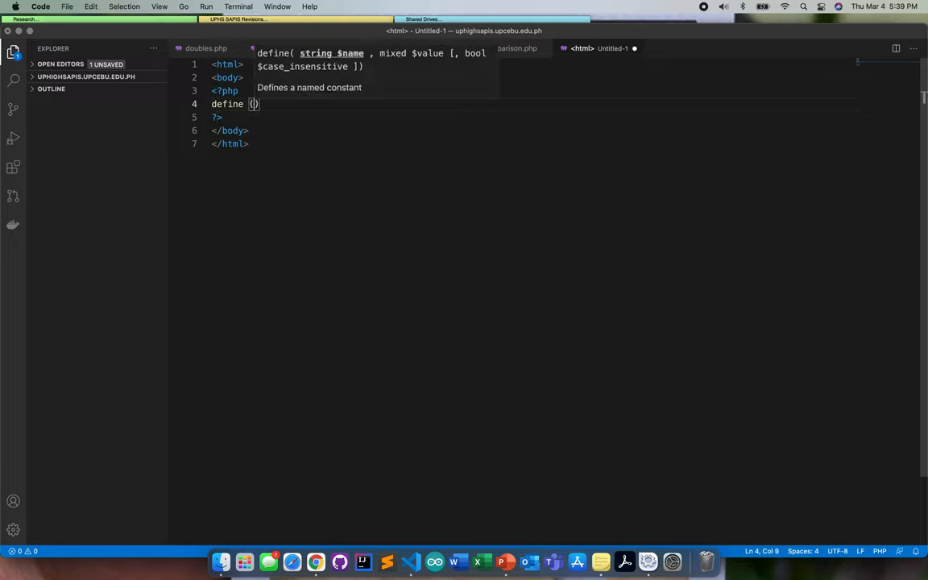
pyautogui.write('""')
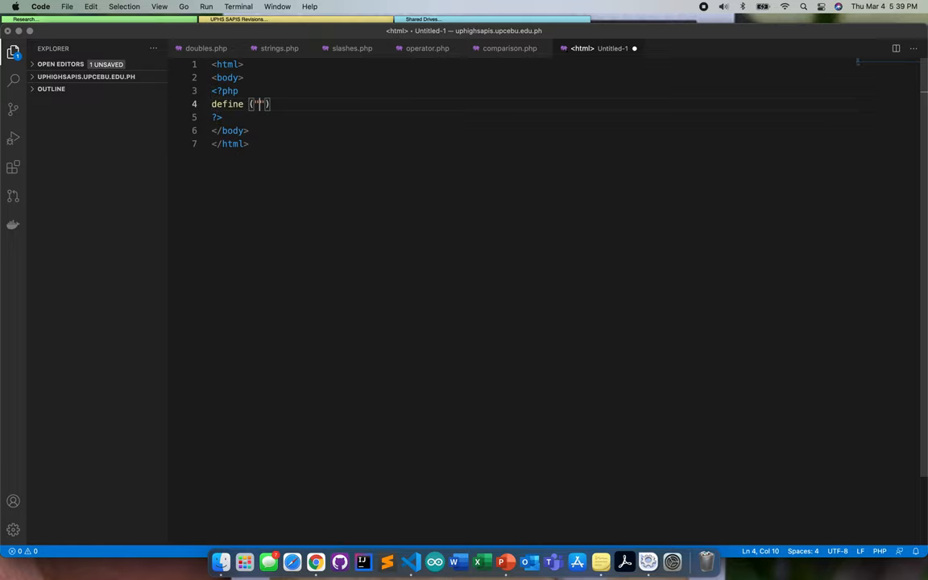
pyautogui.write('pie')
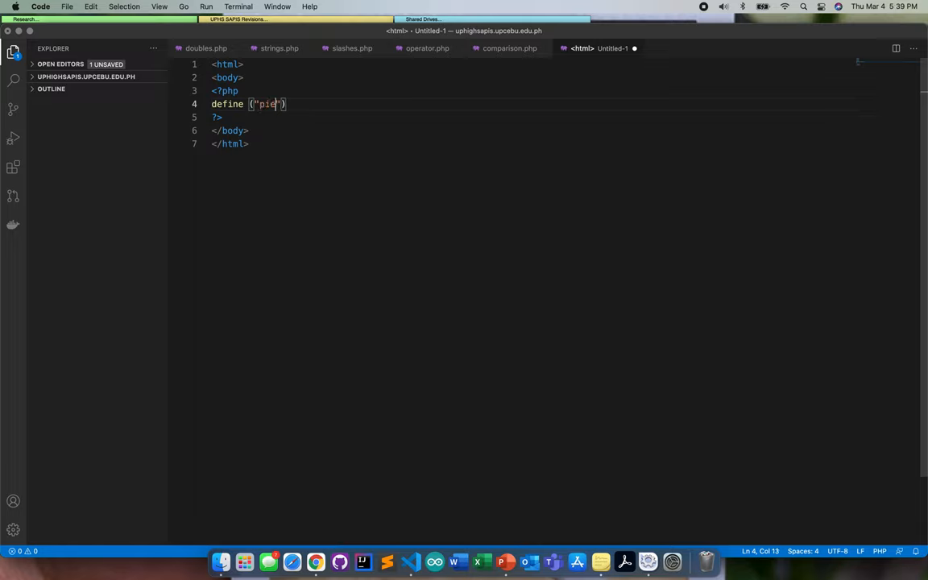
pyautogui.write(',')
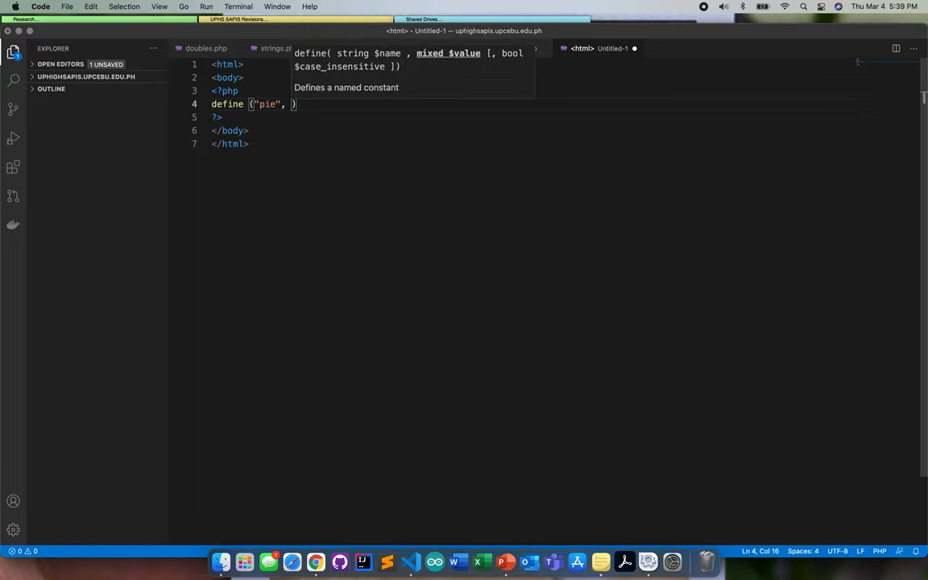
pyautogui.write('3.141')
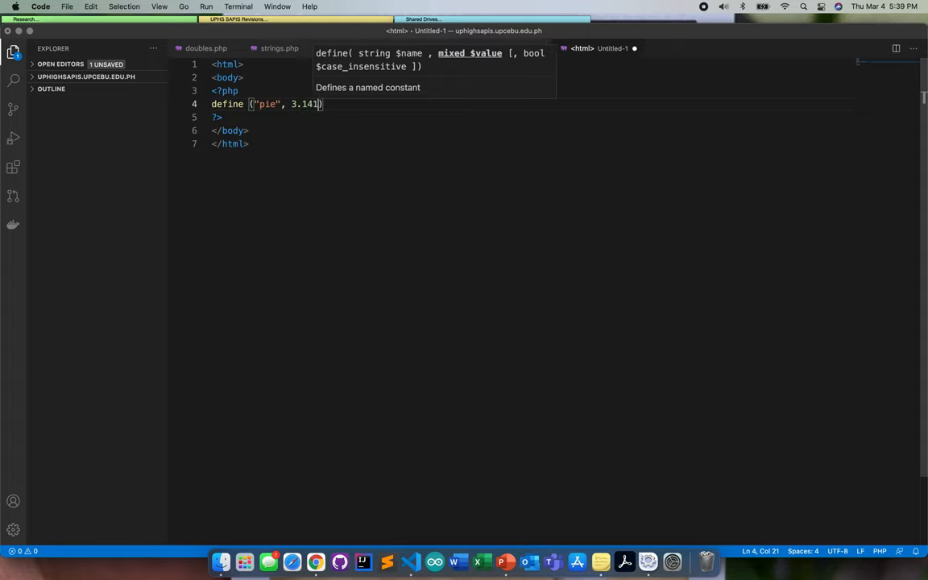
pyautogui.write('6')
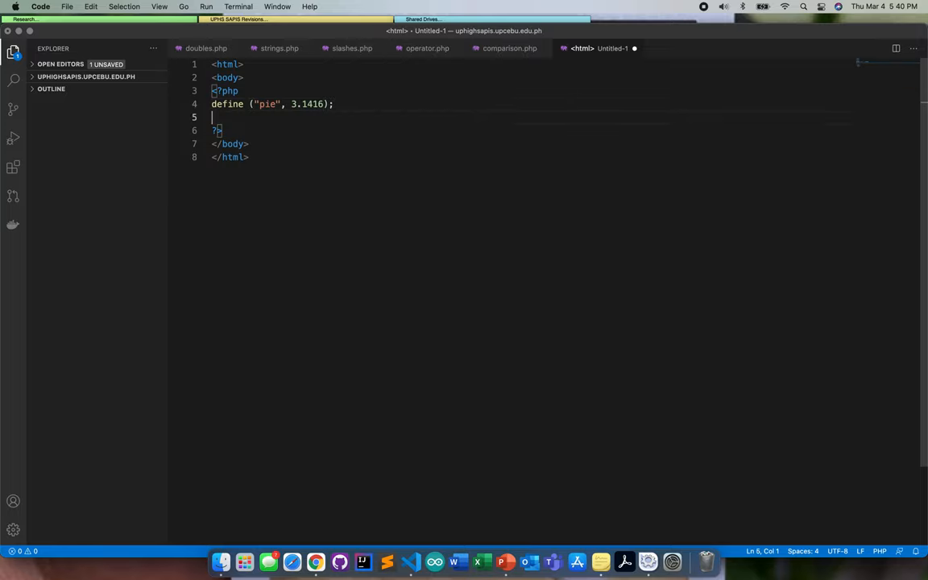
pyautogui.write('echo')
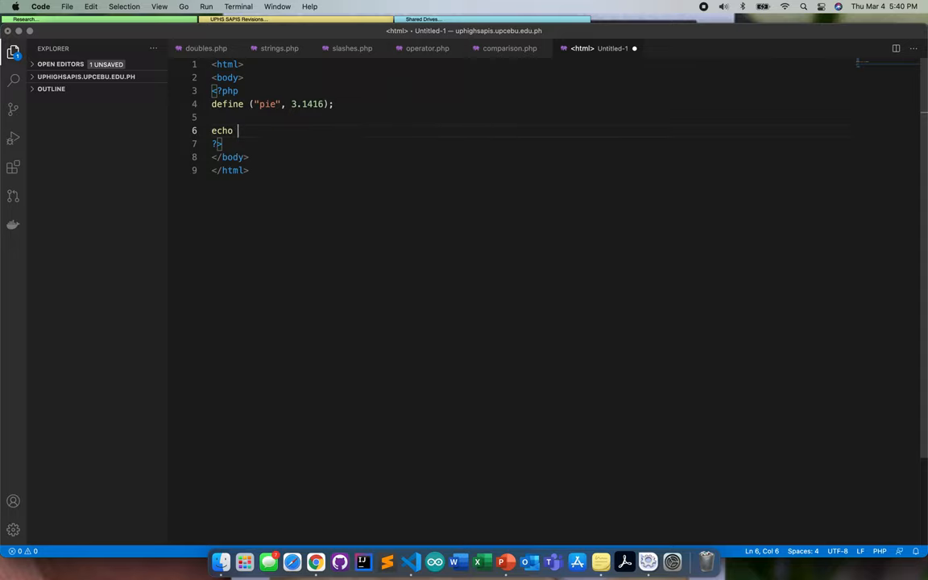
pyautogui.write('pie;')
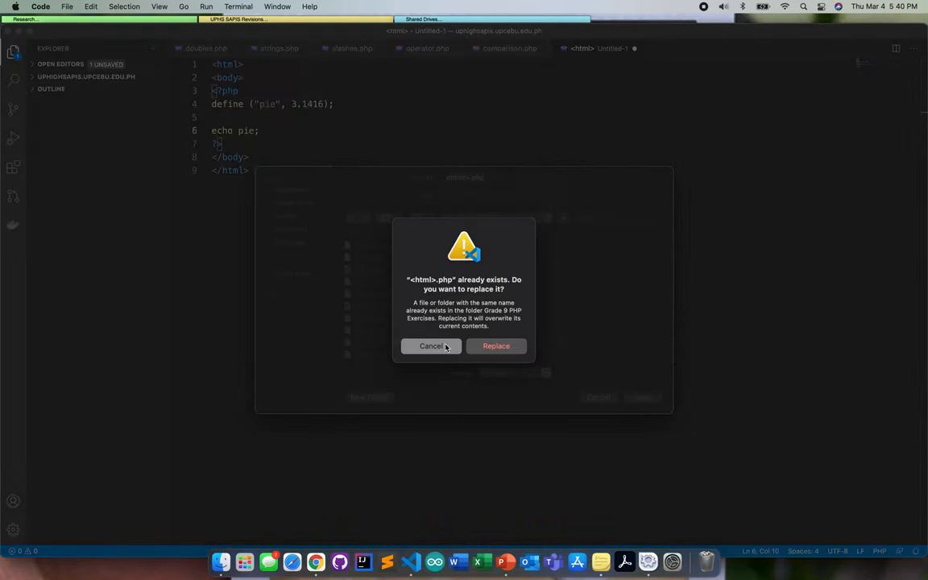
# - Decline the overwrite and save the file as constant.php in Grade 9 PHP Exercises
pyautogui.click(431, 344)
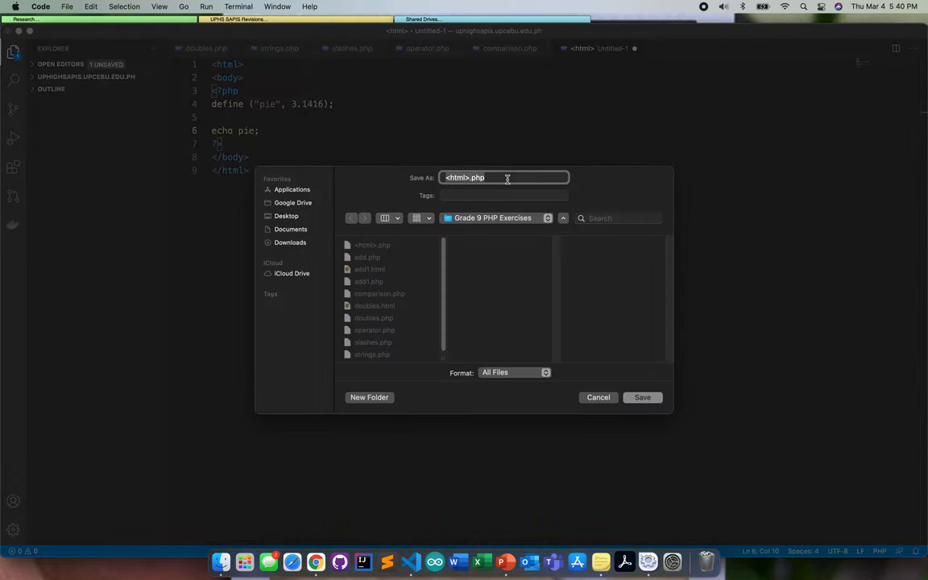
pyautogui.write('constant')
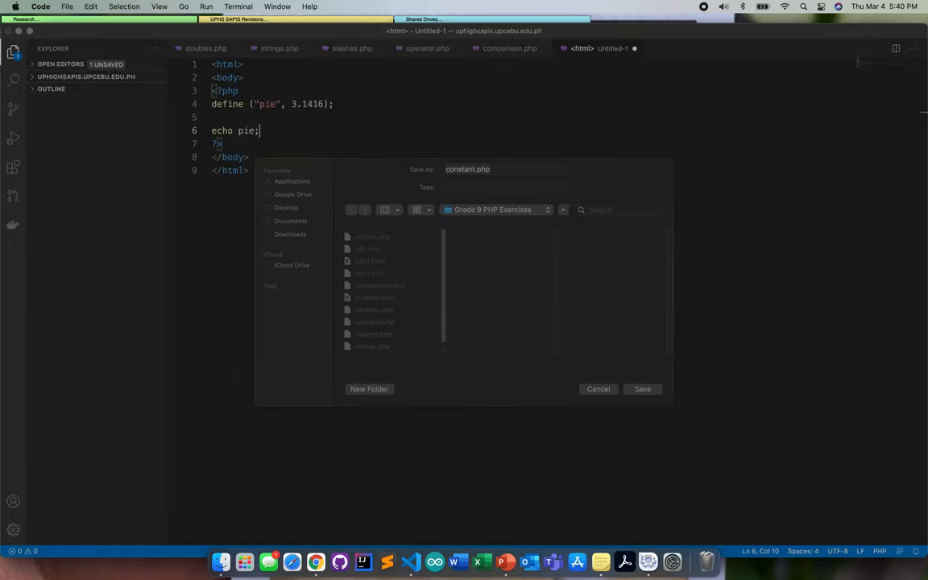
pyautogui.click(641, 388)
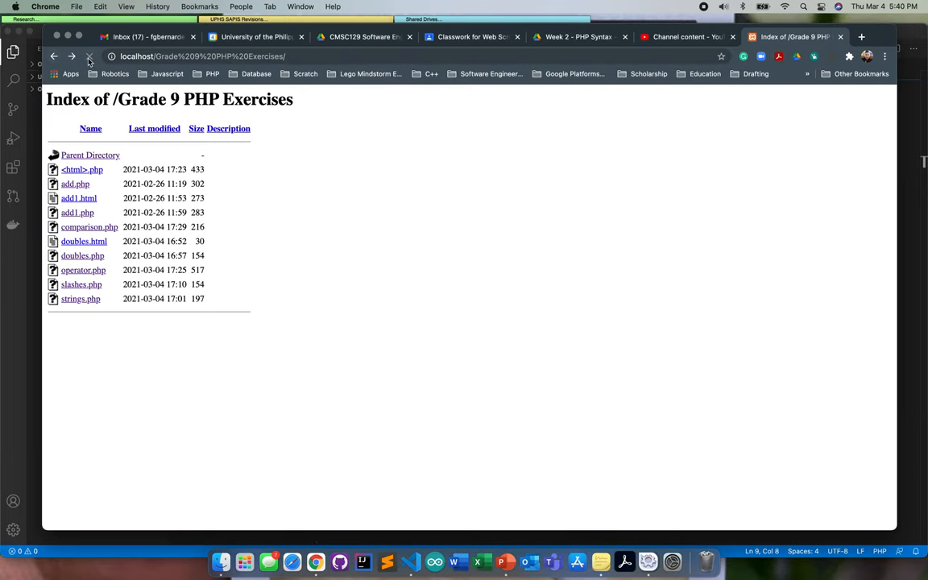
# - Reload the localhost Grade 9 PHP Exercises folder listing to see constant.php
pyautogui.click(90, 54)
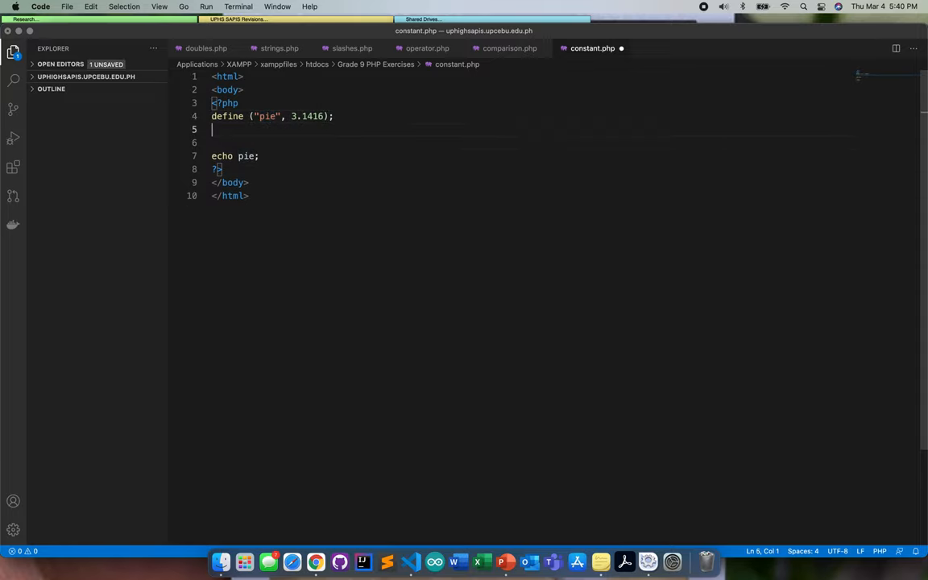
pyautogui.moveTo(315, 561)
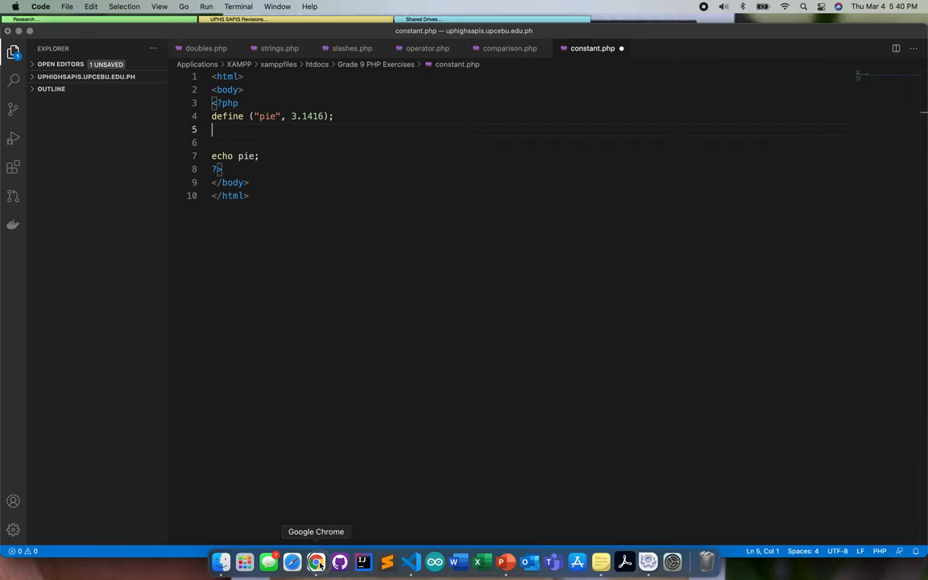
# - Search Google in Chrome for the area of a circle formula
pyautogui.click(315, 560)
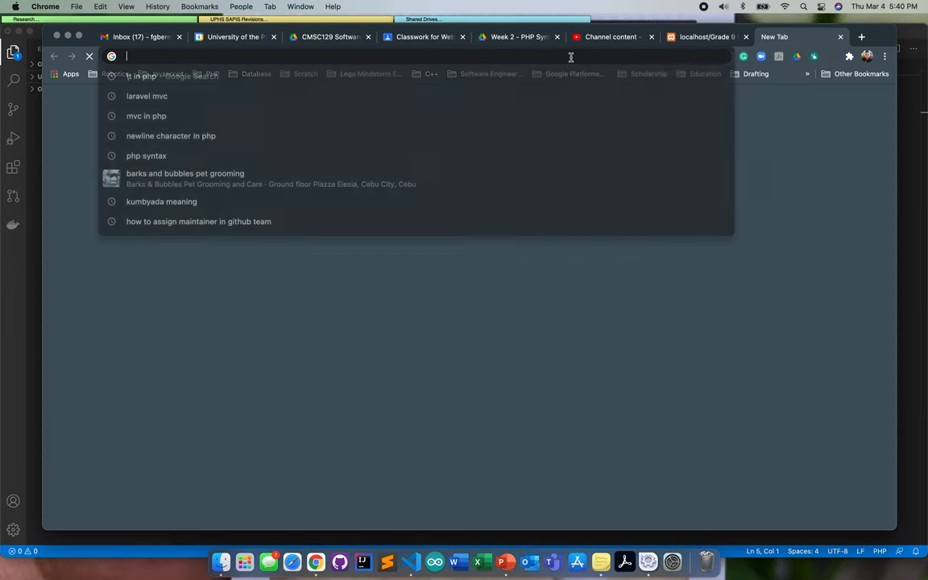
pyautogui.write('are')
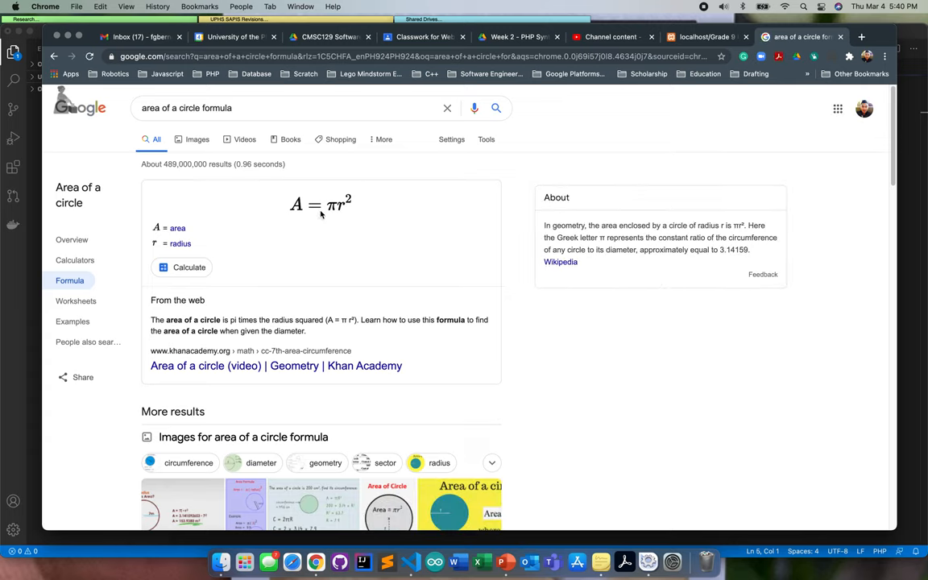
pyautogui.moveTo(346, 214)
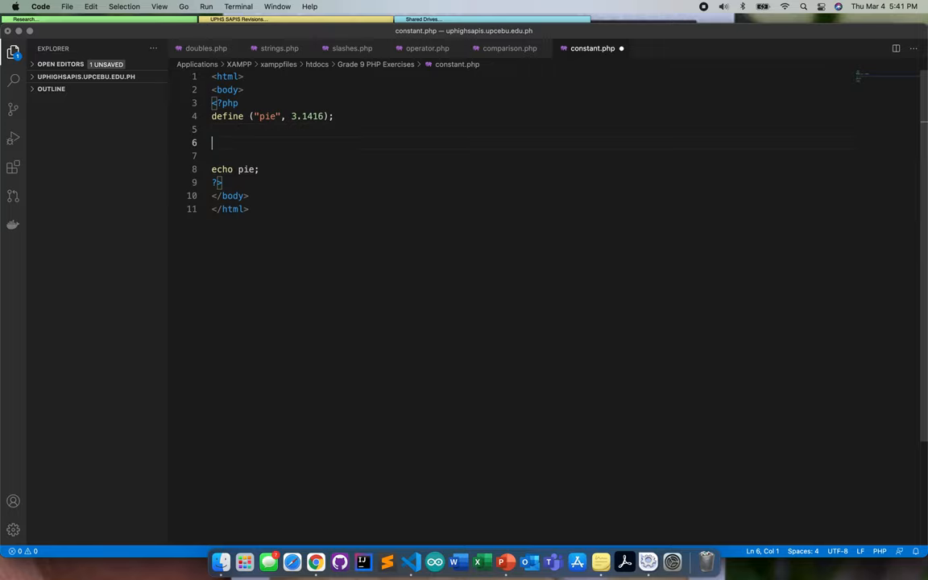
# - Add $radius = 34 and clear pie out of the echo statement
pyautogui.press('Backspace')
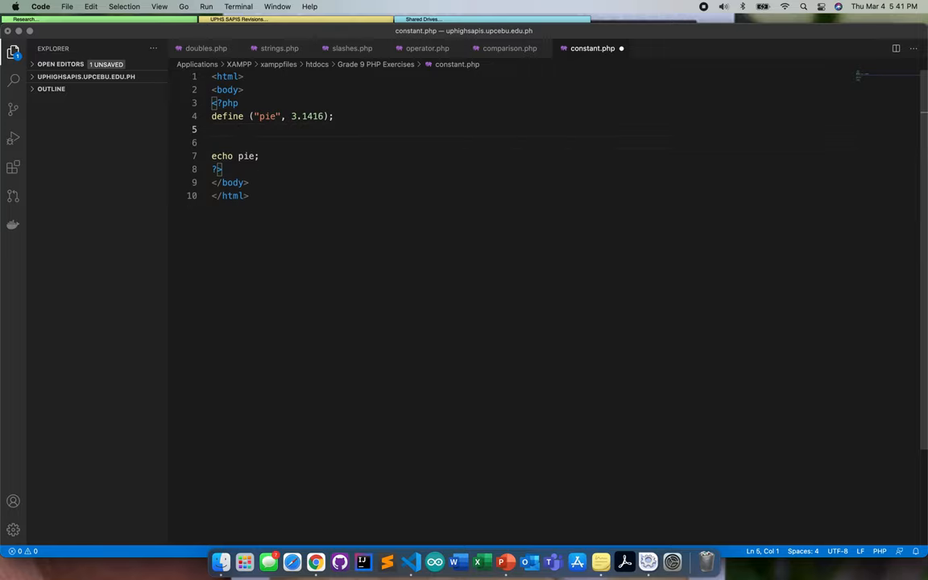
pyautogui.write('$radu')
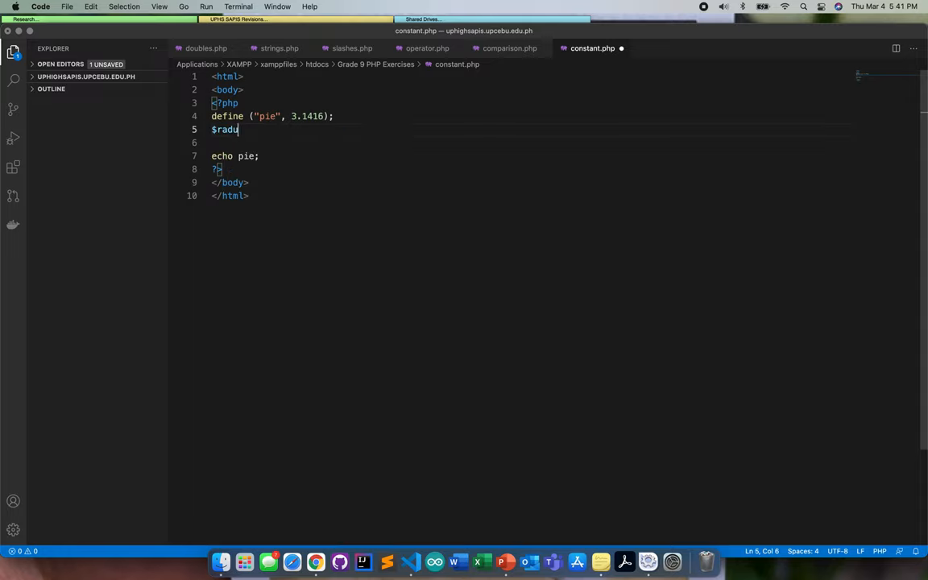
pyautogui.write('ius')
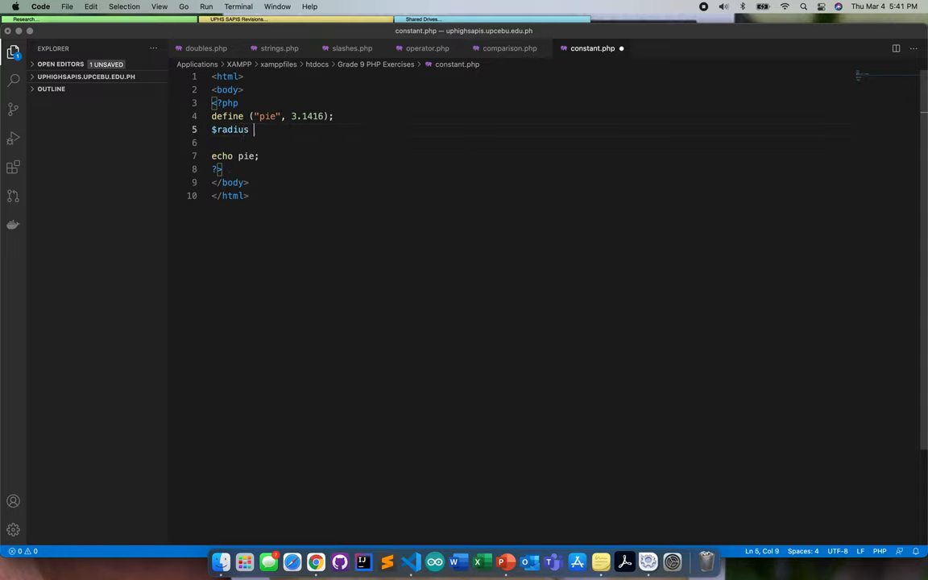
pyautogui.write('=')
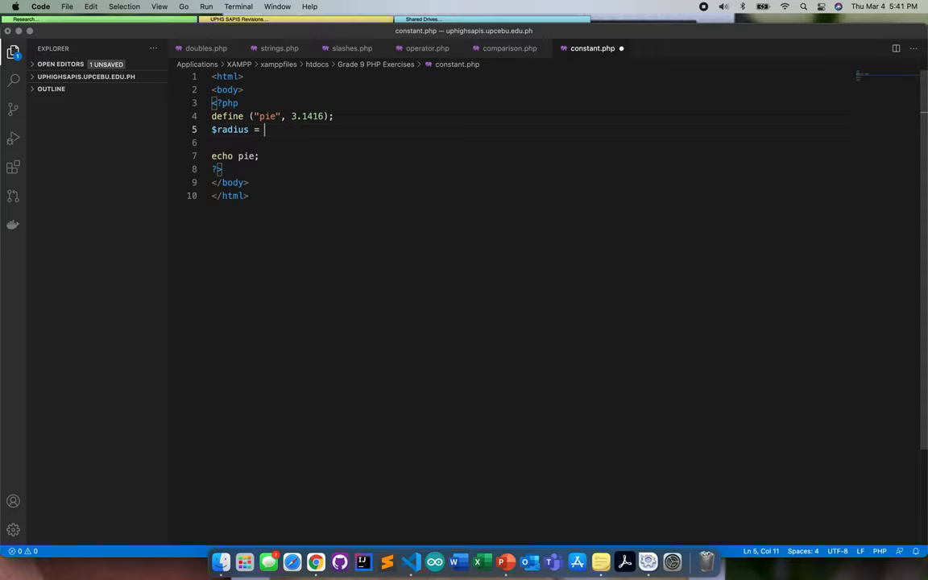
pyautogui.write('34;')
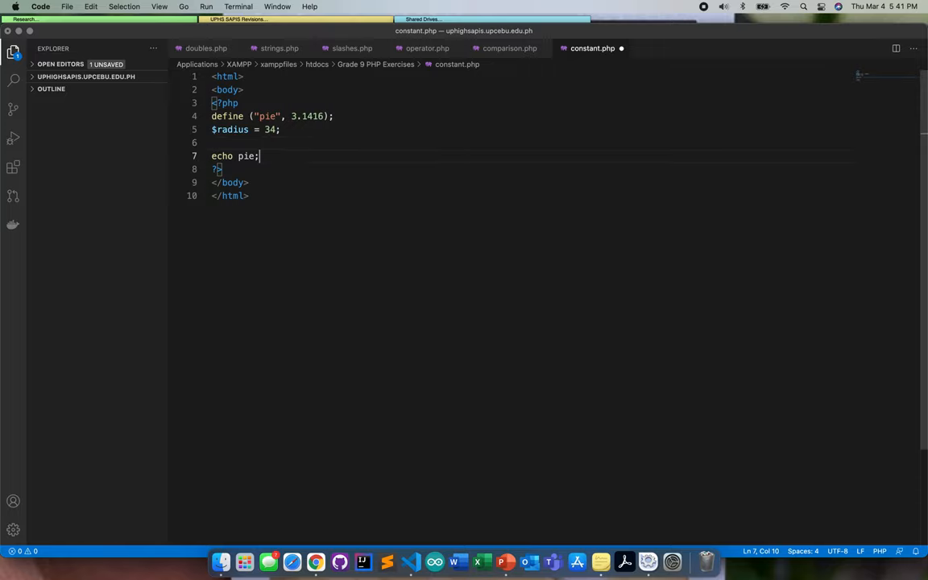
pyautogui.press('Backspace')
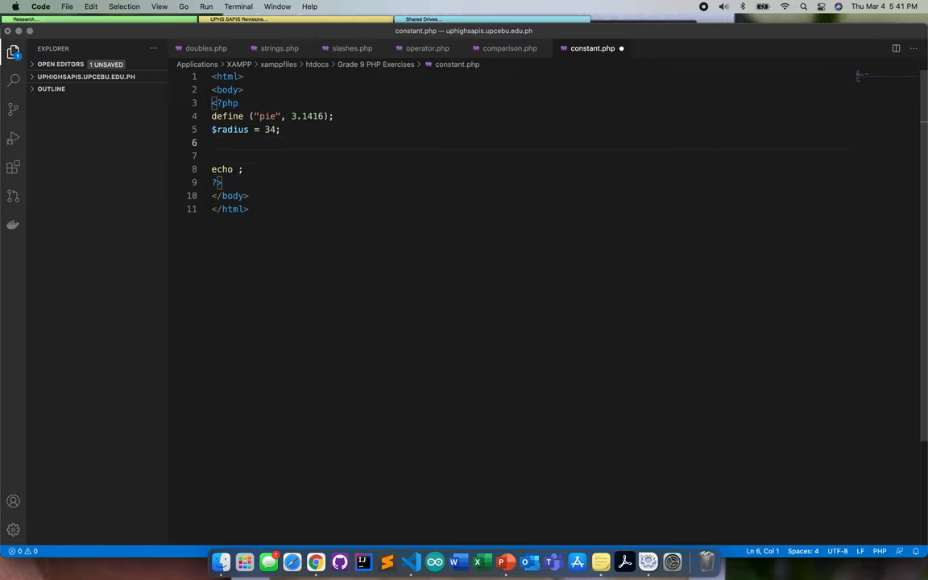
# - Begin the line $area = pie *, correcting a misplaced $radius term
pyautogui.write('$')
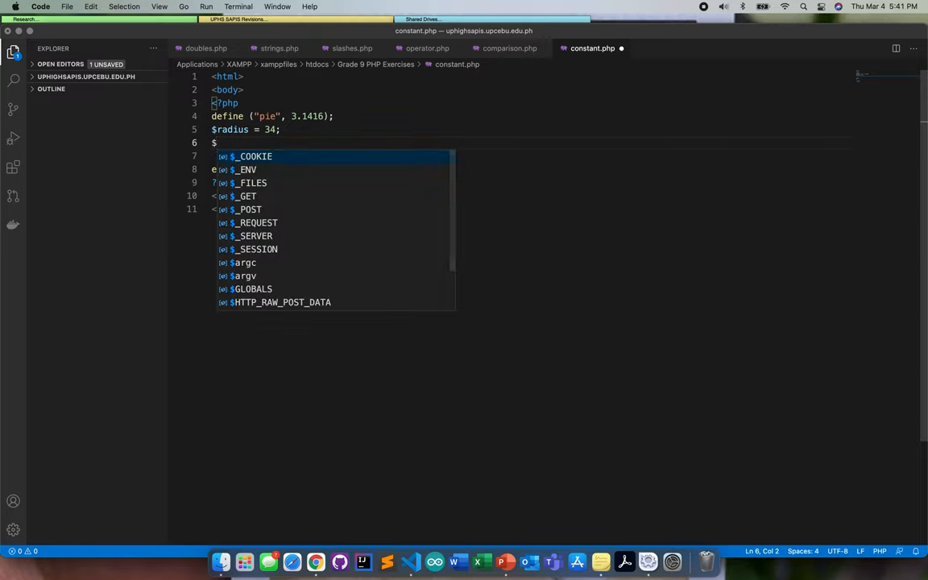
pyautogui.write('are')
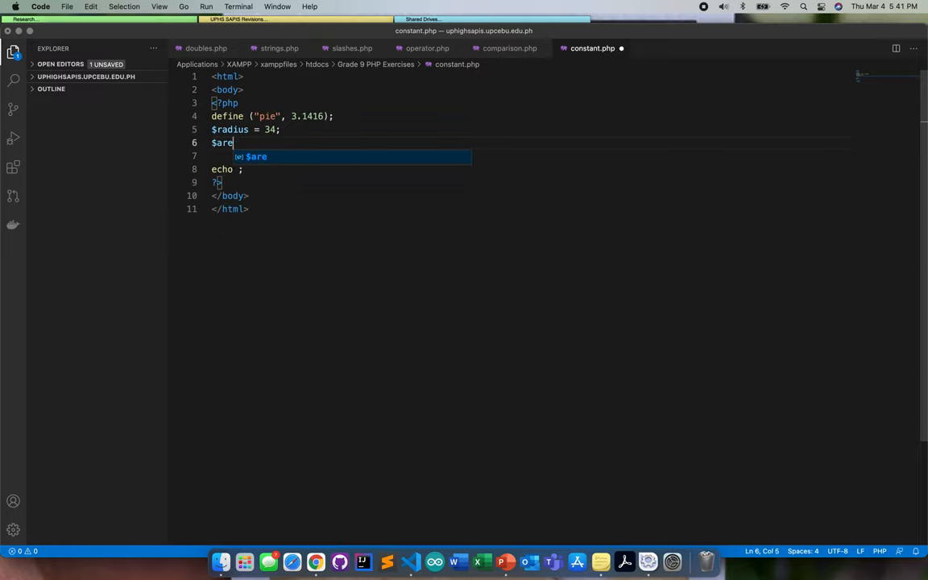
pyautogui.write('a =')
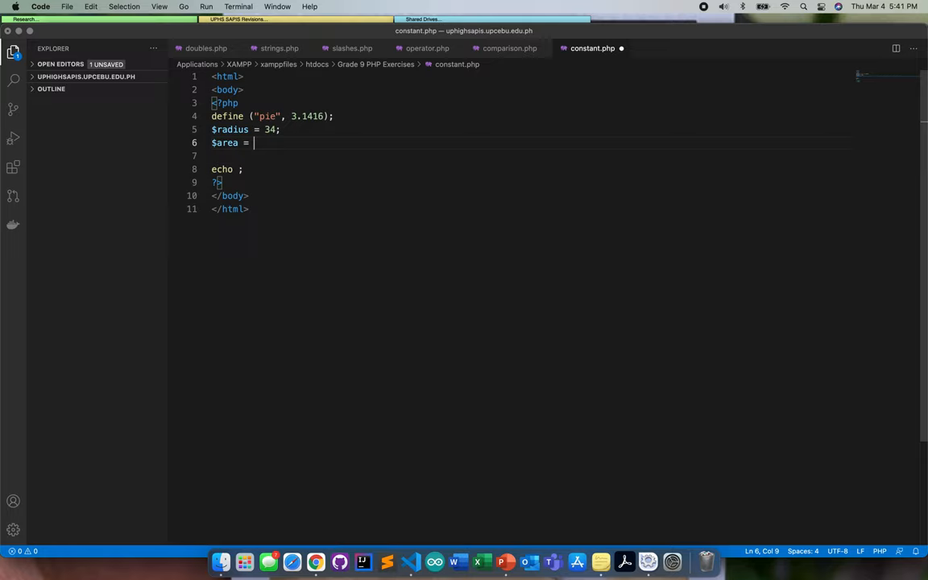
pyautogui.write('$radius')
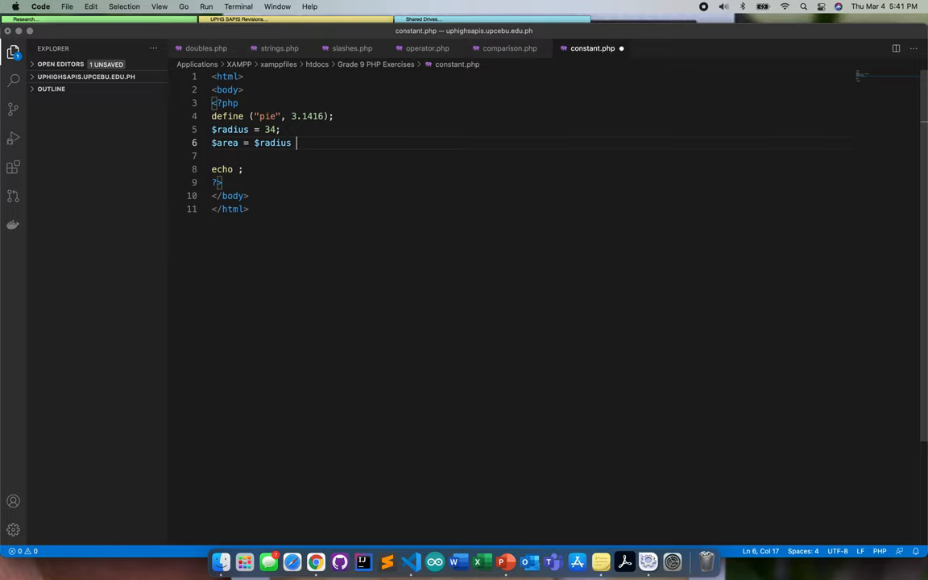
pyautogui.press('Backspace')
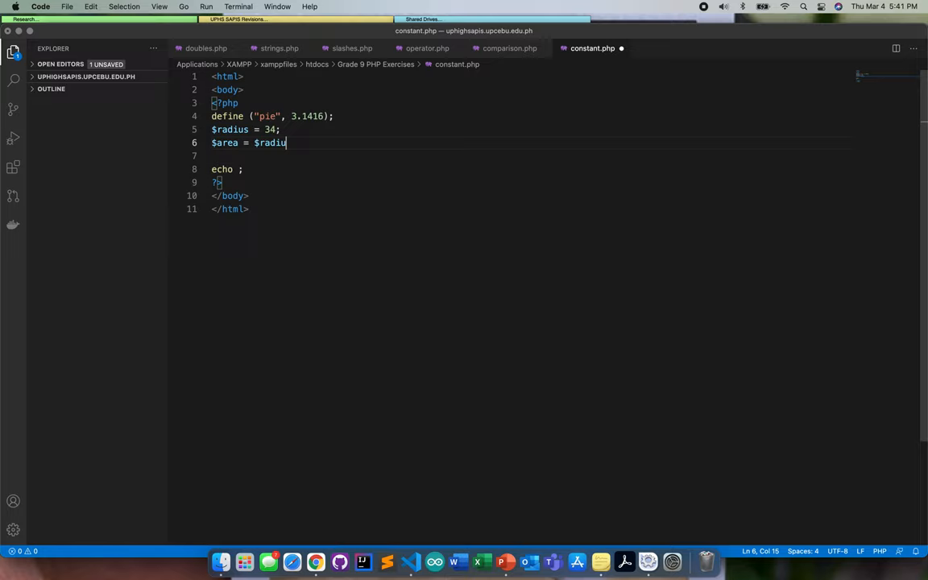
pyautogui.press('backspace')
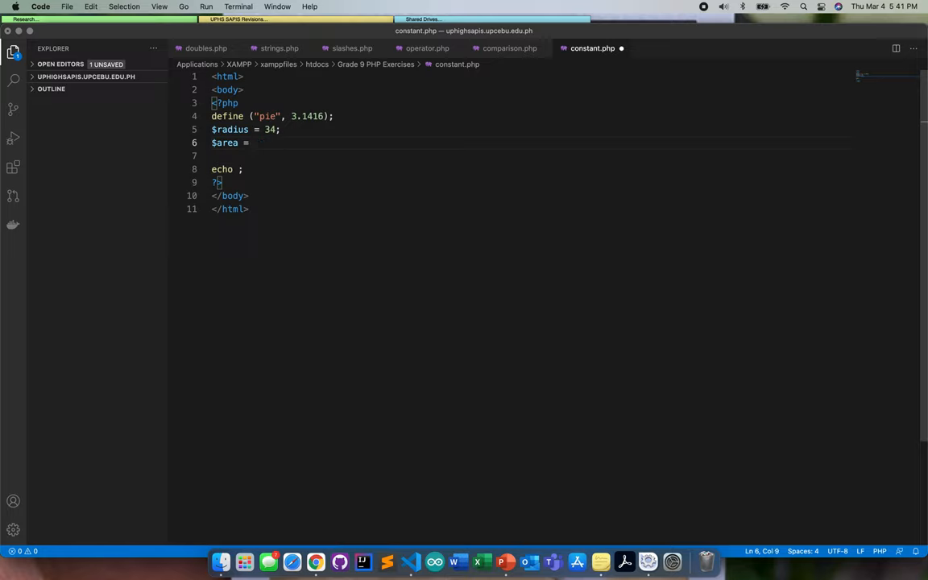
pyautogui.write('pie *')
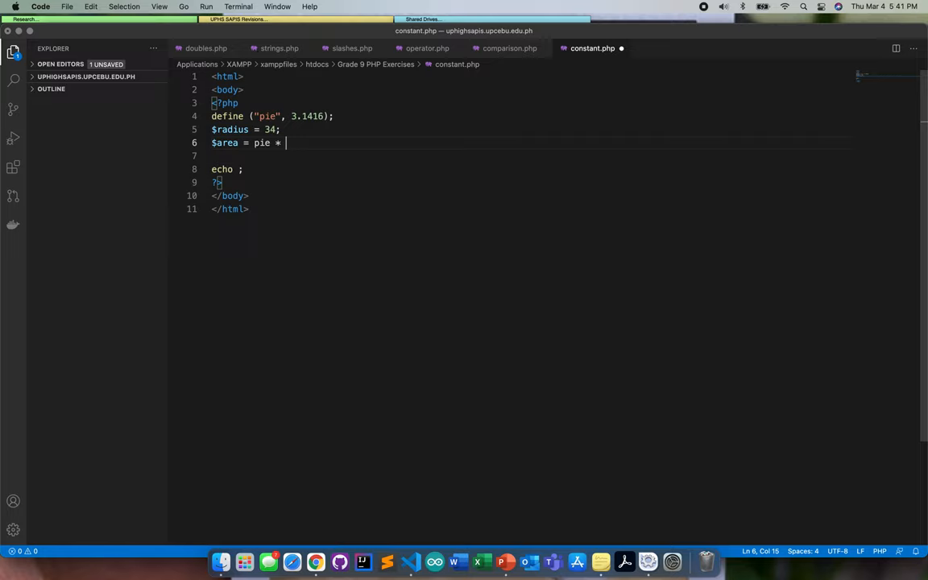
# - Complete the expression with ($radius * $radius) and select the $area name
pyautogui.write('(r')
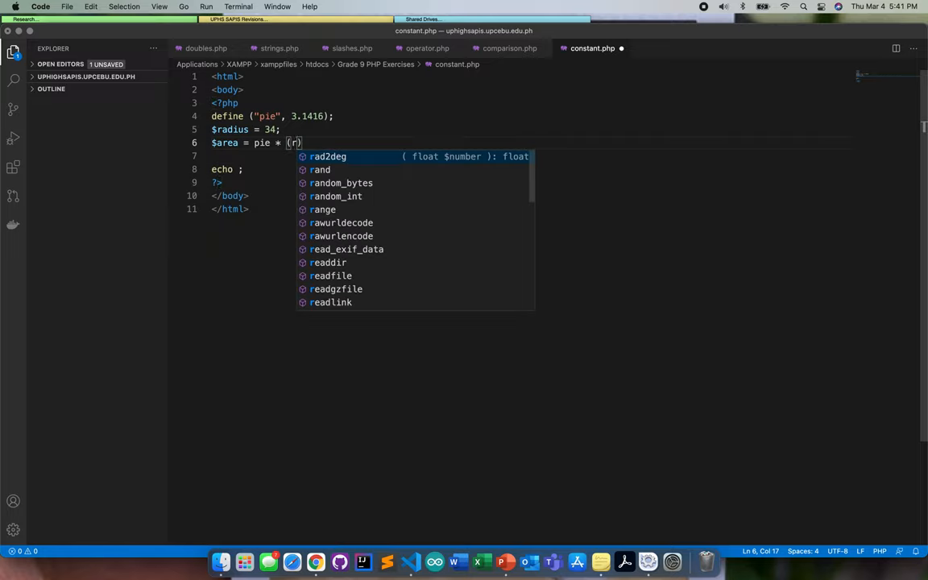
pyautogui.press('Backspace')
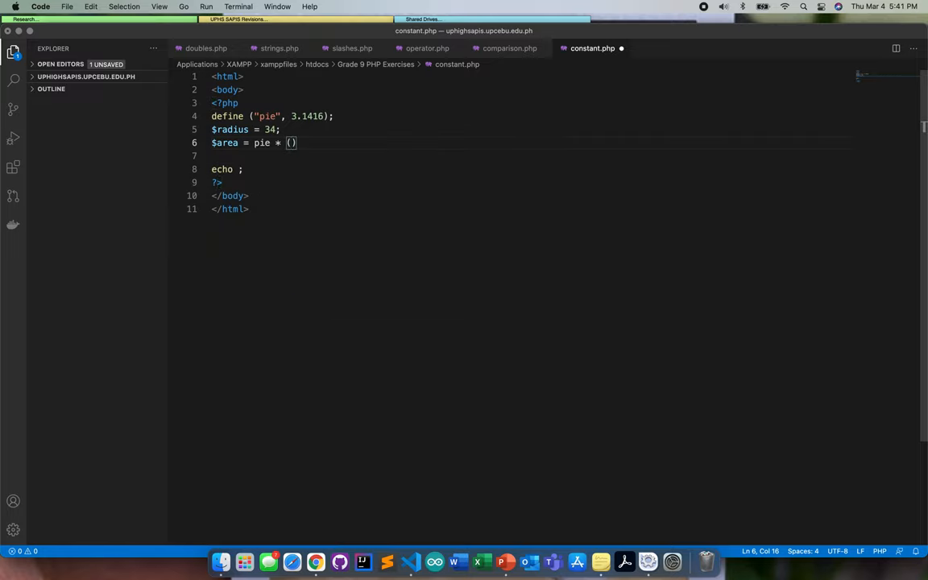
pyautogui.write('$')
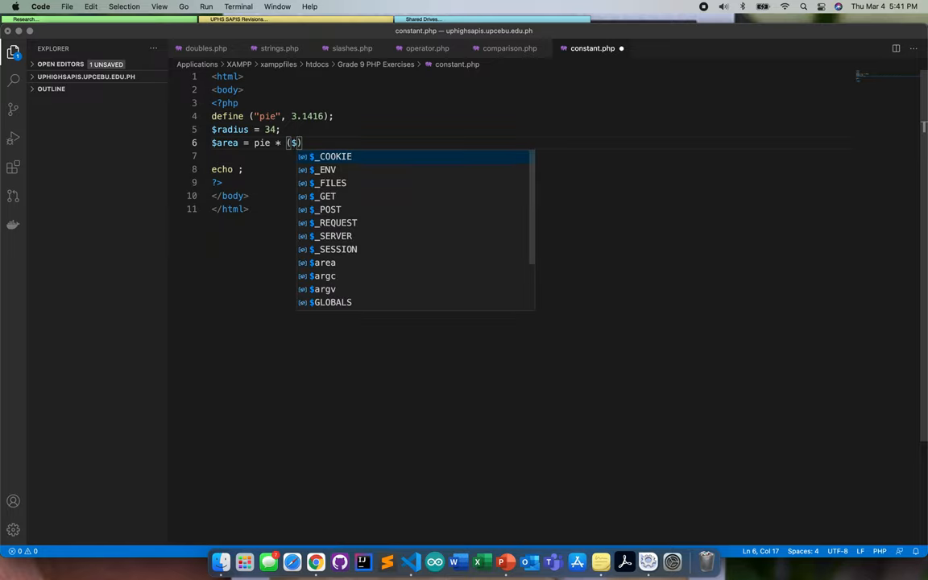
pyautogui.write('radius *')
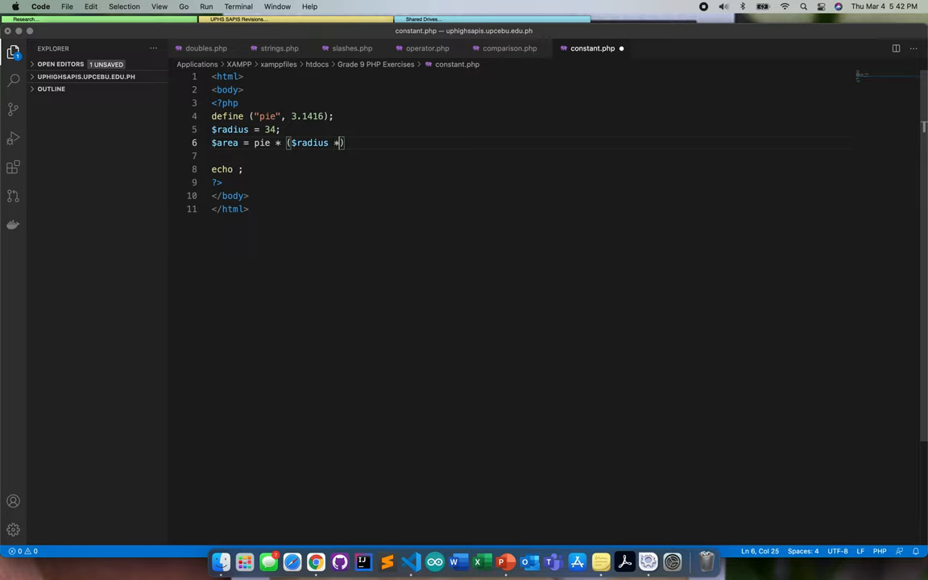
pyautogui.write('" "')
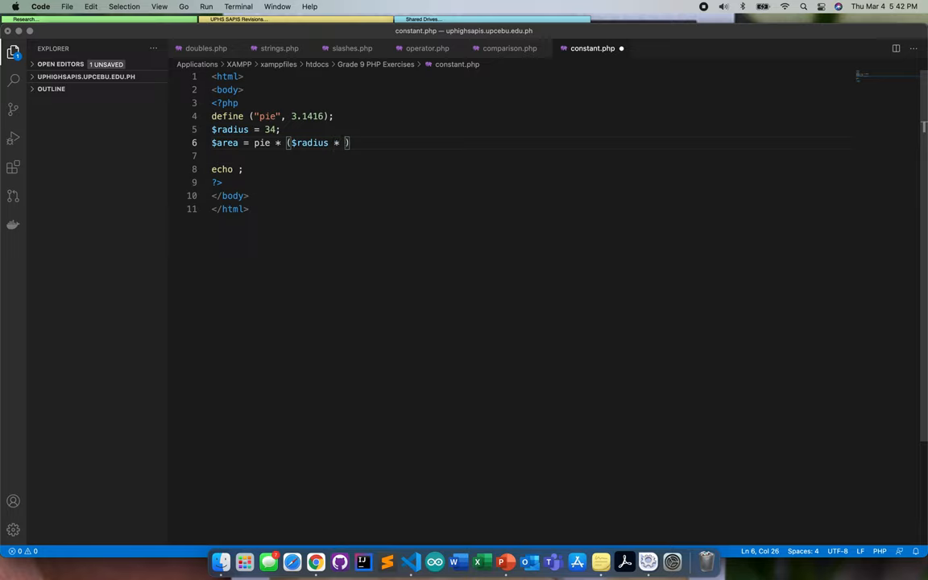
pyautogui.write('$rdi')
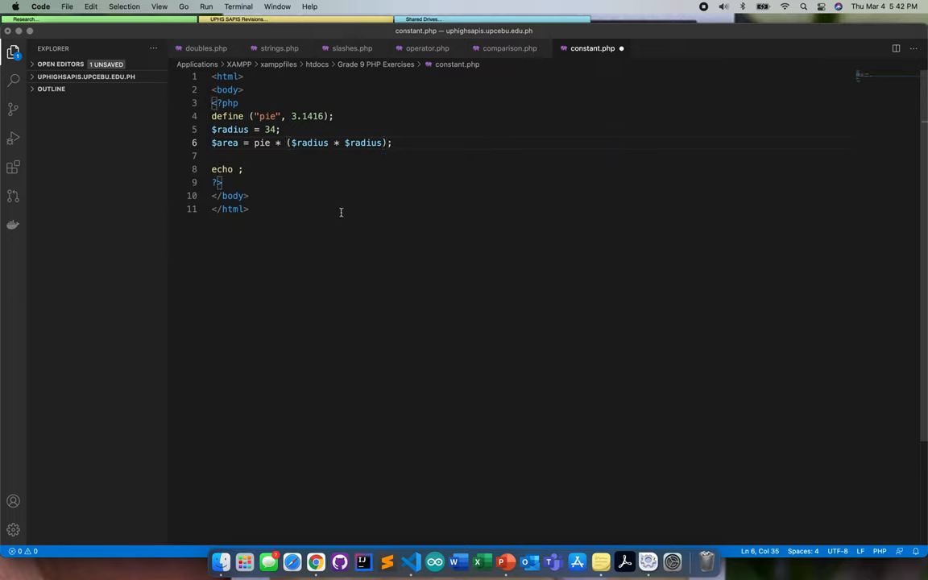
pyautogui.doubleClick(226, 141)
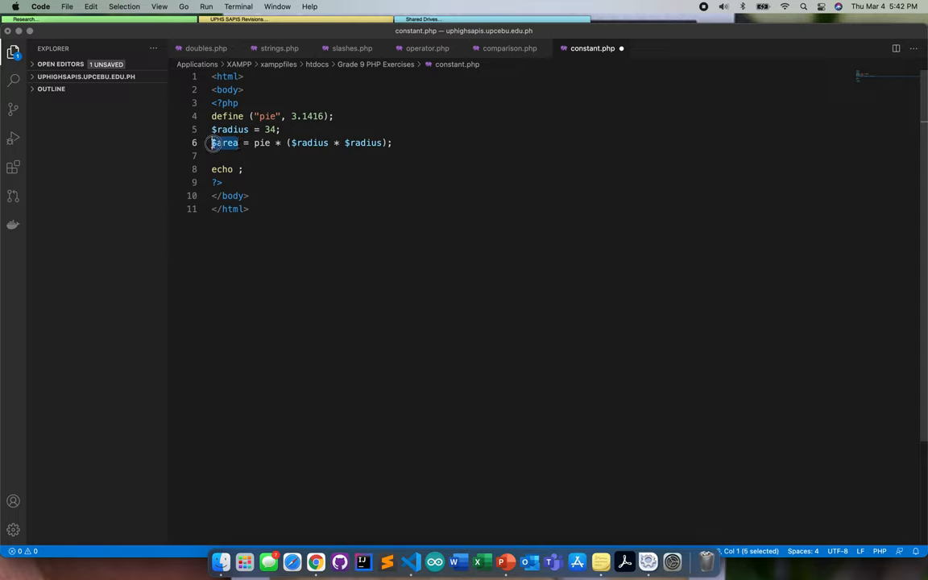
# - Echo $area with a terminating semicolon
pyautogui.write('$area')
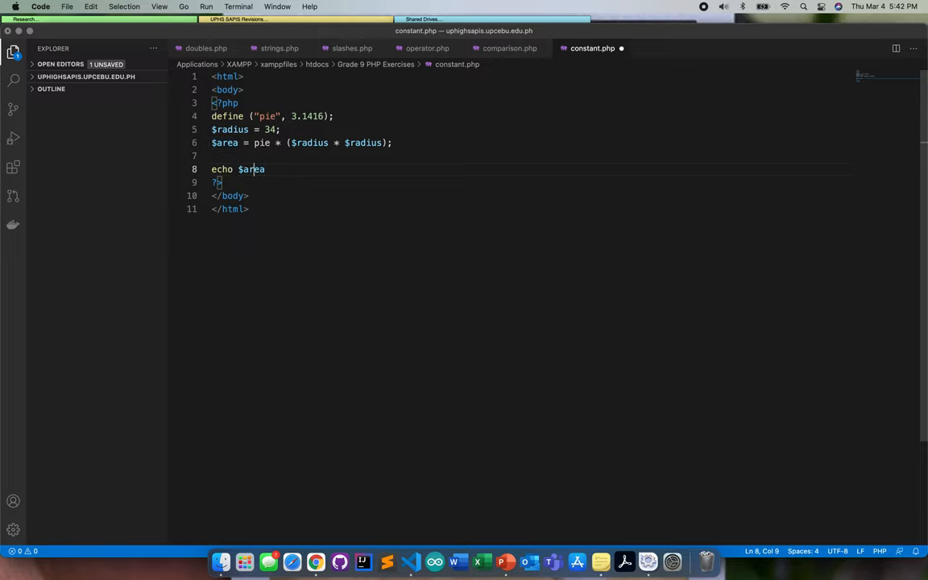
pyautogui.write(';')
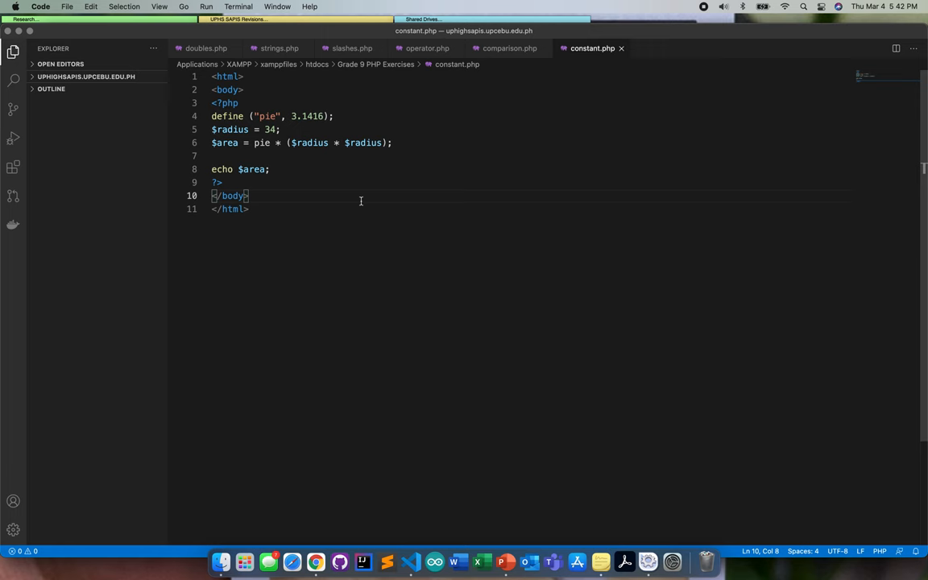
pyautogui.moveTo(249, 139)
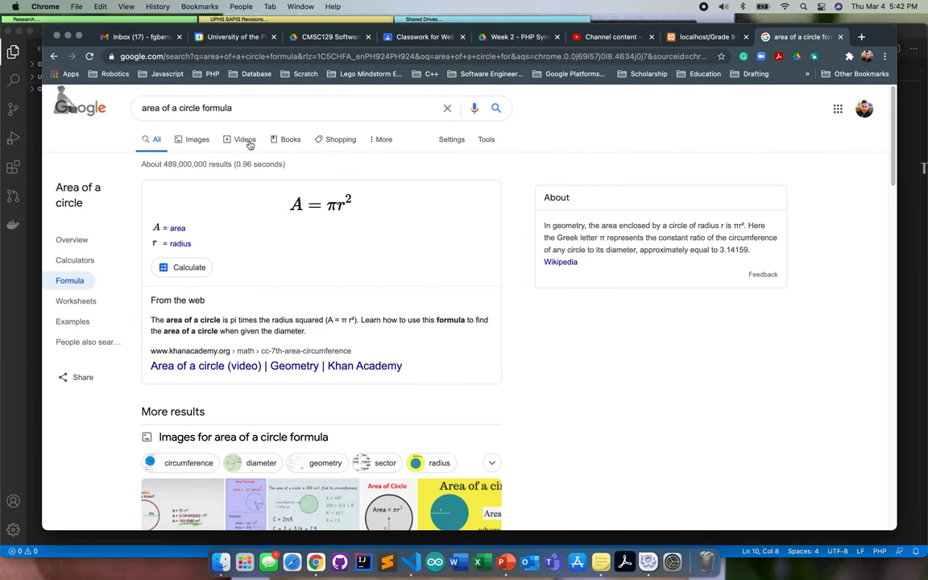
# - Get area ≈3631.68 for radius 34 in Google's calculator, then return to comparison.php in VS Code
pyautogui.click(75, 260)
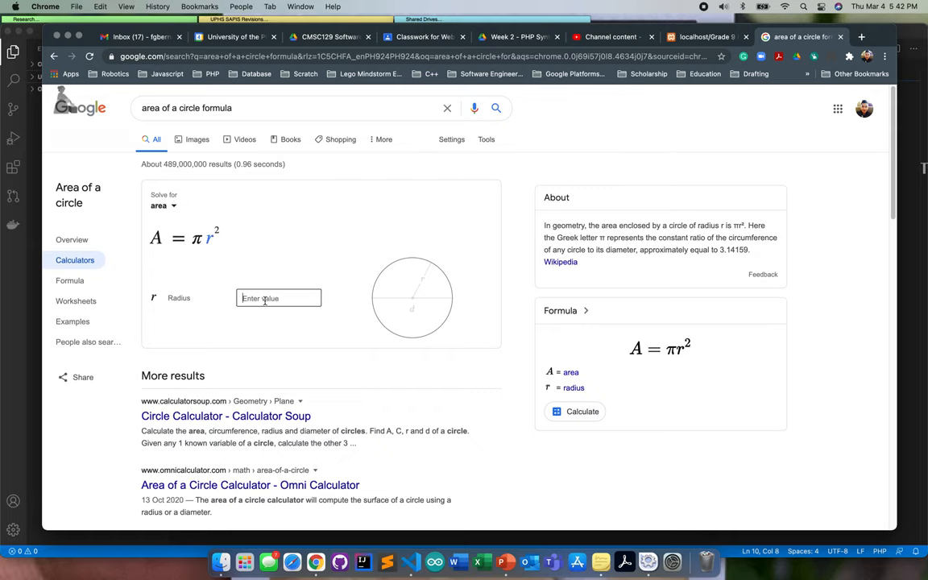
pyautogui.write('34')
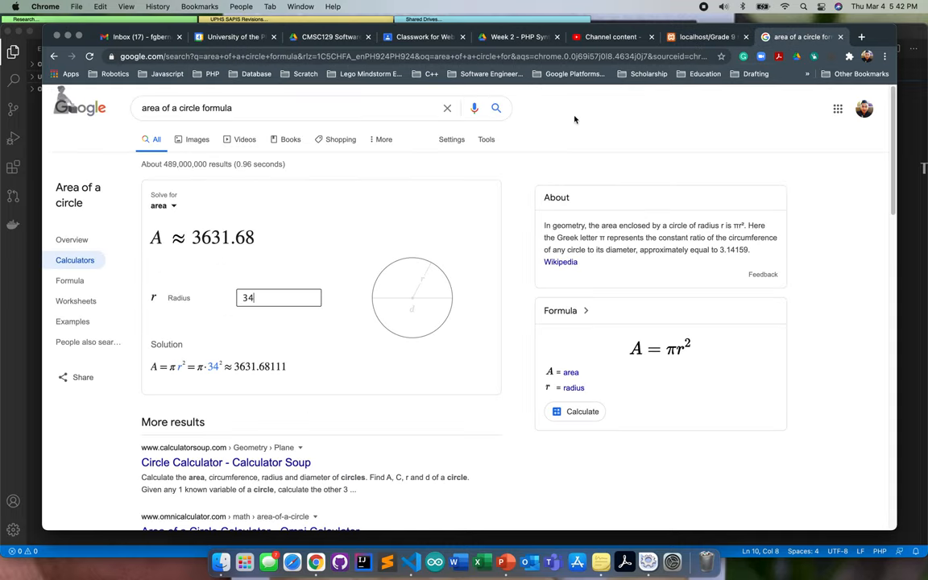
pyautogui.click(386, 560)
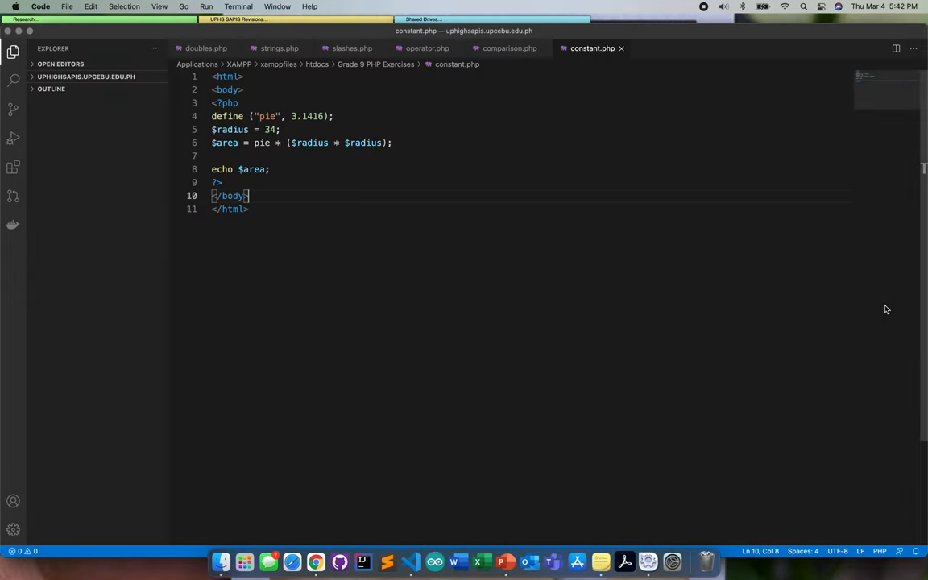
pyautogui.click(509, 48)
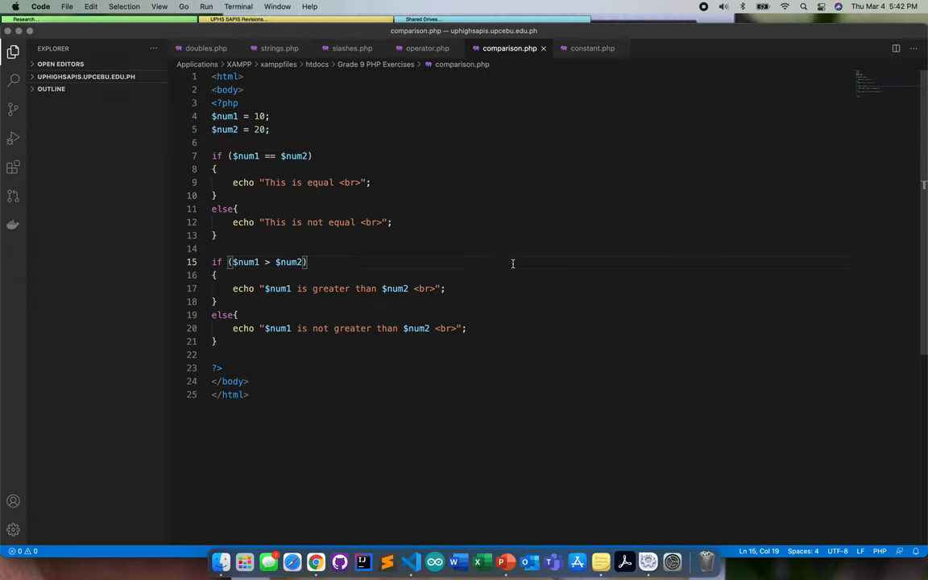